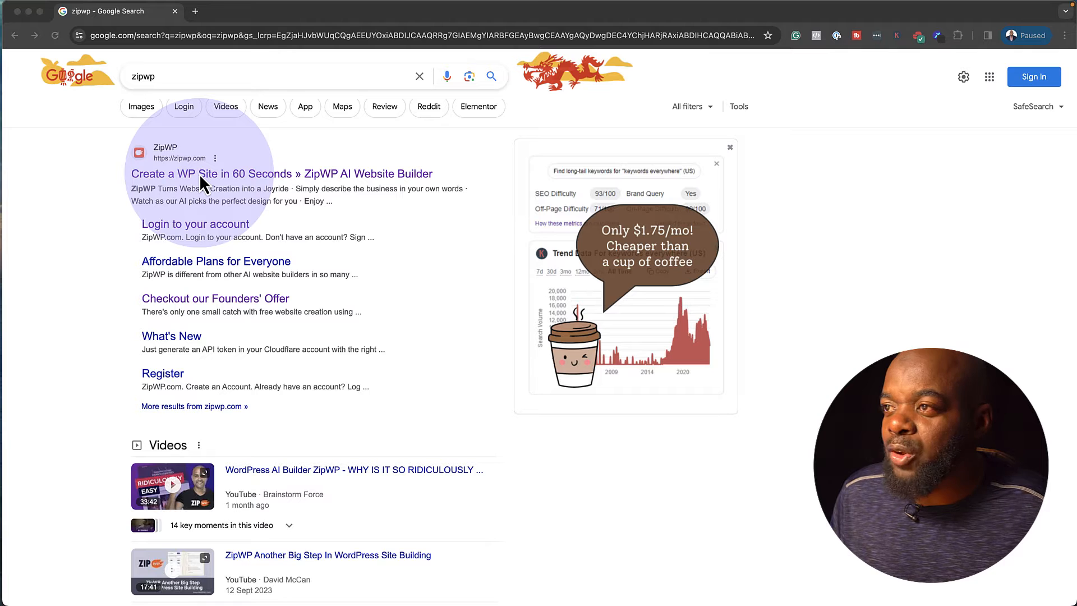
# Open zipwp.com from the search results and log in to the account dashboard.
pyautogui.click(287, 173)
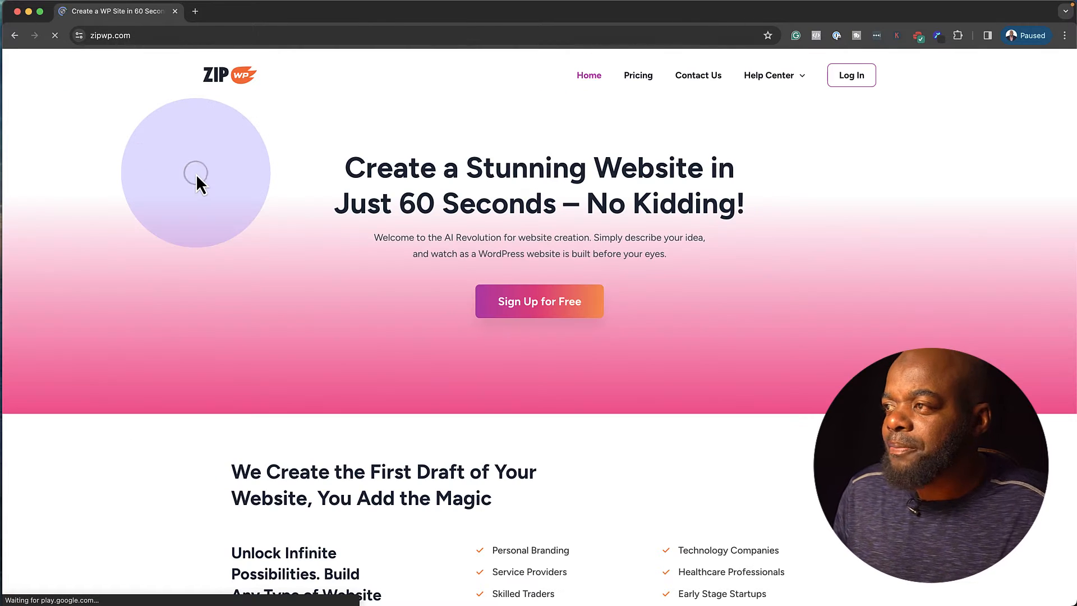
pyautogui.moveTo(850, 75)
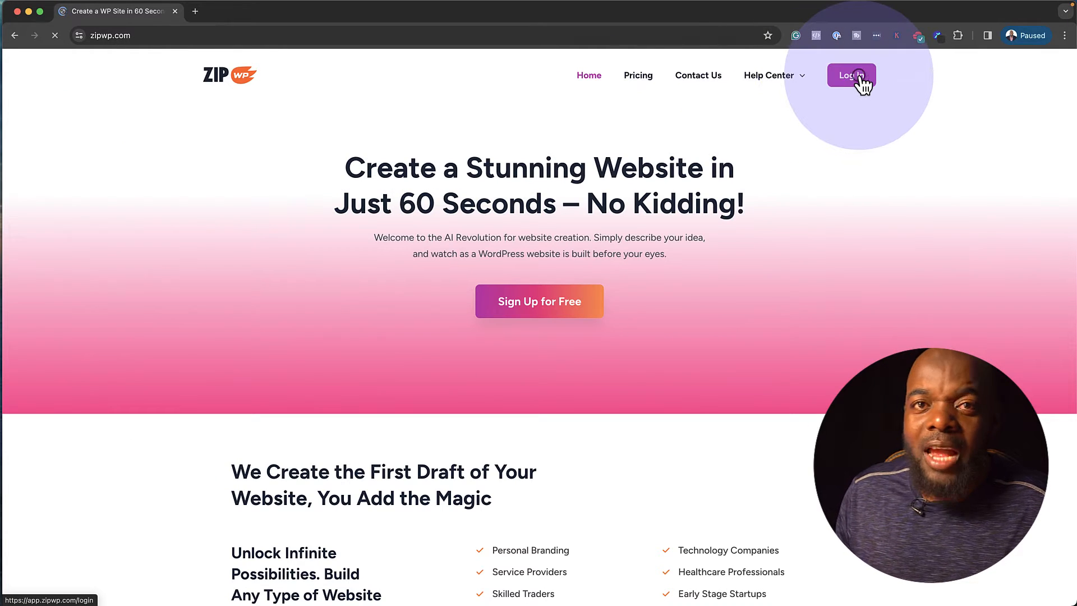
pyautogui.click(850, 75)
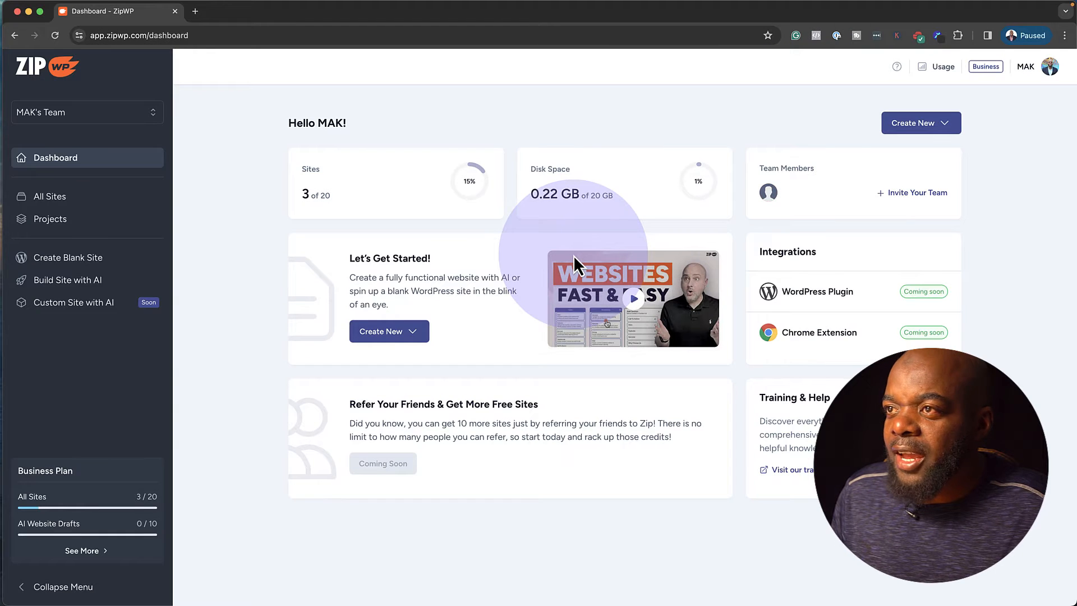
pyautogui.moveTo(202, 260)
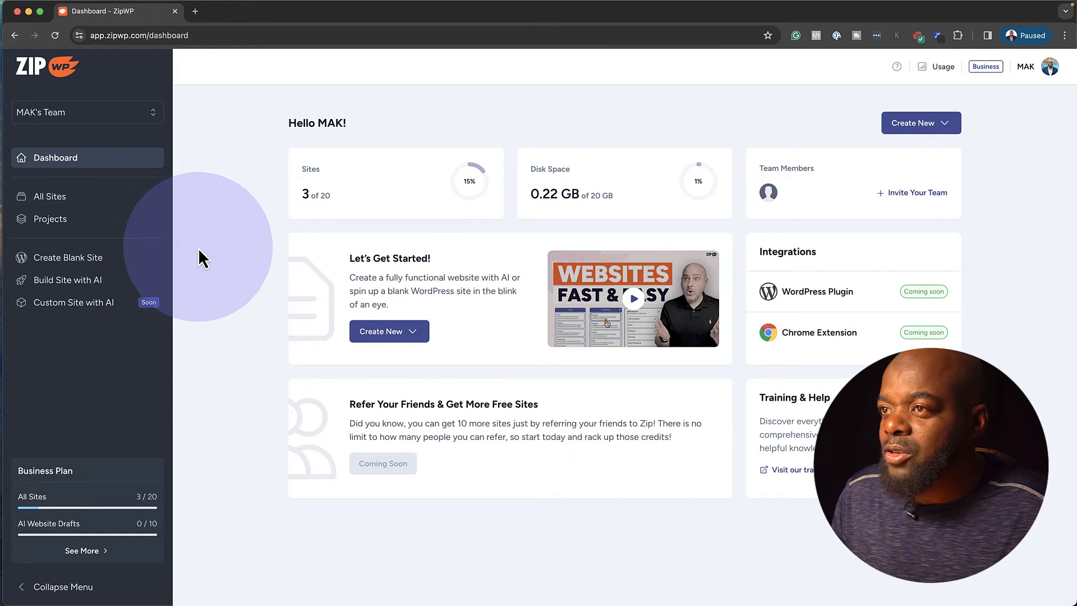
pyautogui.moveTo(921, 123)
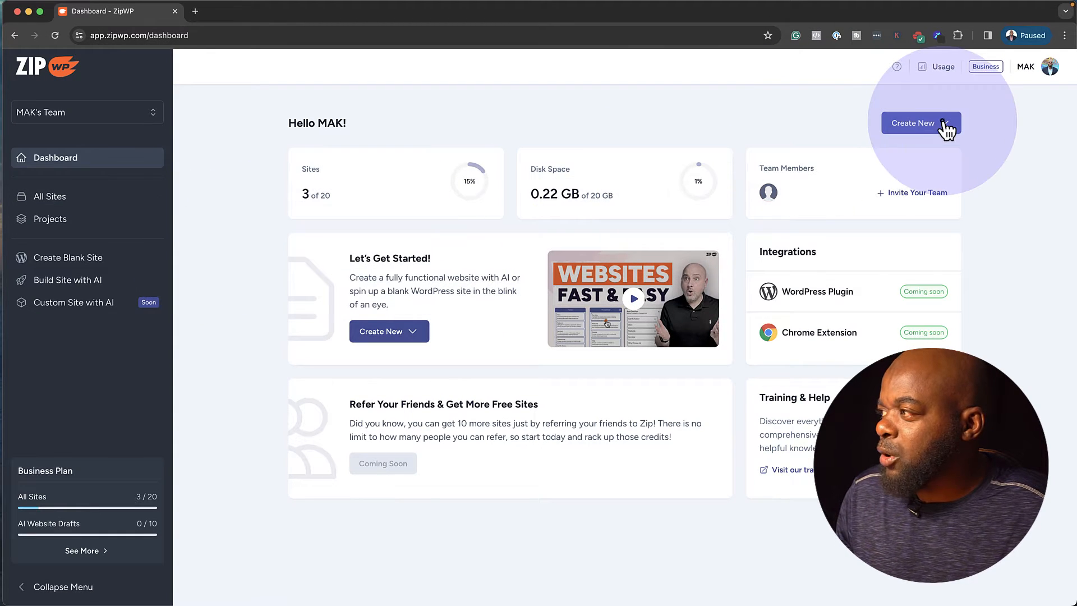
# Create a blank ZipWP site labelled 'Seller' and one-click log into its WordPress admin.
pyautogui.click(913, 123)
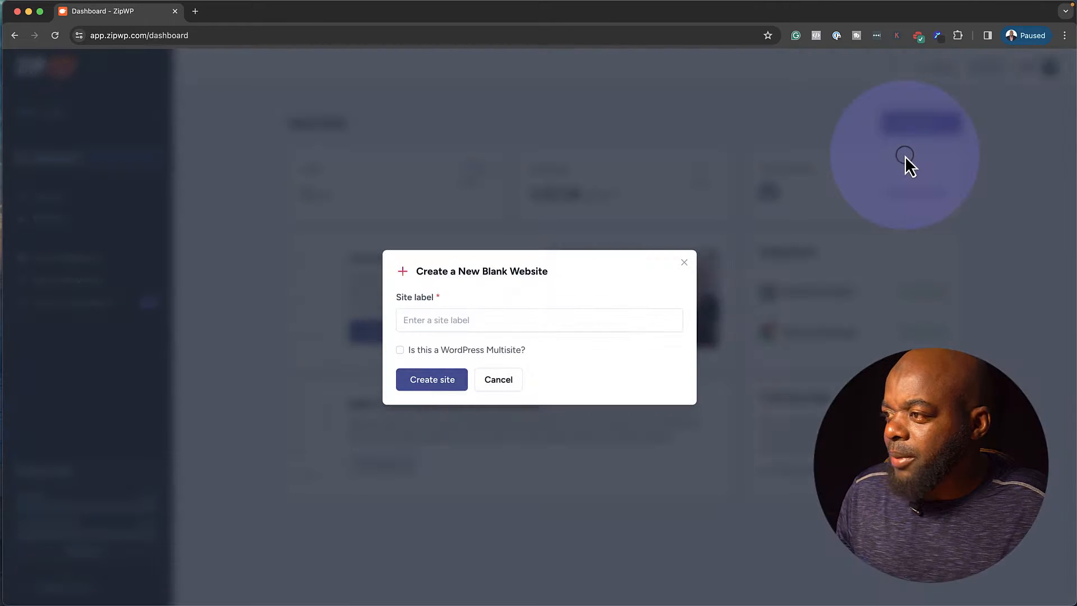
pyautogui.click(539, 320)
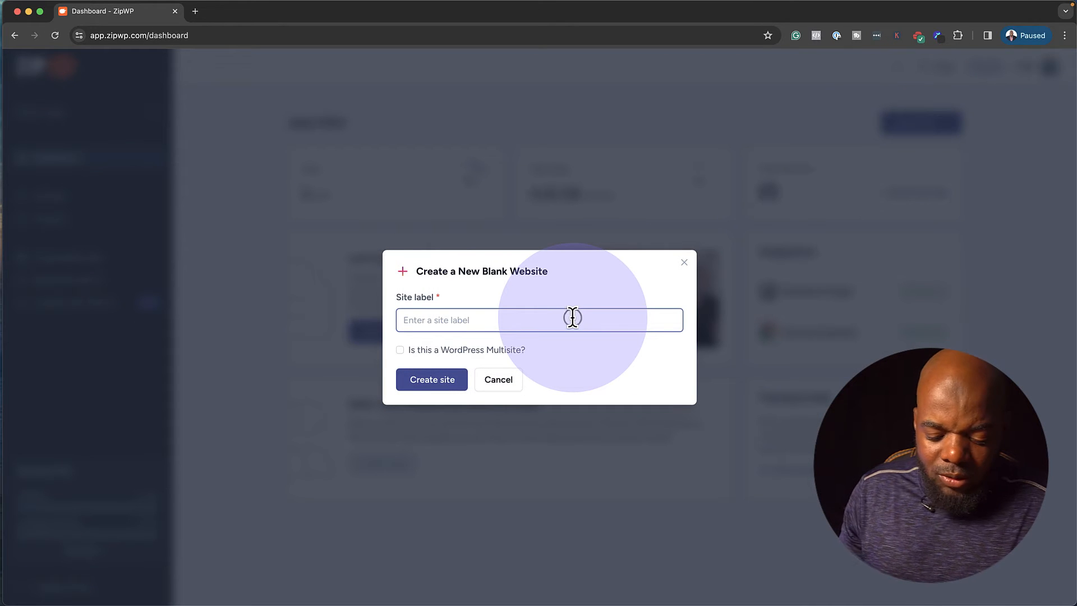
pyautogui.write('Seller')
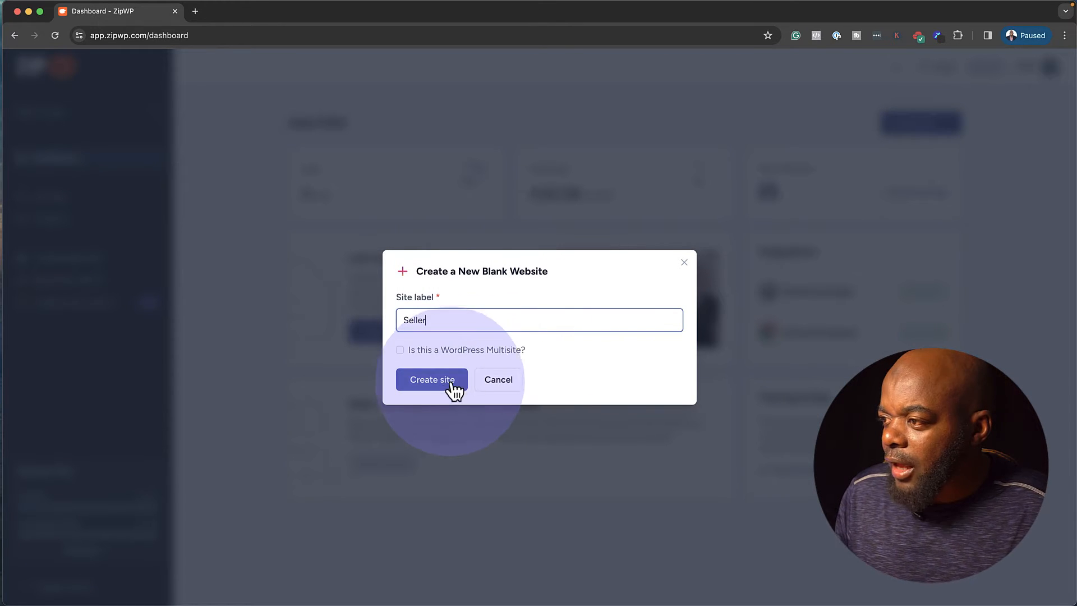
pyautogui.click(432, 379)
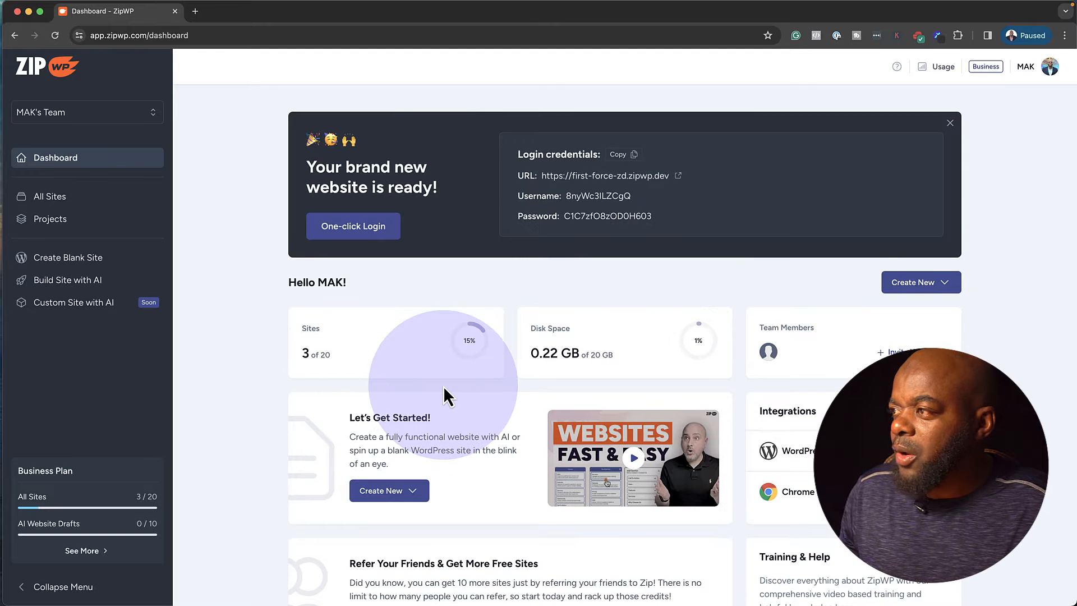
pyautogui.moveTo(448, 298)
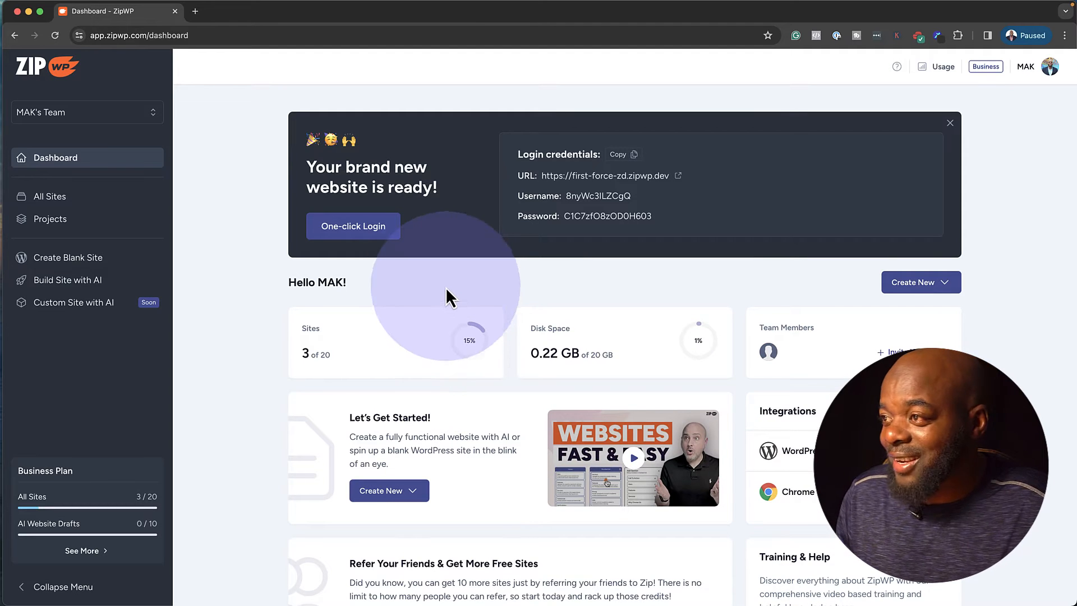
pyautogui.moveTo(353, 226)
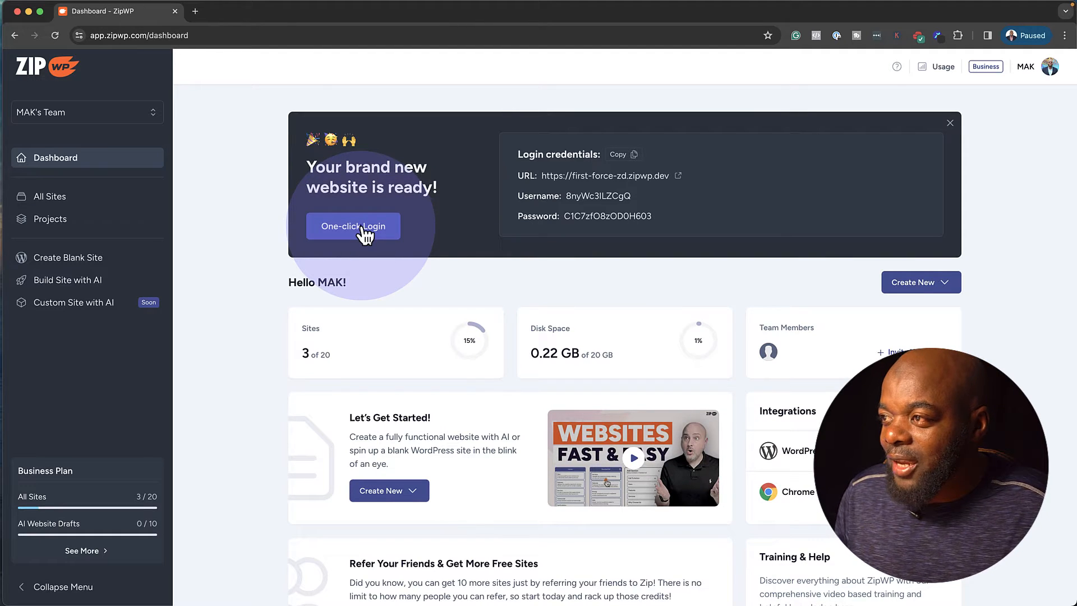
pyautogui.click(352, 226)
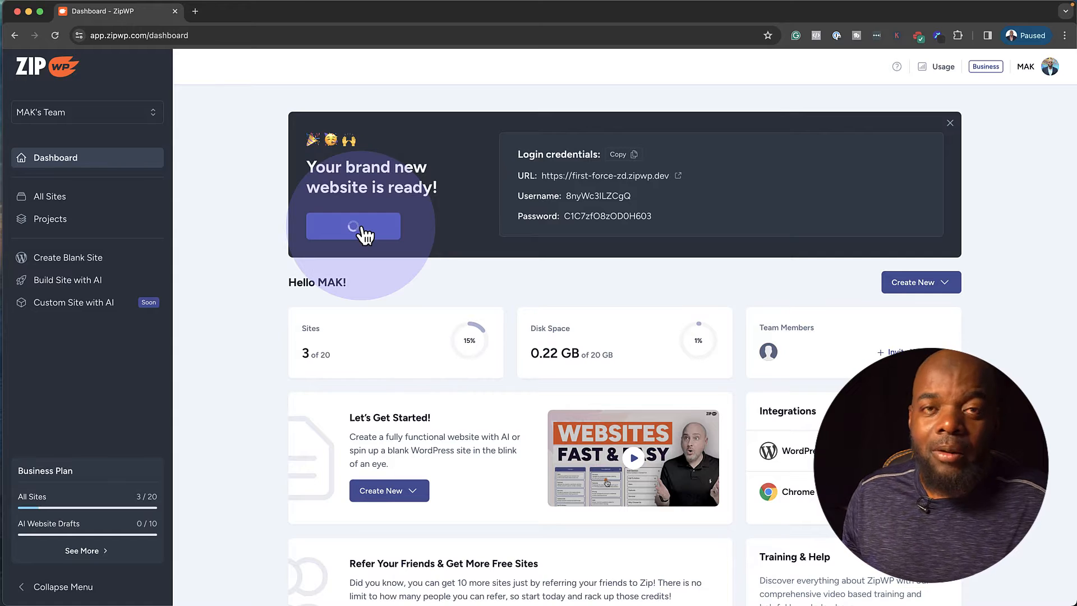
pyautogui.click(353, 227)
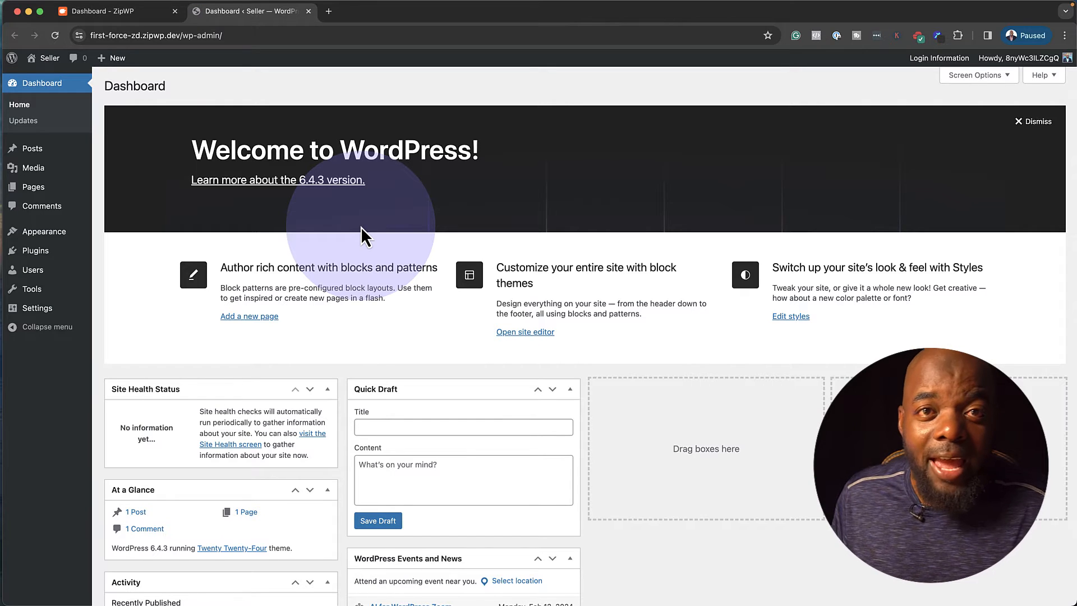
pyautogui.moveTo(227, 299)
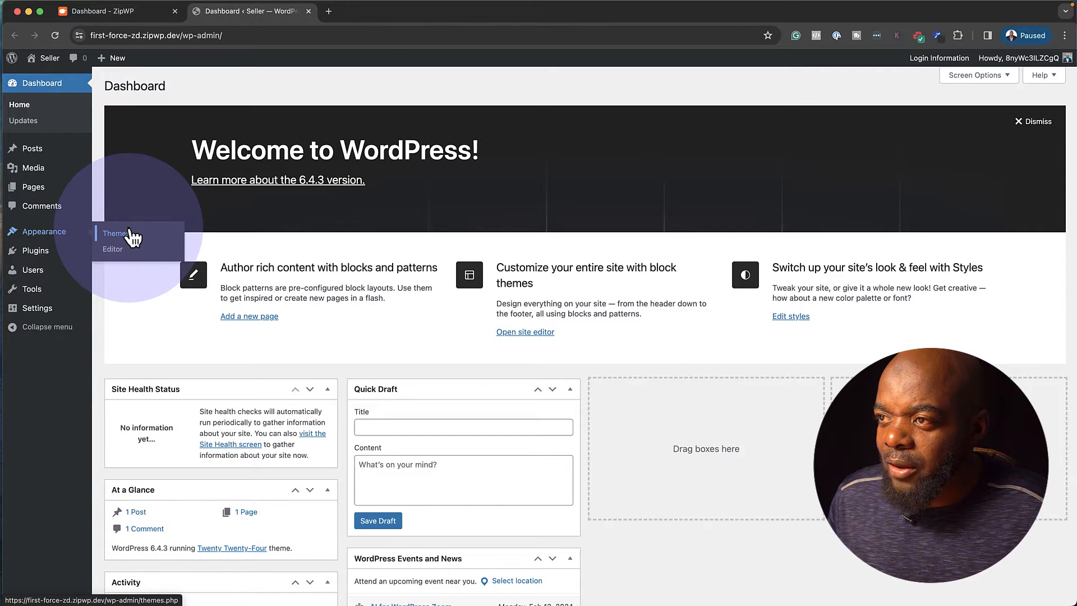
# Install the Astra theme from Appearance > Themes and activate it.
pyautogui.click(115, 232)
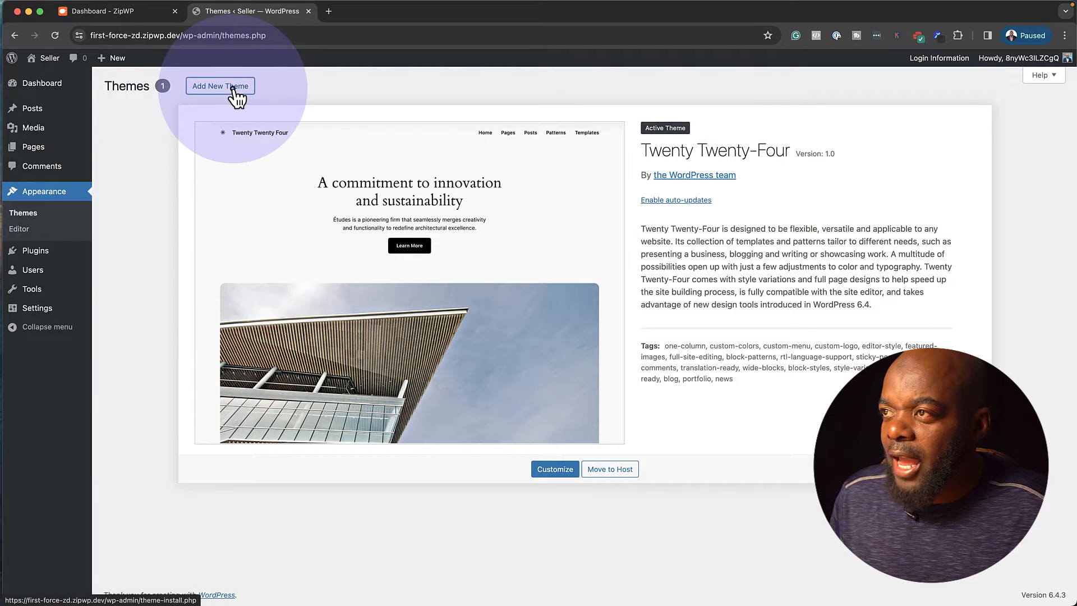
pyautogui.click(220, 86)
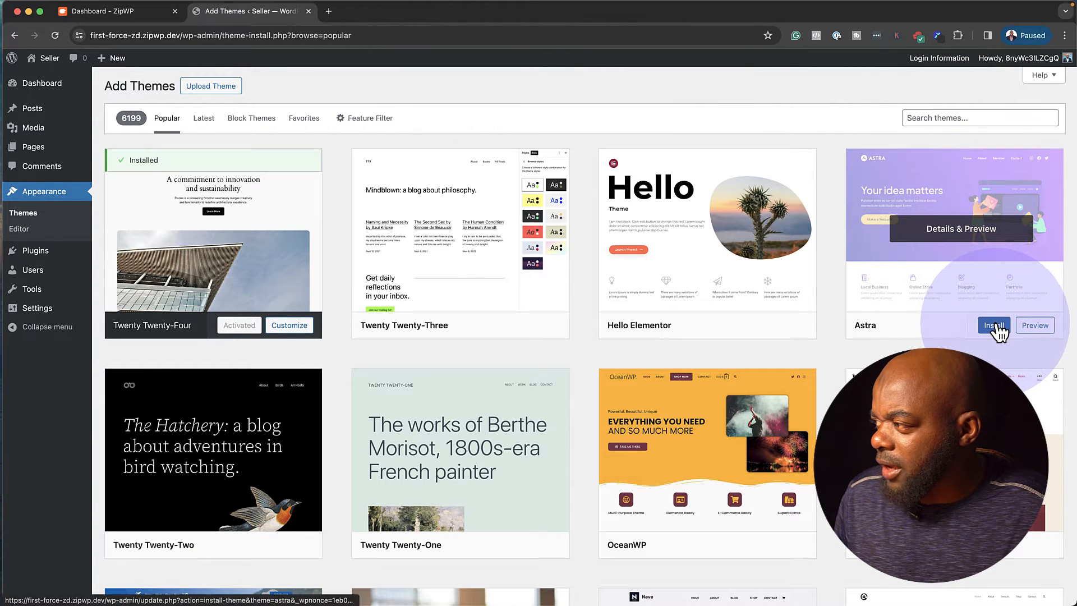
pyautogui.click(994, 325)
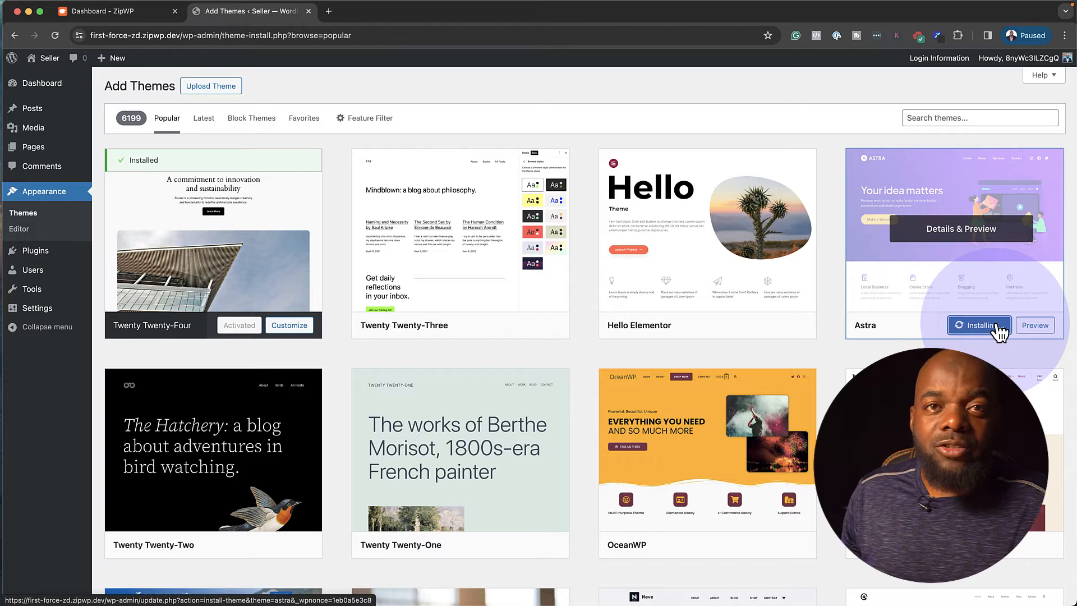
pyautogui.click(979, 325)
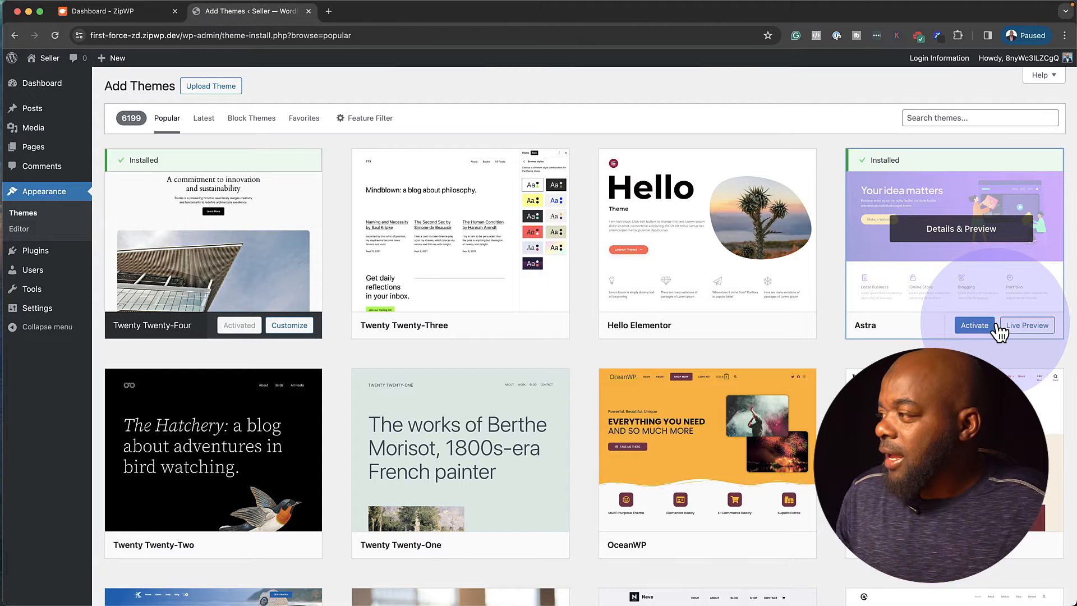
pyautogui.click(973, 325)
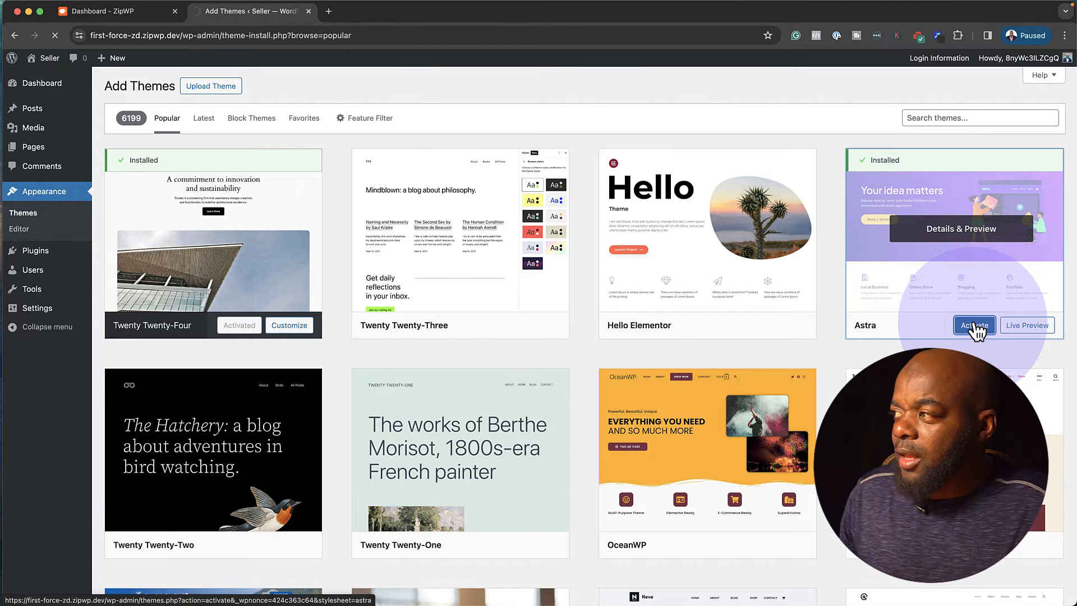
pyautogui.click(974, 325)
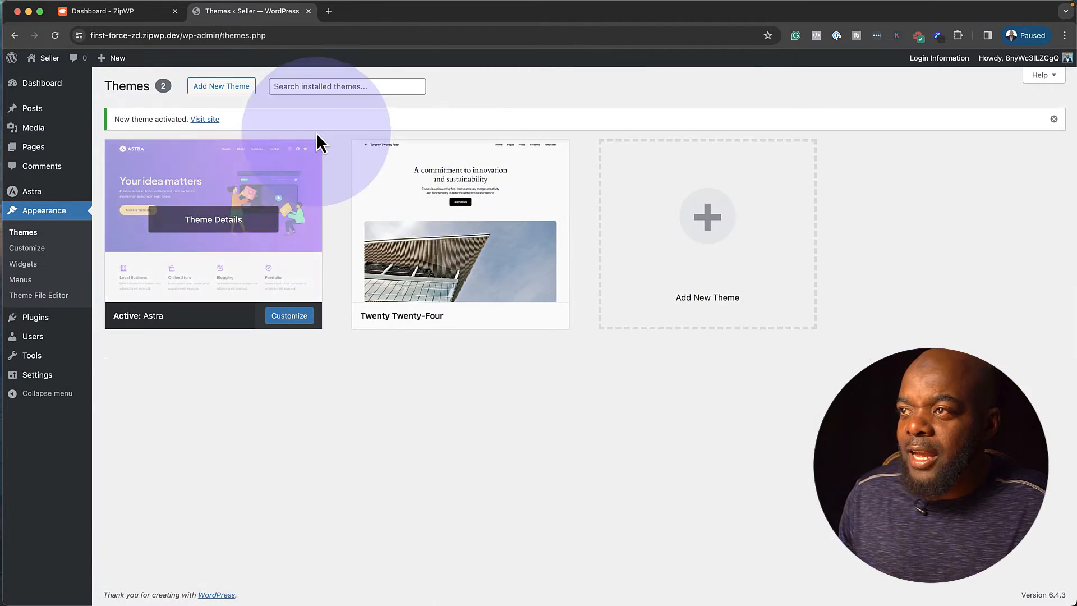
pyautogui.moveTo(303, 323)
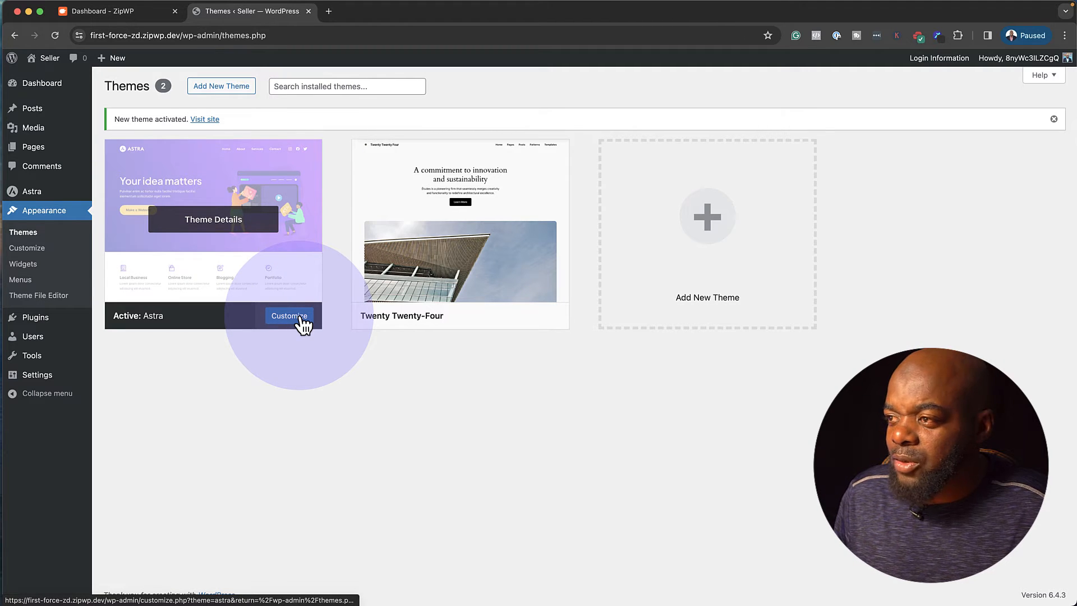
# Set Astra's Global > Container layout to Full Width in the Customizer and publish.
pyautogui.click(289, 315)
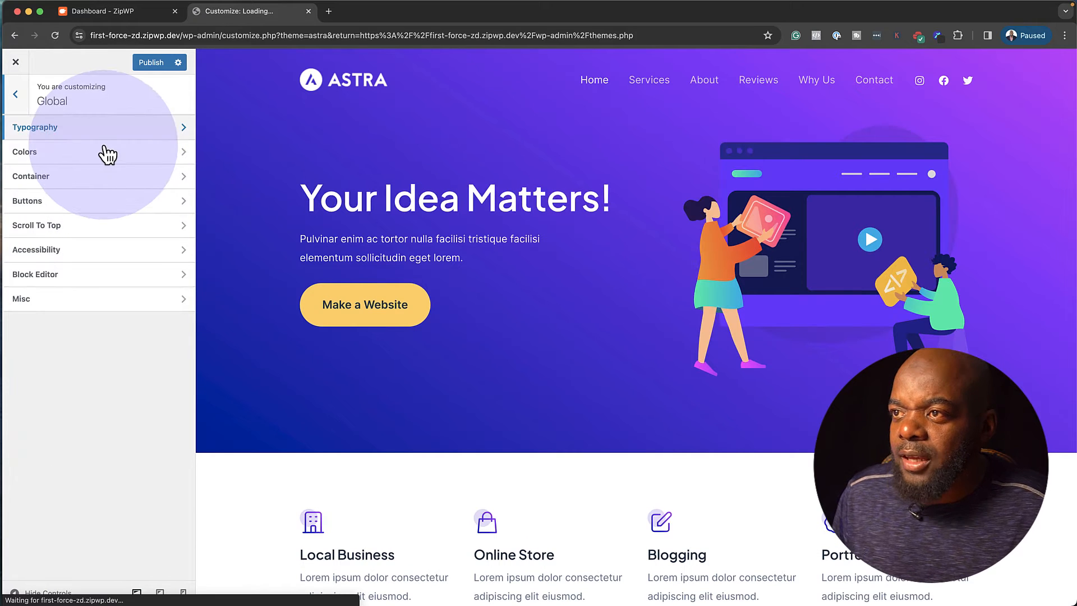
pyautogui.click(30, 176)
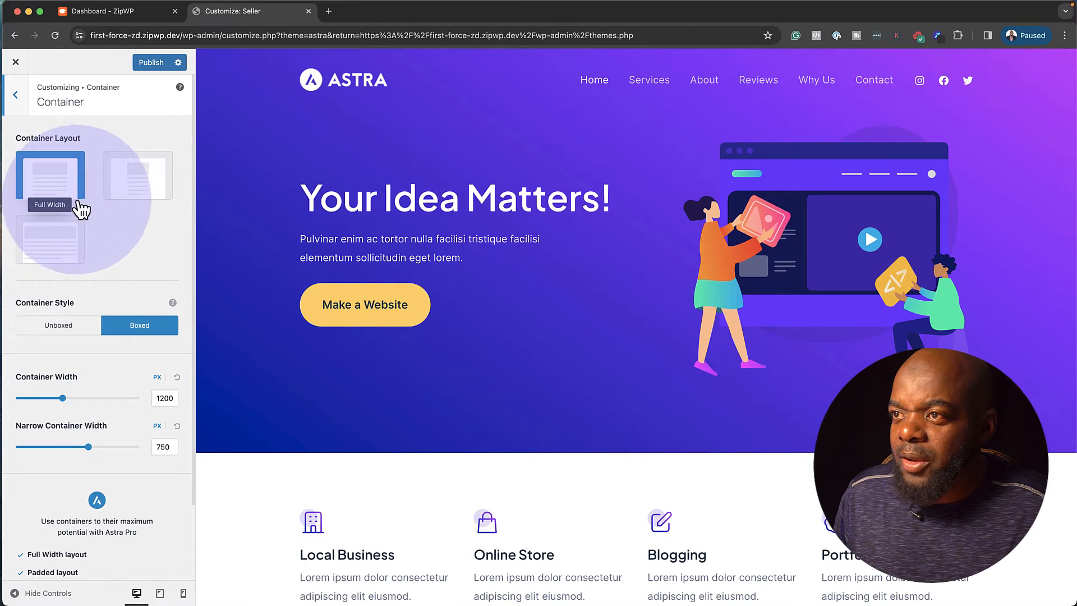
pyautogui.click(50, 239)
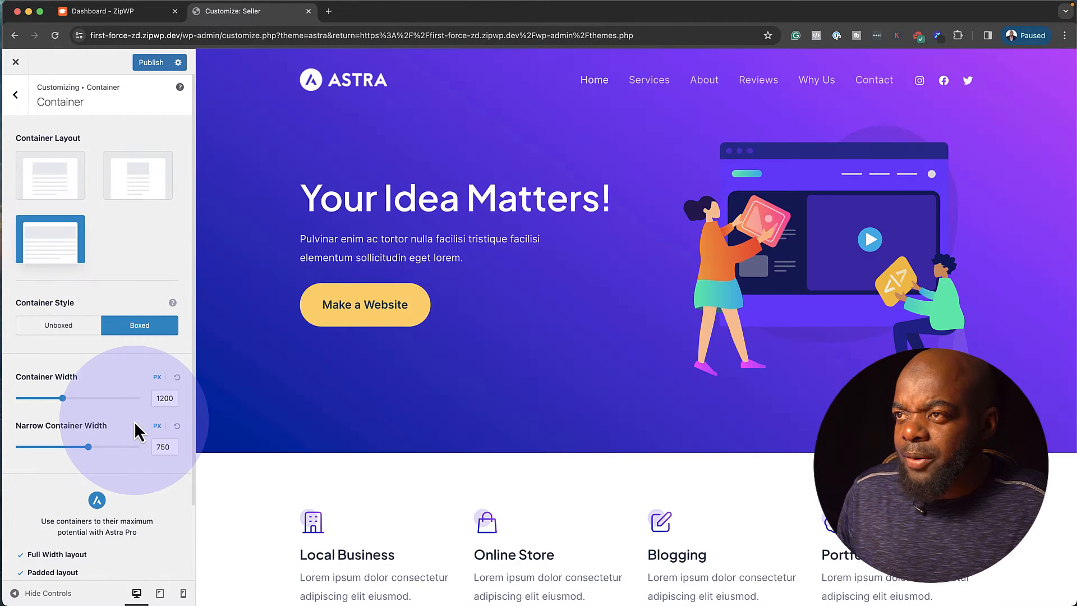
pyautogui.scroll(-3)
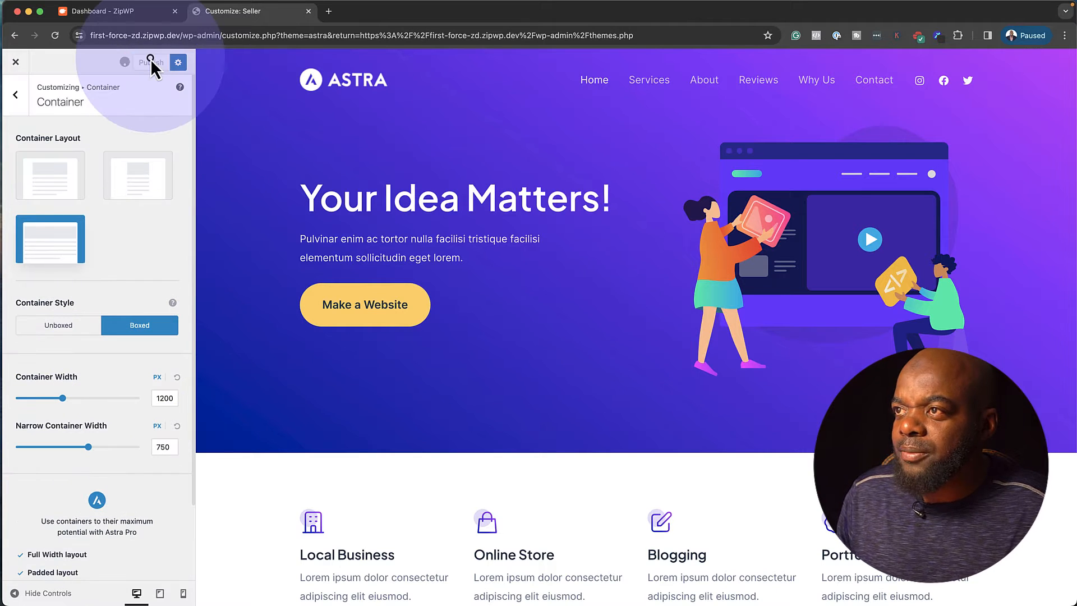
pyautogui.click(16, 61)
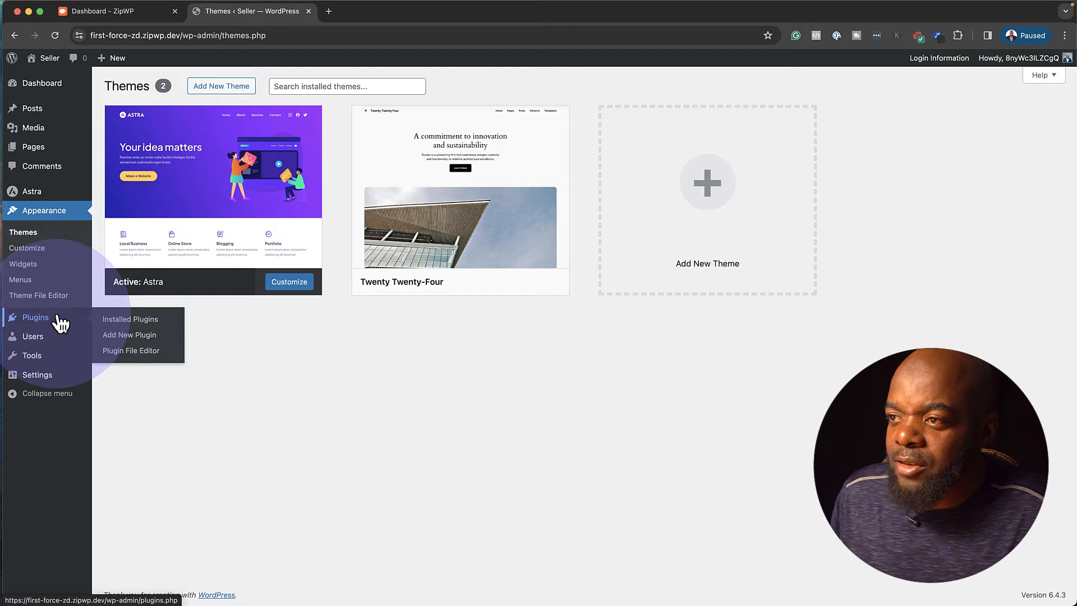
# Install and activate the Spectra Gutenberg Blocks plugin from Add New Plugin.
pyautogui.click(129, 334)
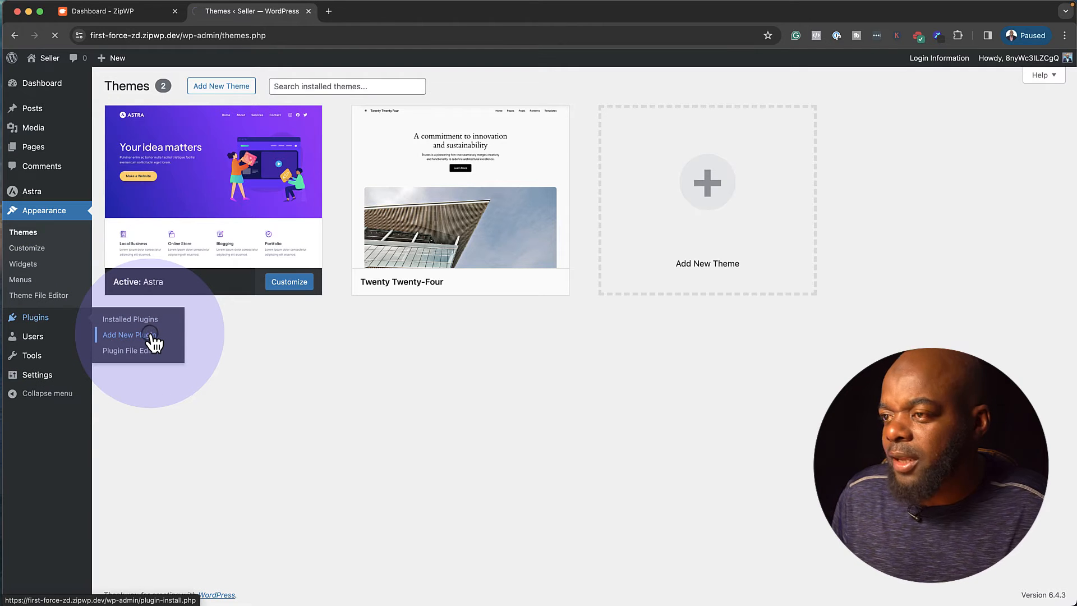
pyautogui.click(128, 334)
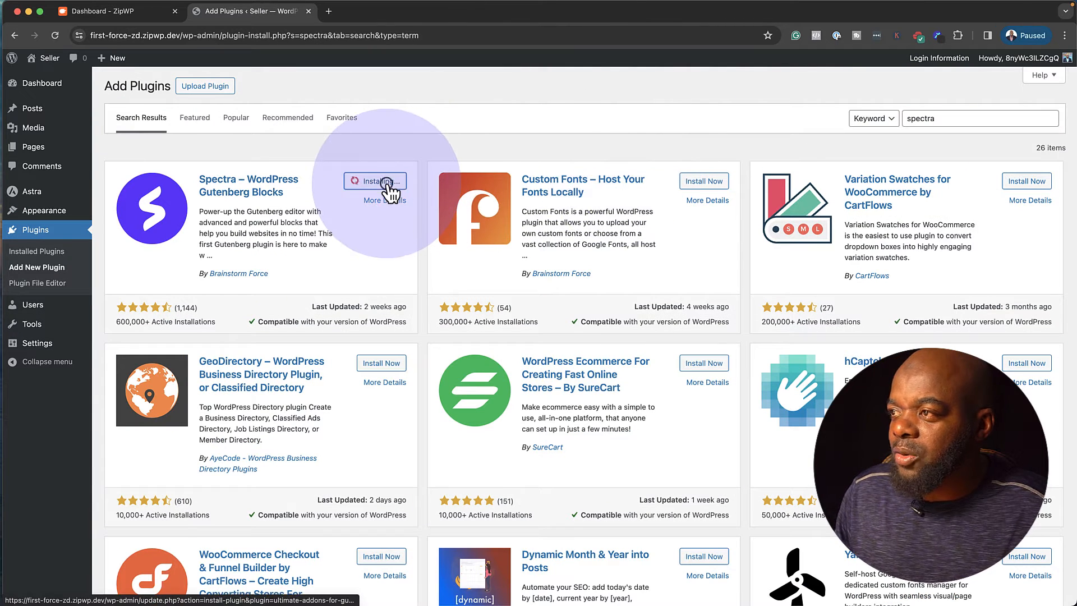
pyautogui.click(376, 181)
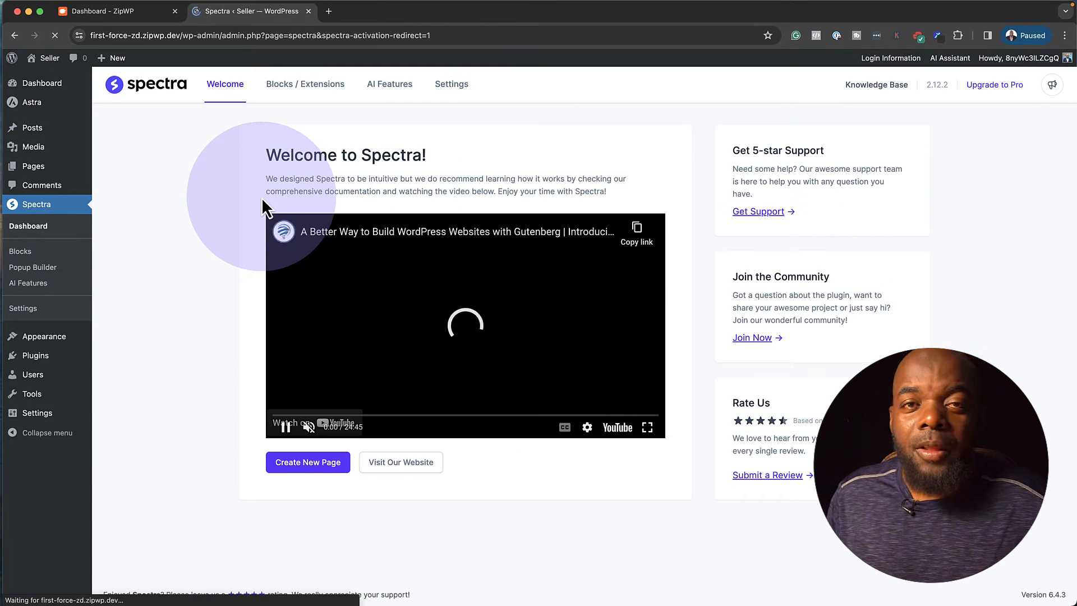
pyautogui.click(465, 323)
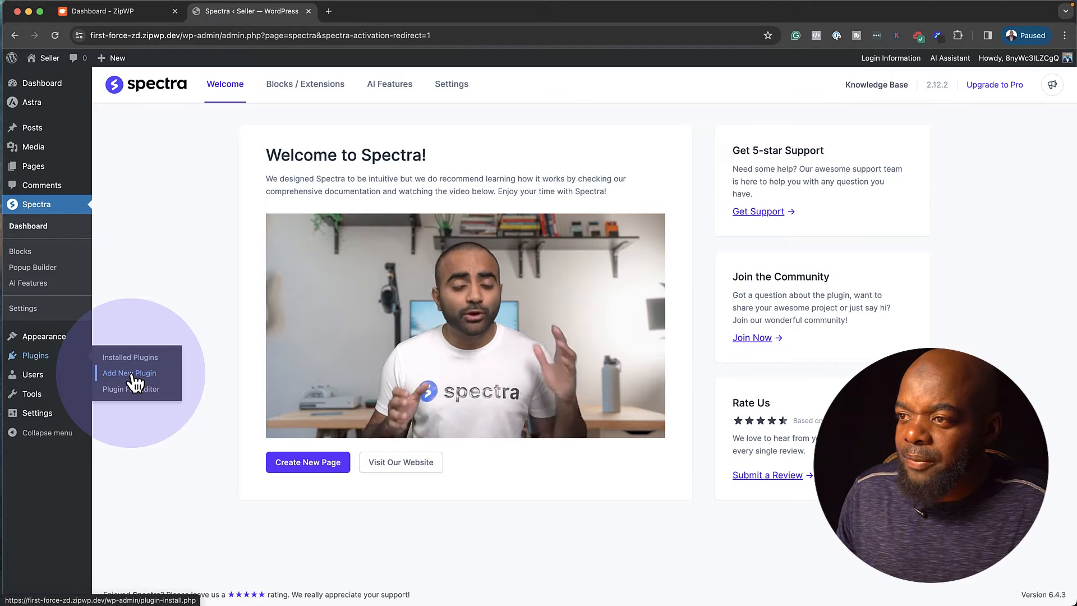
# Search plugins for 'woocommerce', then install and activate WooCommerce.
pyautogui.click(129, 373)
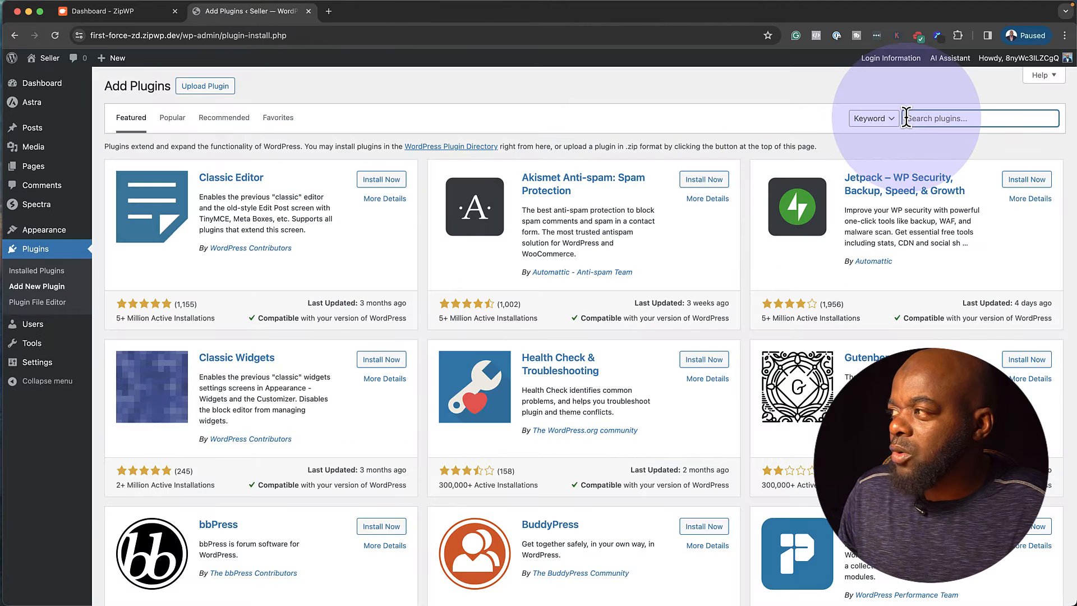
pyautogui.write('woocommerce')
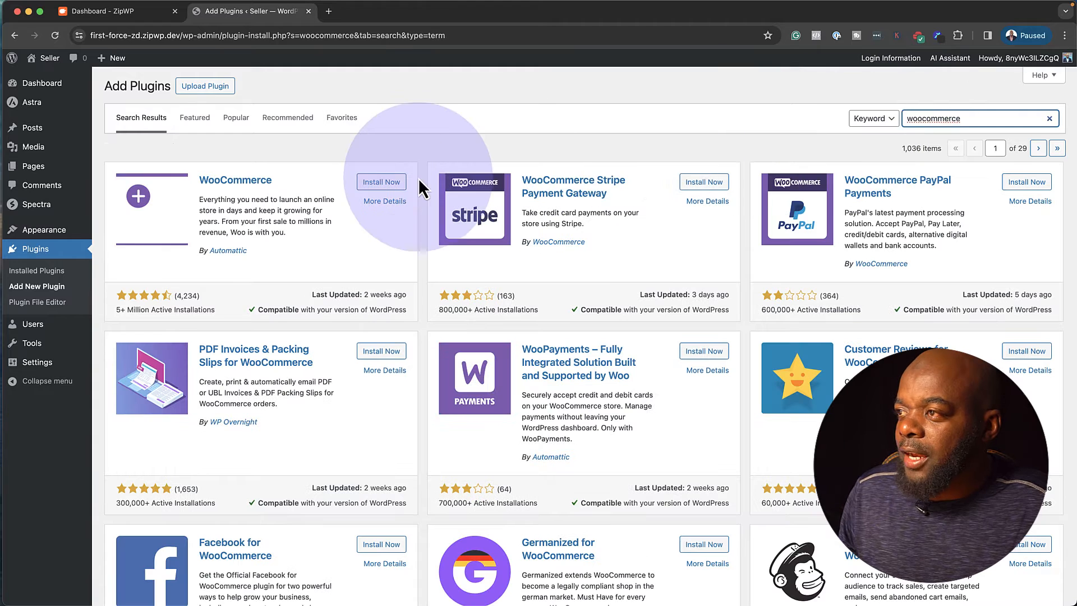
pyautogui.click(382, 182)
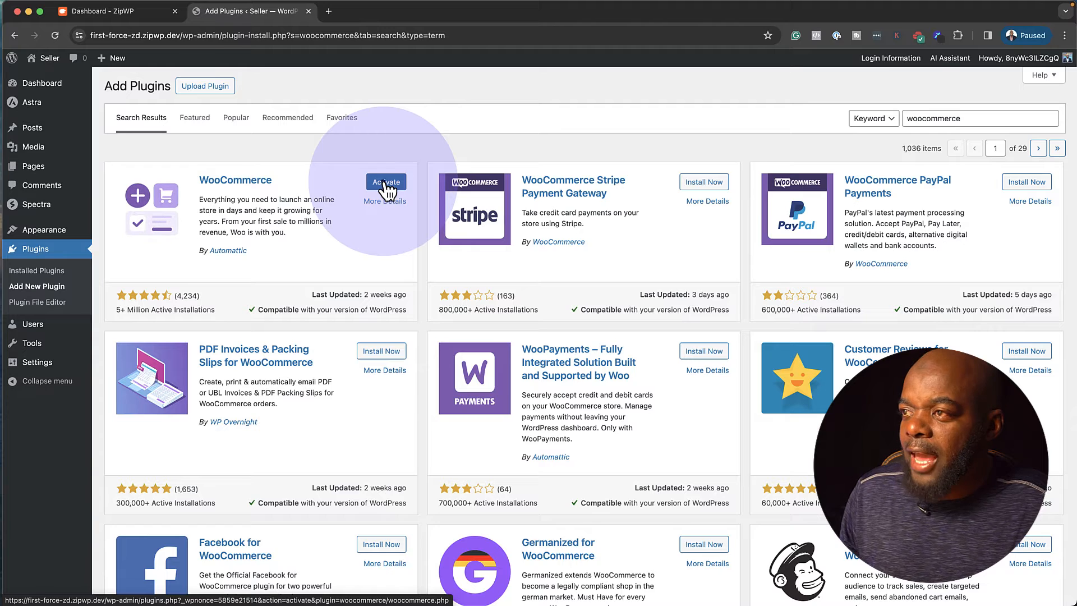
pyautogui.click(385, 183)
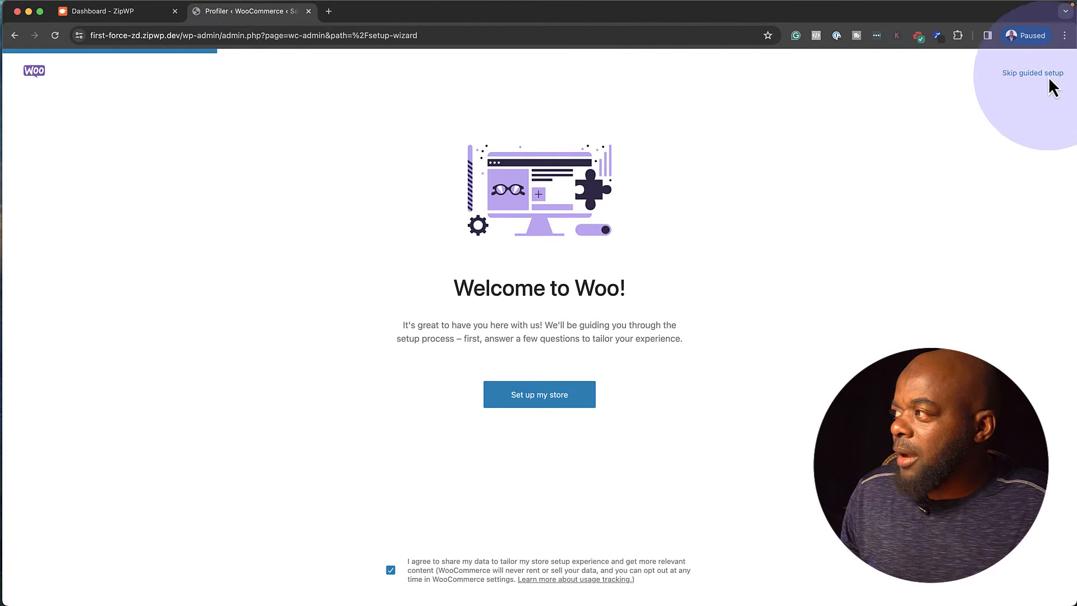
# Skip WooCommerce's guided setup, choose United Kingdom (UK) as location, and enter the store.
pyautogui.click(1032, 72)
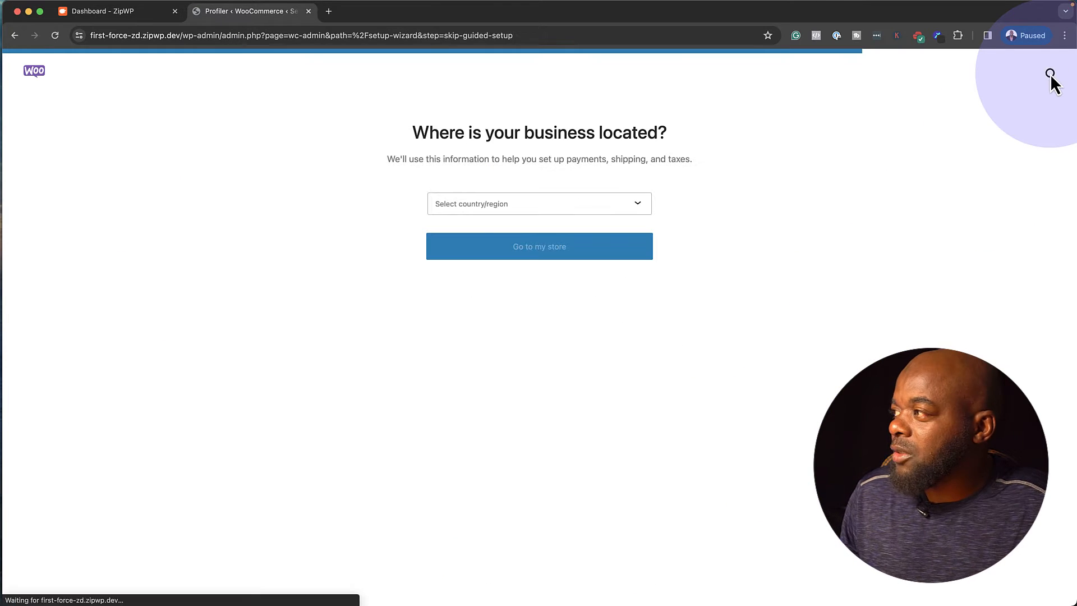
pyautogui.moveTo(1049, 72)
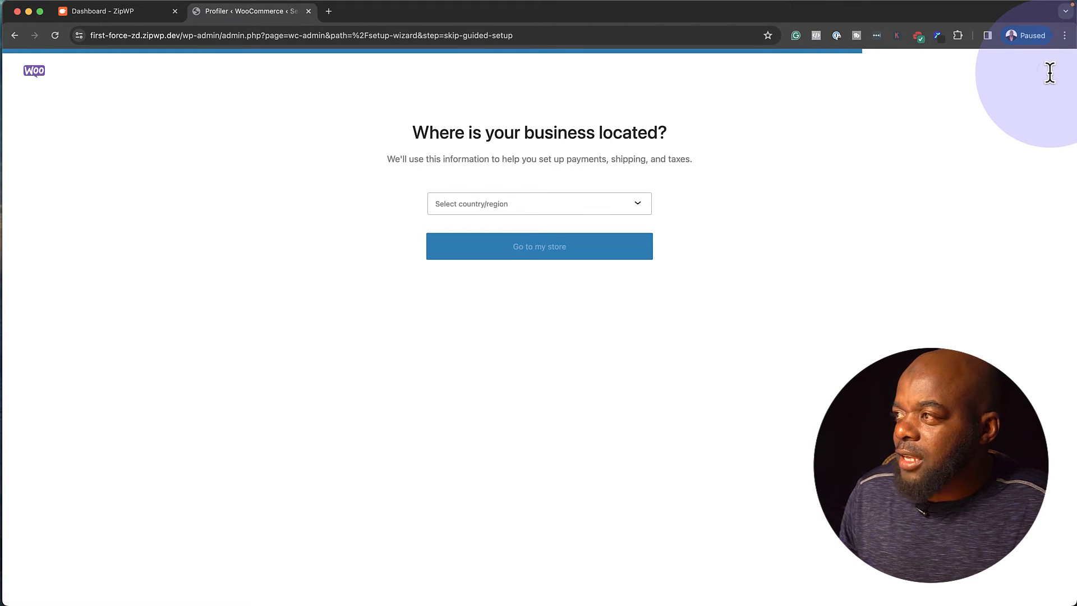
pyautogui.click(539, 203)
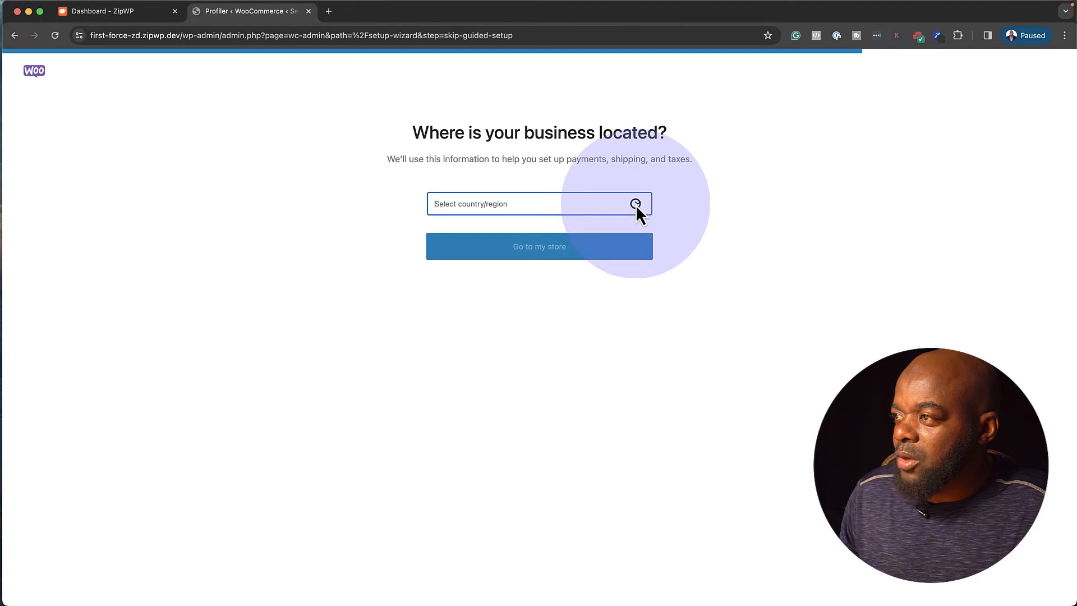
pyautogui.click(539, 203)
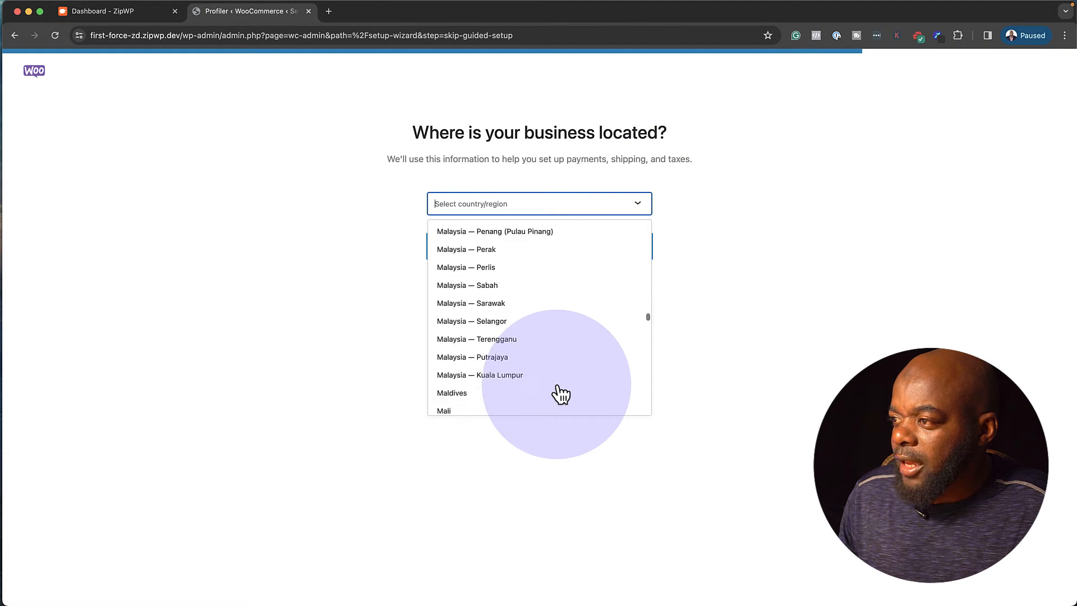
pyautogui.scroll(-3)
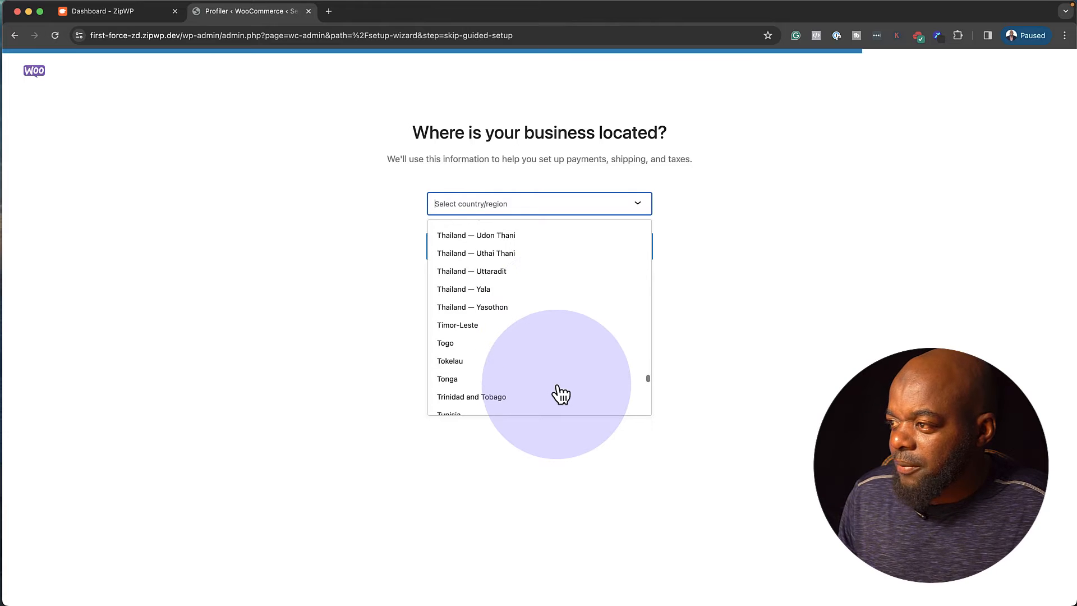
pyautogui.scroll(-3)
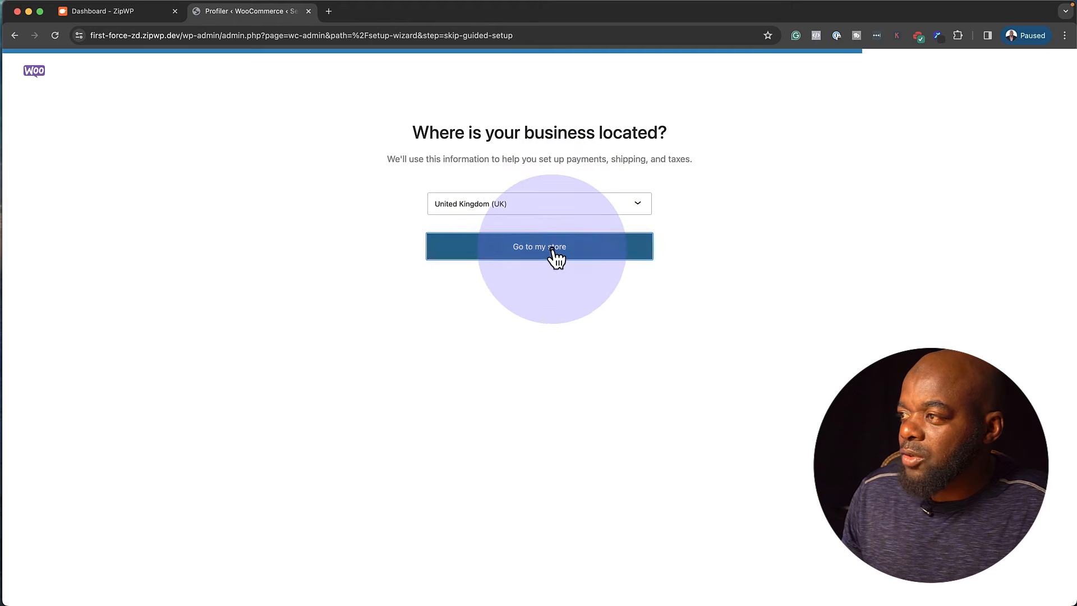
pyautogui.click(539, 247)
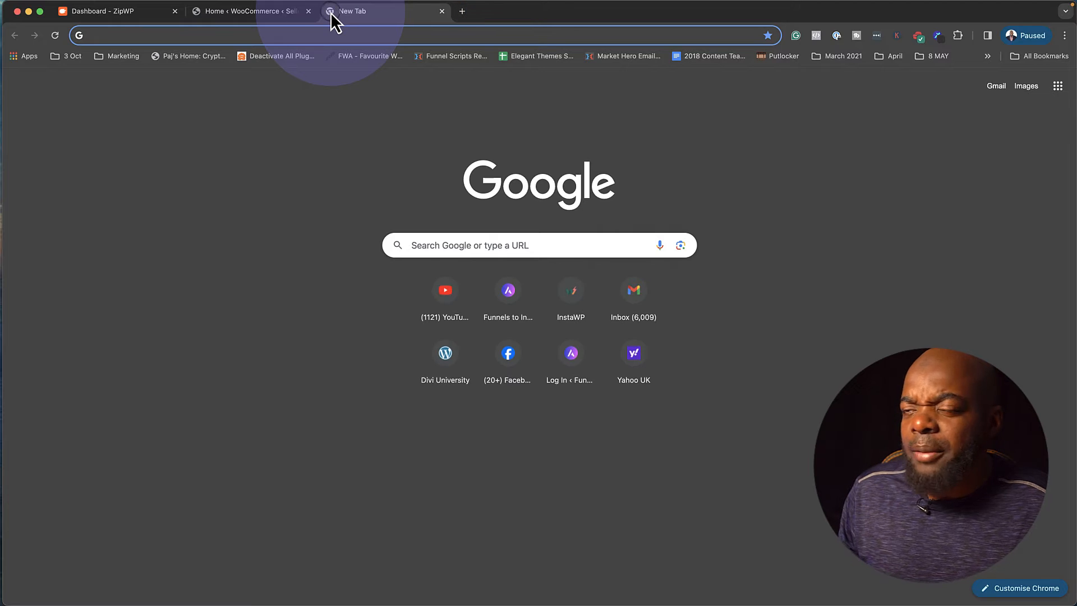
pyautogui.moveTo(334, 20)
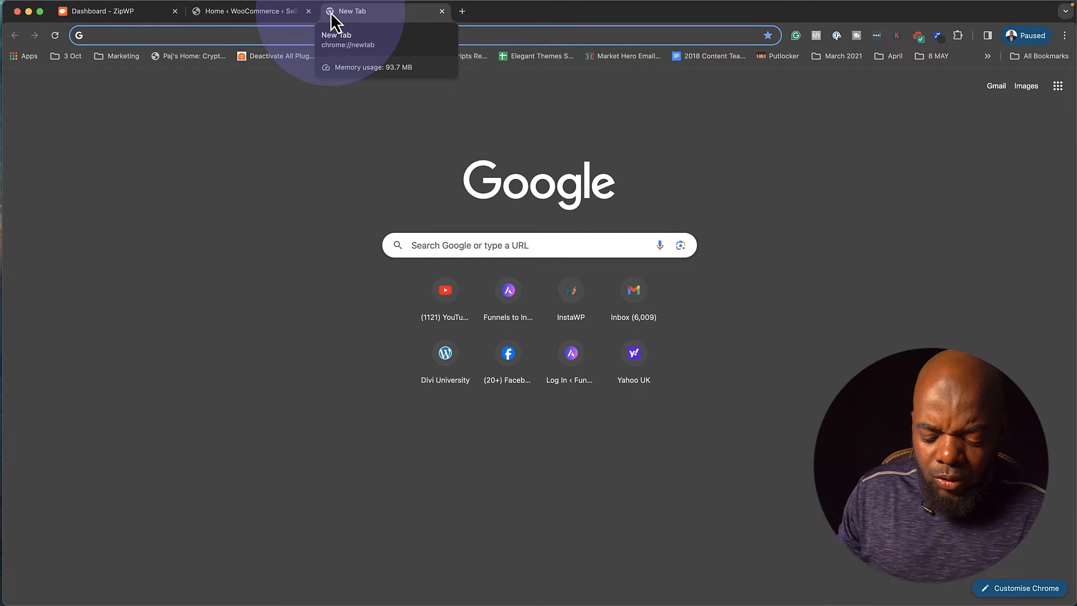
# Search Pexels for shoes and download the three horsebit loafers photo.
pyautogui.write('pexels.com')
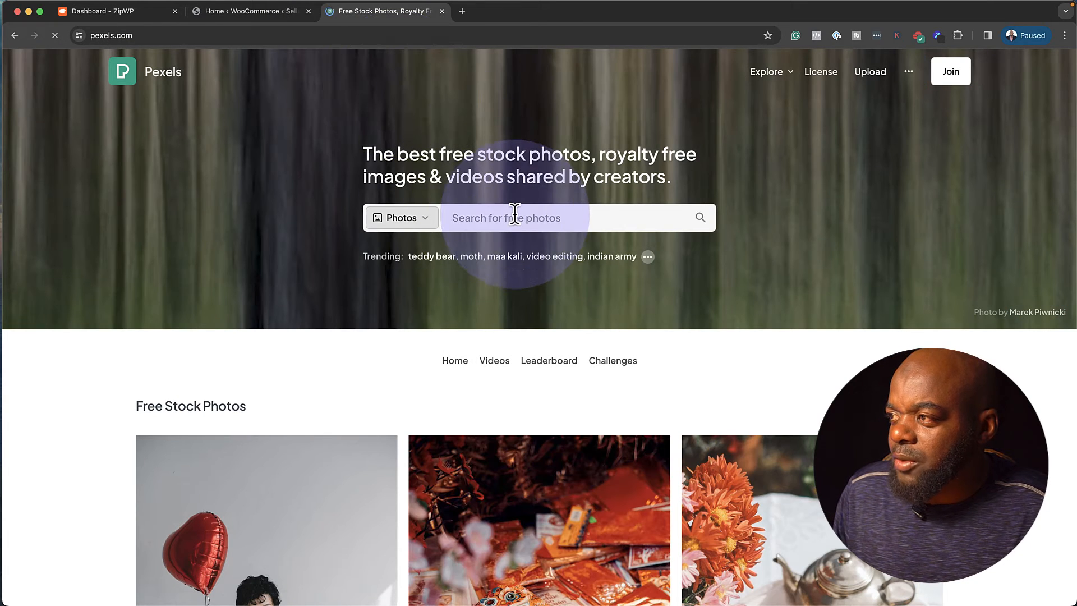
pyautogui.write('shi')
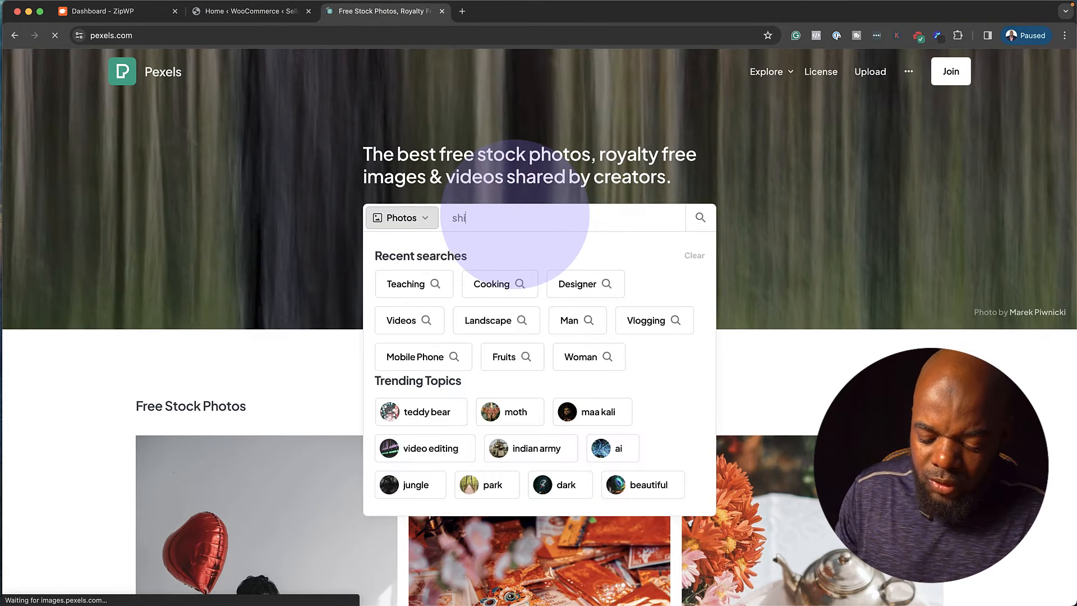
pyautogui.write('oes')
pyautogui.press('Return')
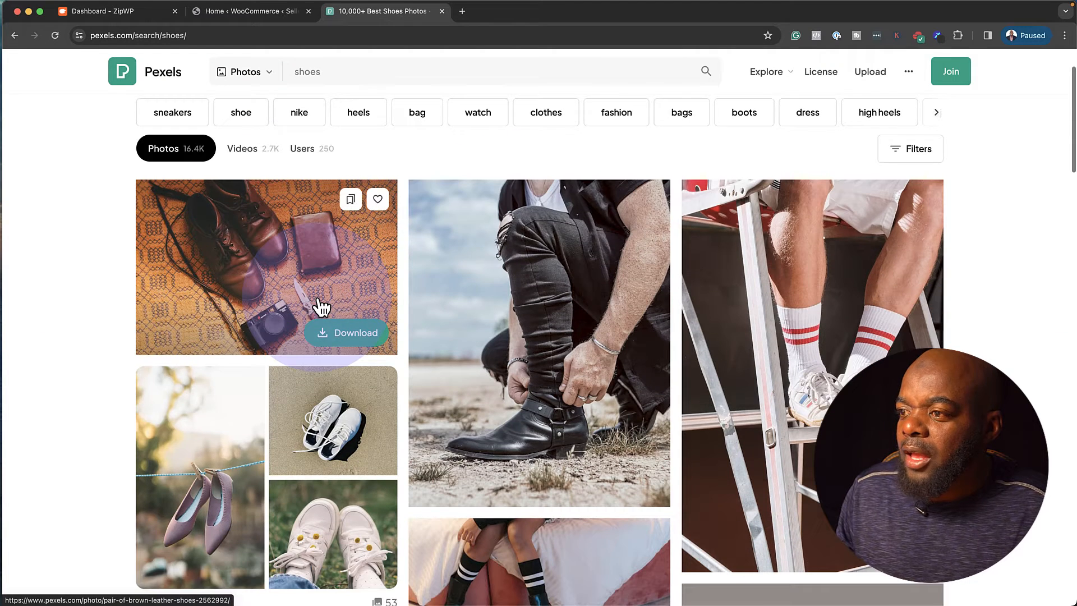
pyautogui.scroll(-3)
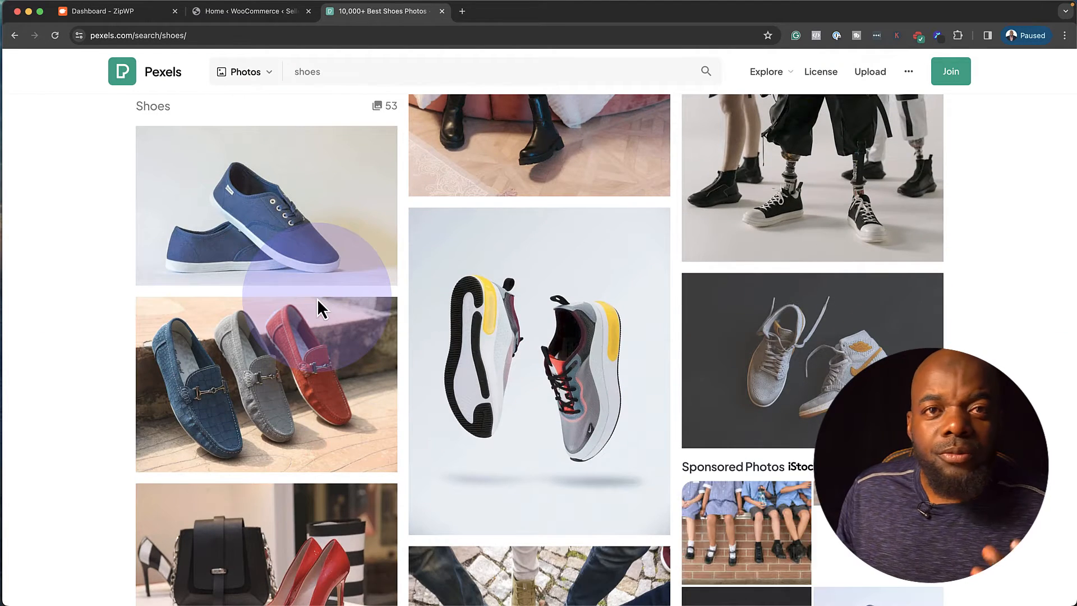
pyautogui.moveTo(352, 451)
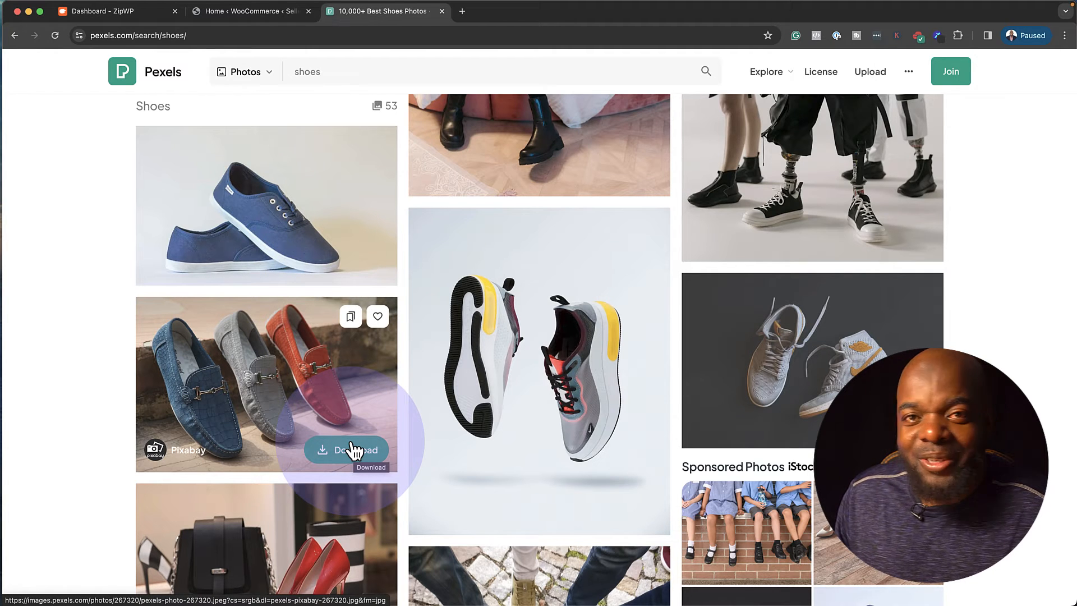
pyautogui.click(241, 385)
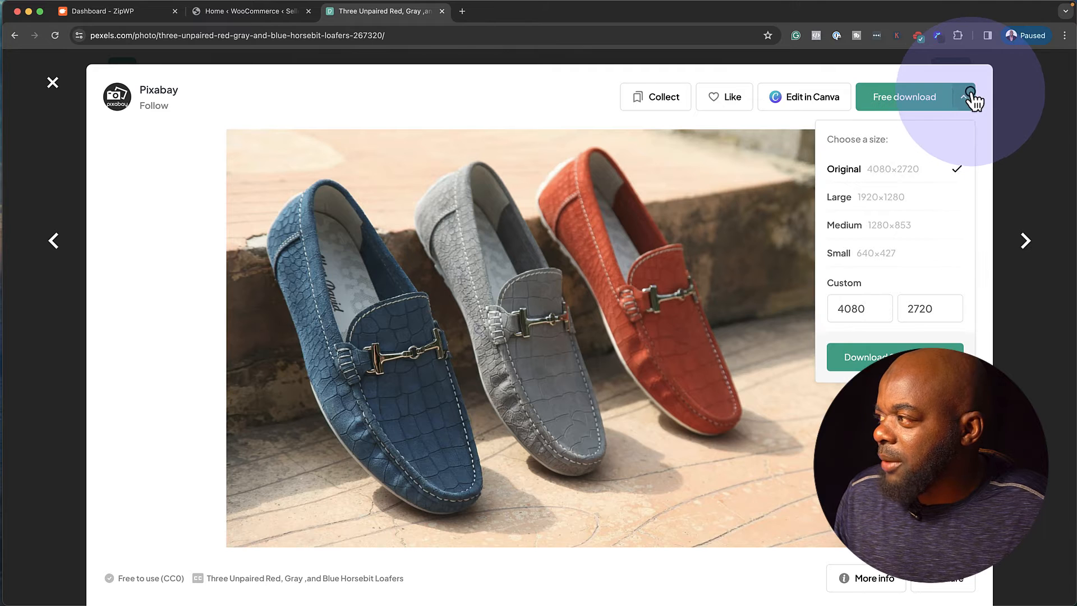
pyautogui.click(869, 225)
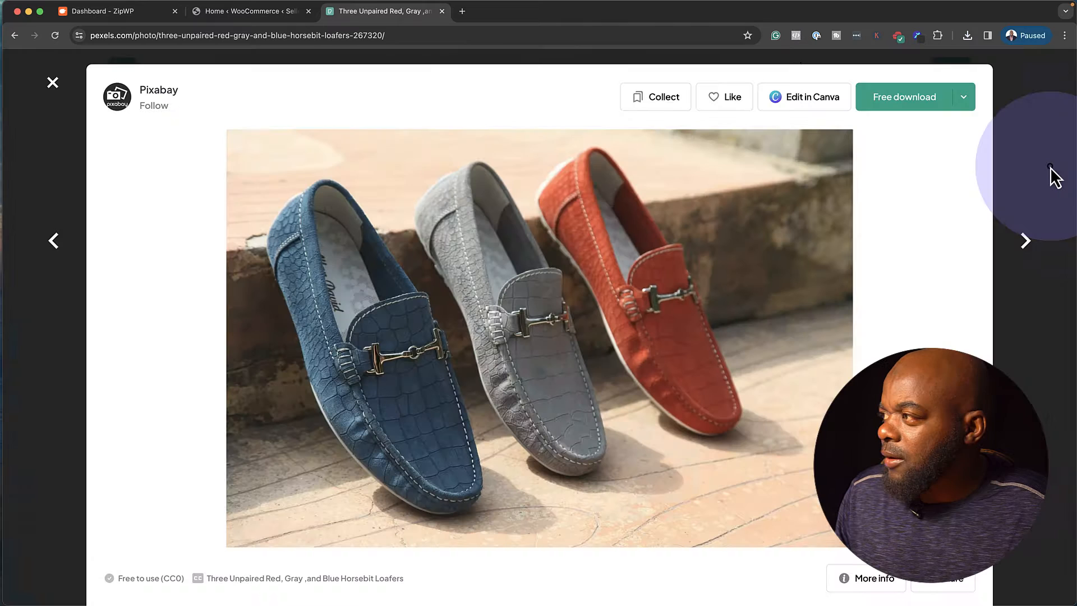
# Preview other shoe photos in the results, including the gray high-top sneakers.
pyautogui.click(53, 82)
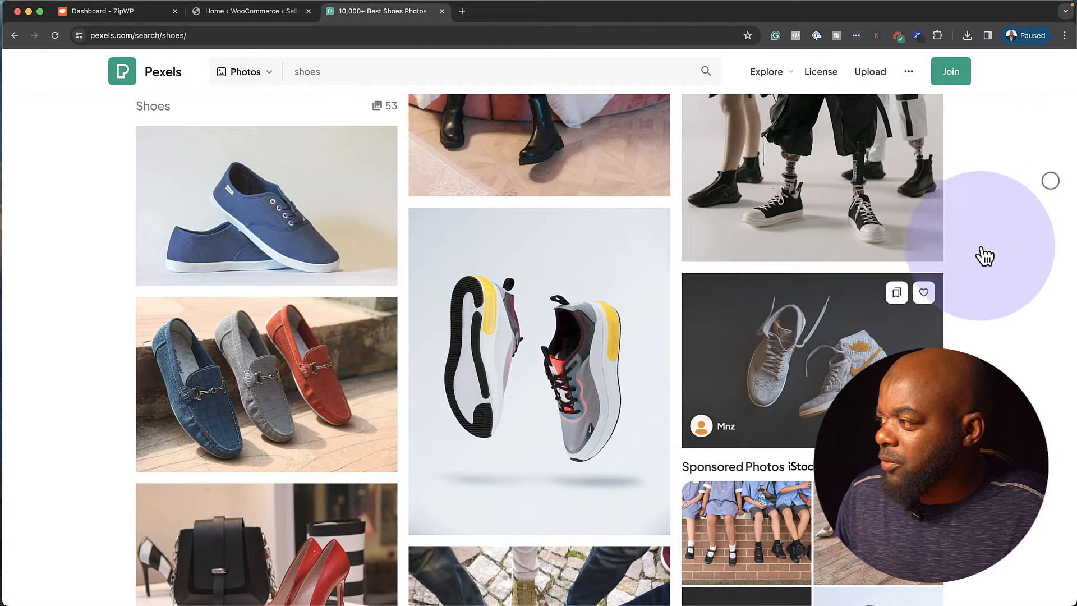
pyautogui.click(812, 360)
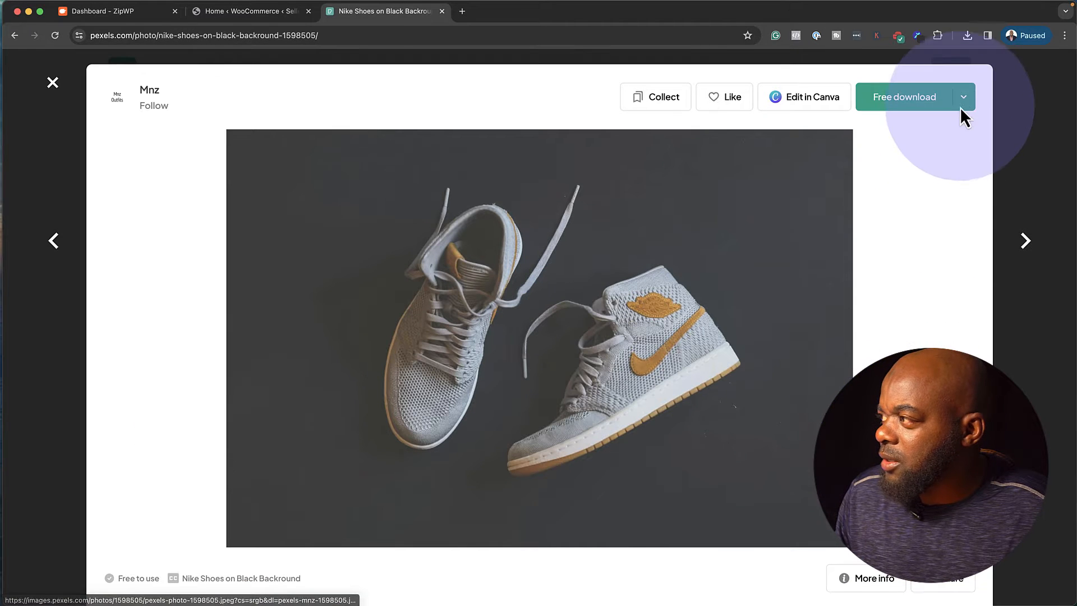
pyautogui.click(904, 96)
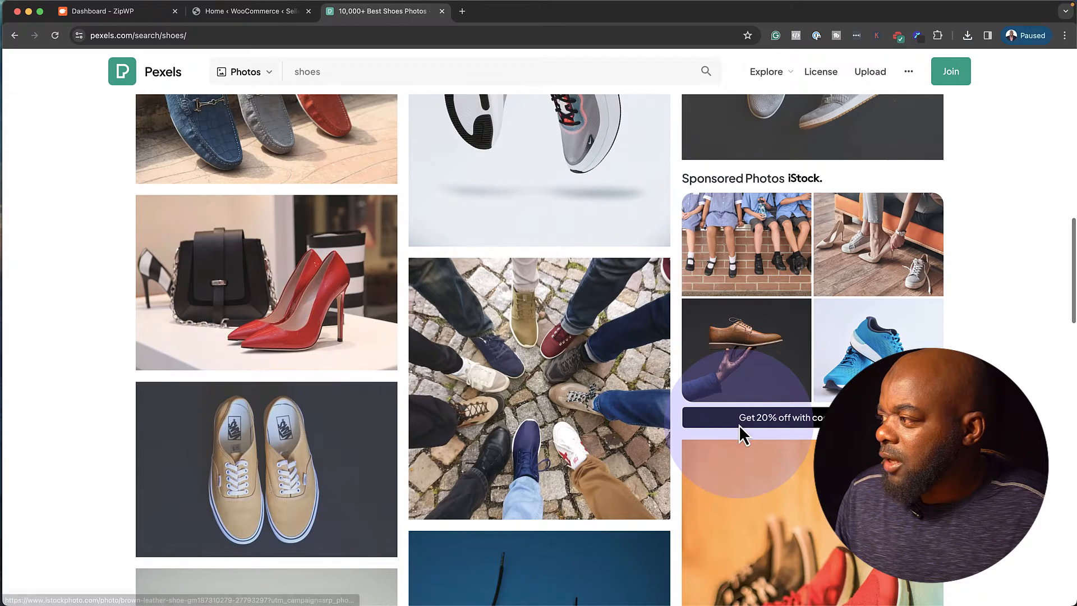
pyautogui.scroll(-3)
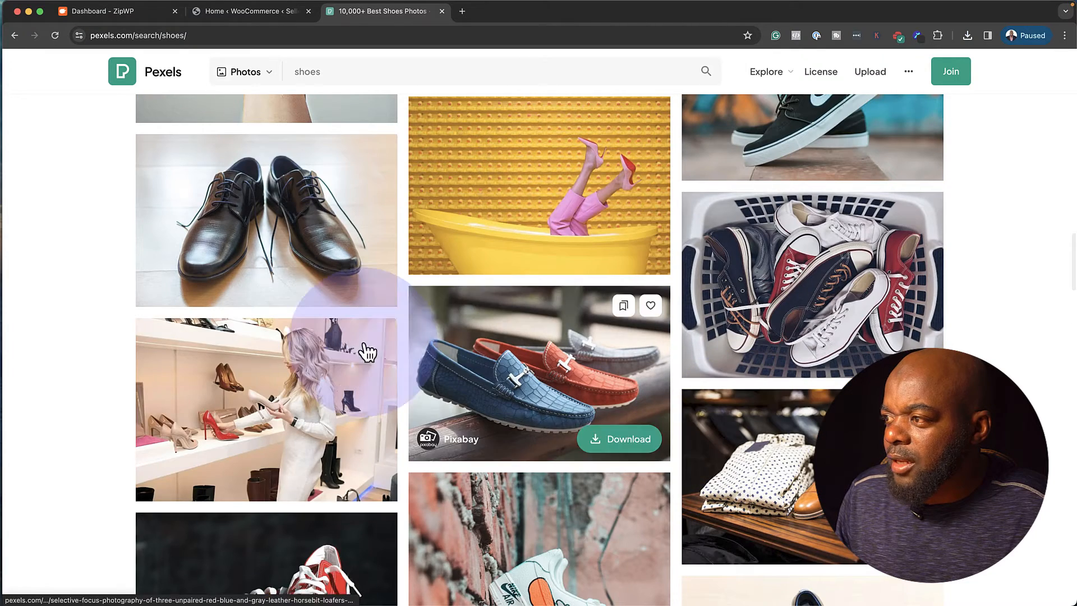
pyautogui.moveTo(260, 230)
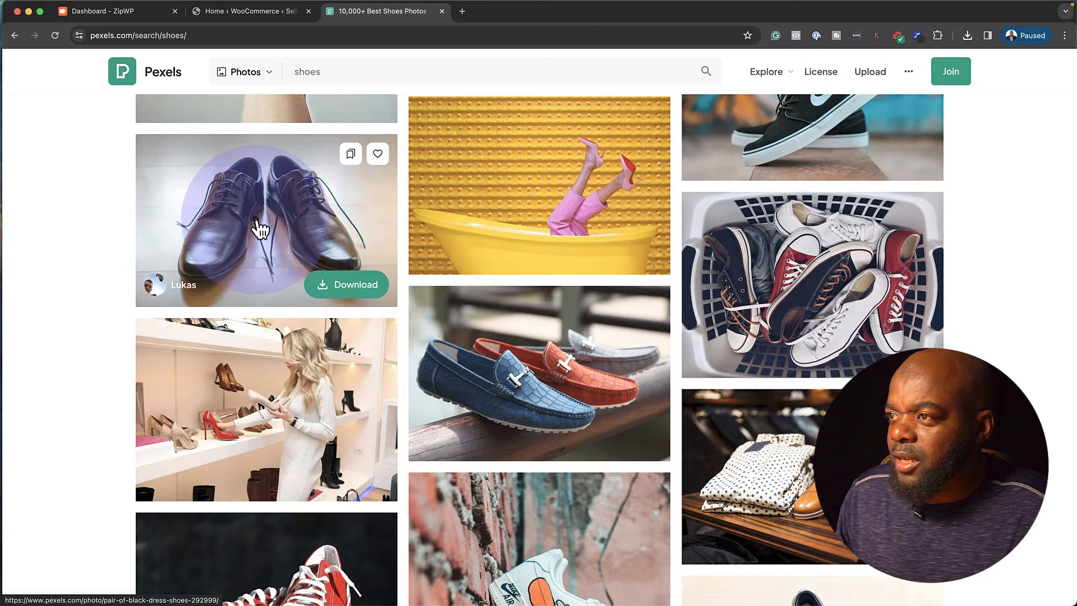
pyautogui.click(266, 218)
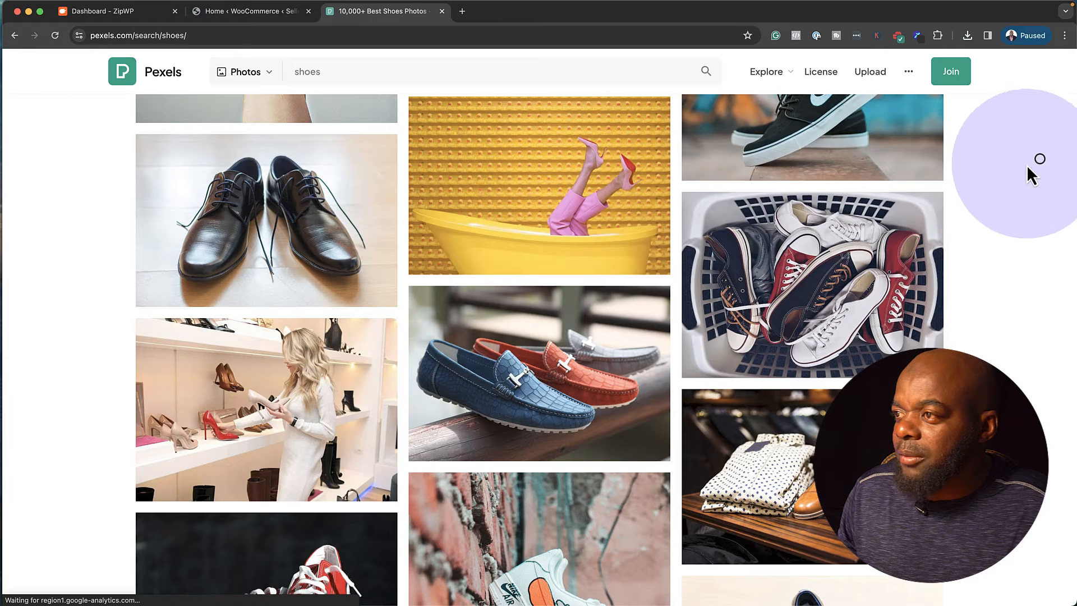
pyautogui.scroll(3)
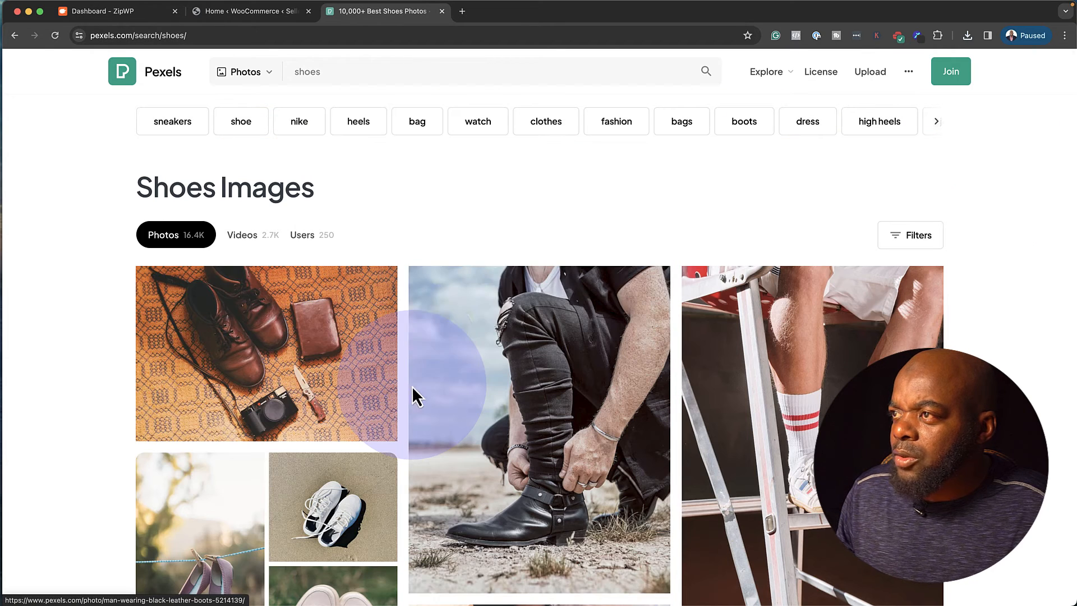
# Search Pexels for 'shopping', download the woman-with-bags photo at Large size, and open Lorem 2.
pyautogui.click(316, 71)
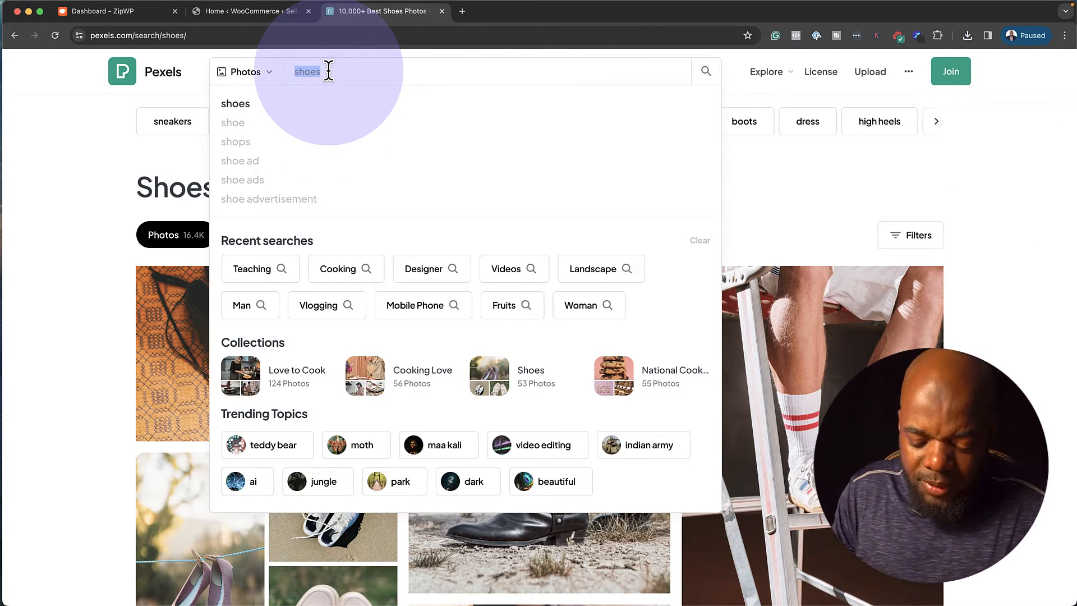
pyautogui.write('shopp')
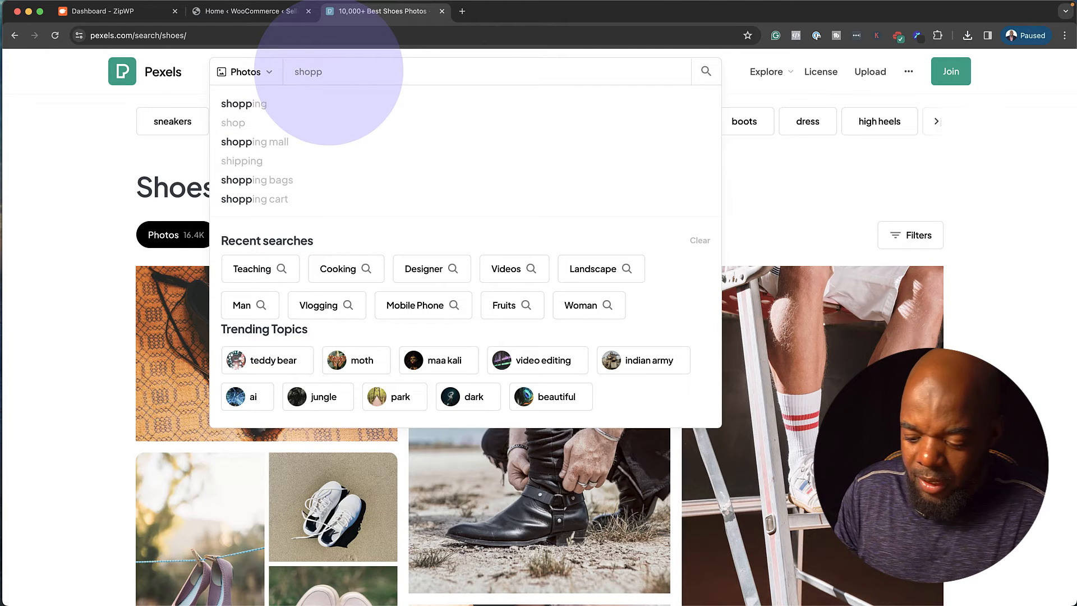
pyautogui.click(243, 104)
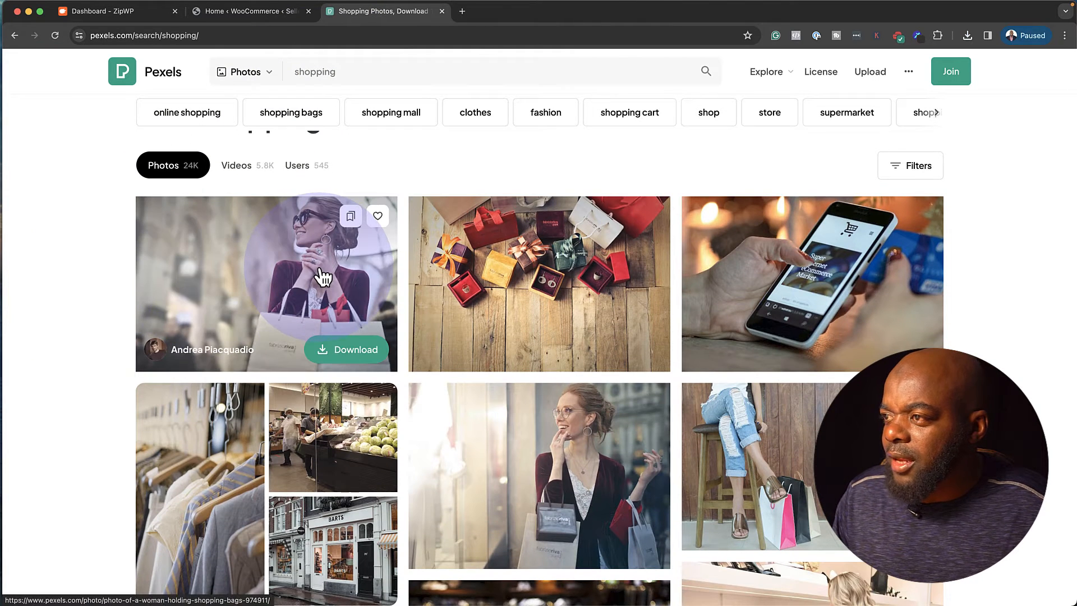
pyautogui.click(966, 97)
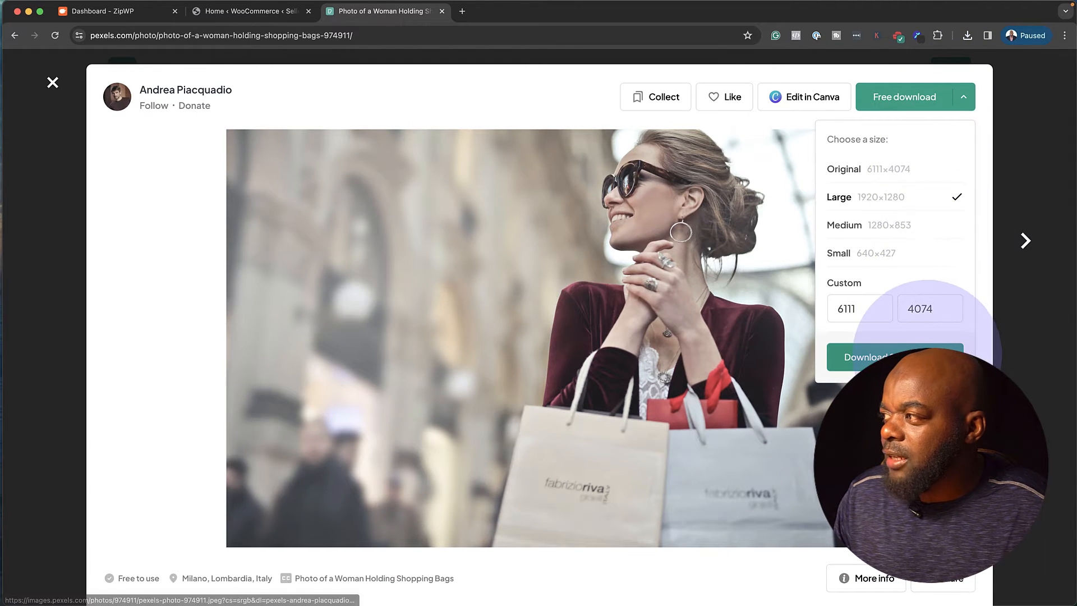
pyautogui.click(867, 357)
pyautogui.write('lore')
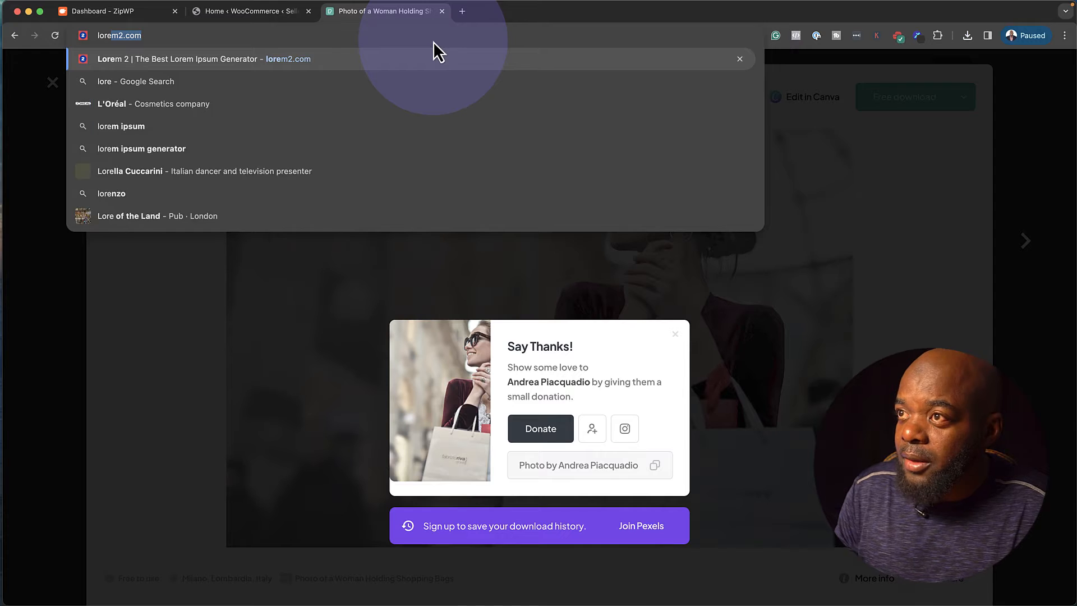
pyautogui.click(202, 59)
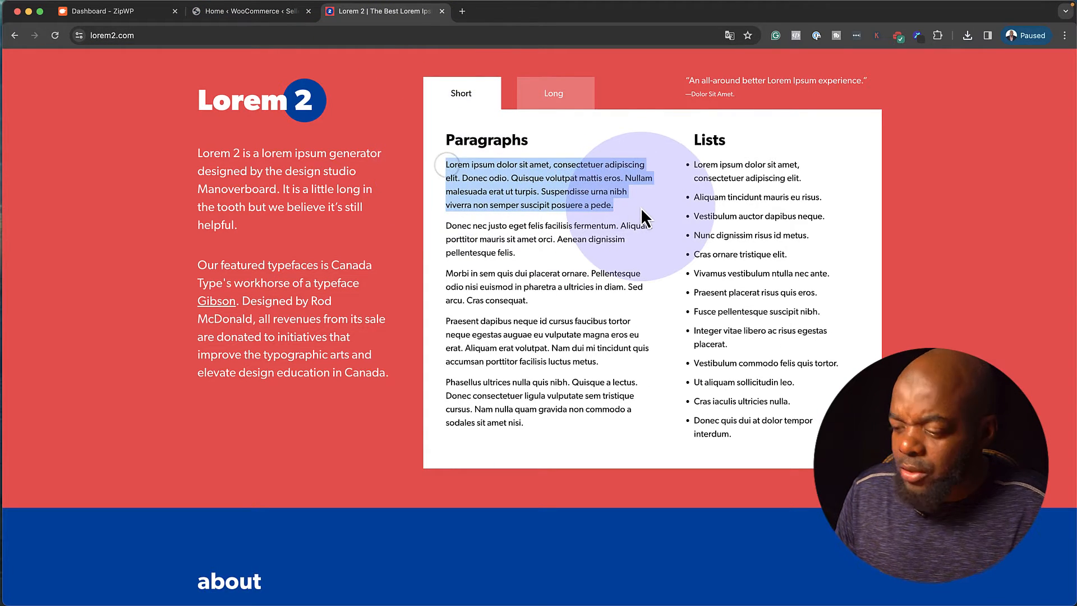
pyautogui.click(251, 11)
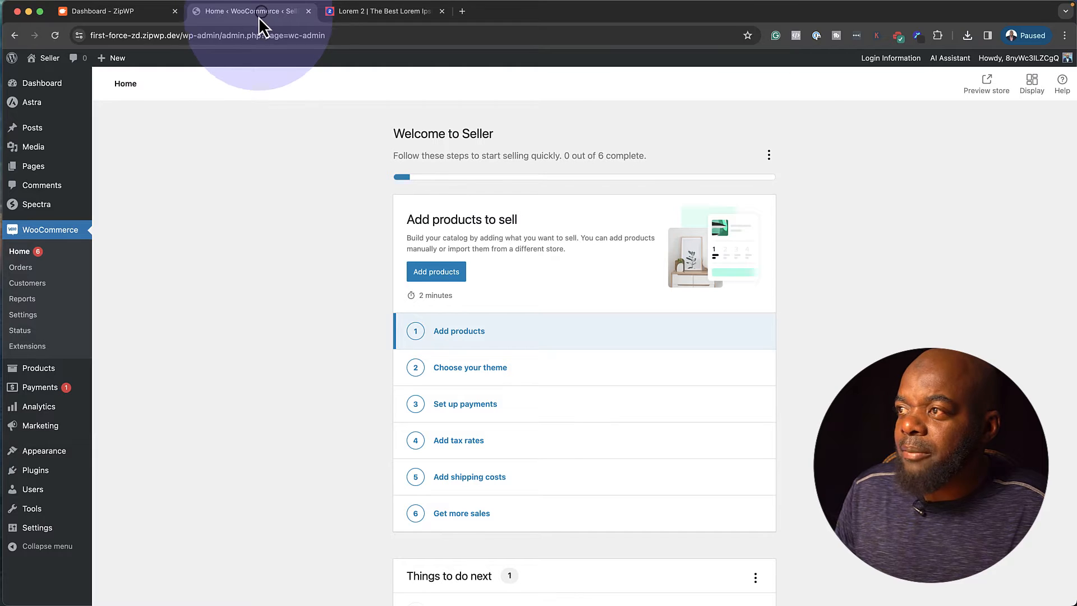
pyautogui.moveTo(59, 205)
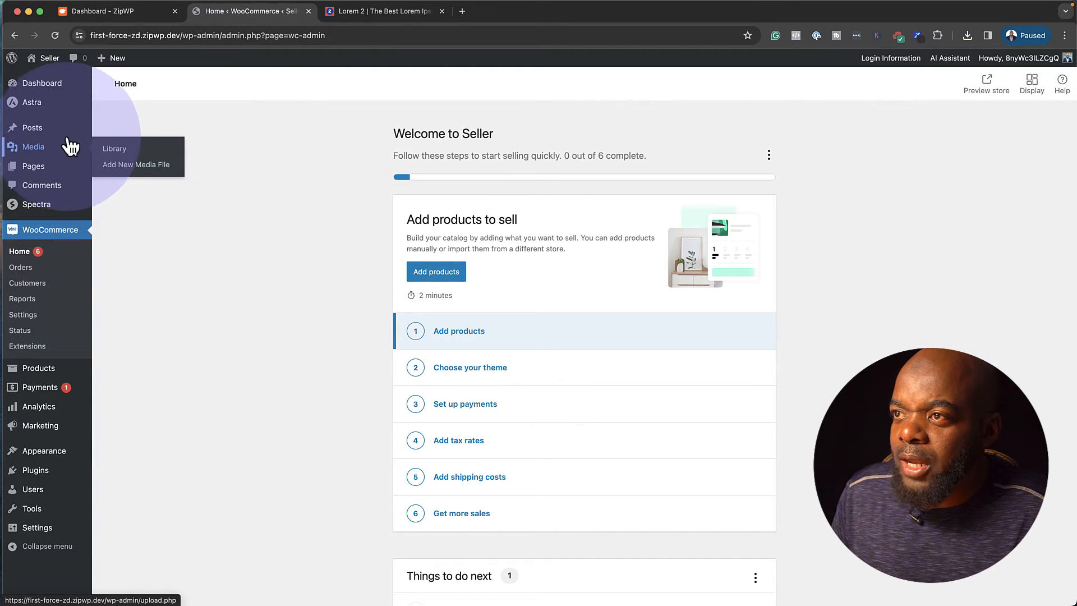
# Upload the downloaded shopper and shoe photos from Downloads into the Media Library.
pyautogui.click(114, 148)
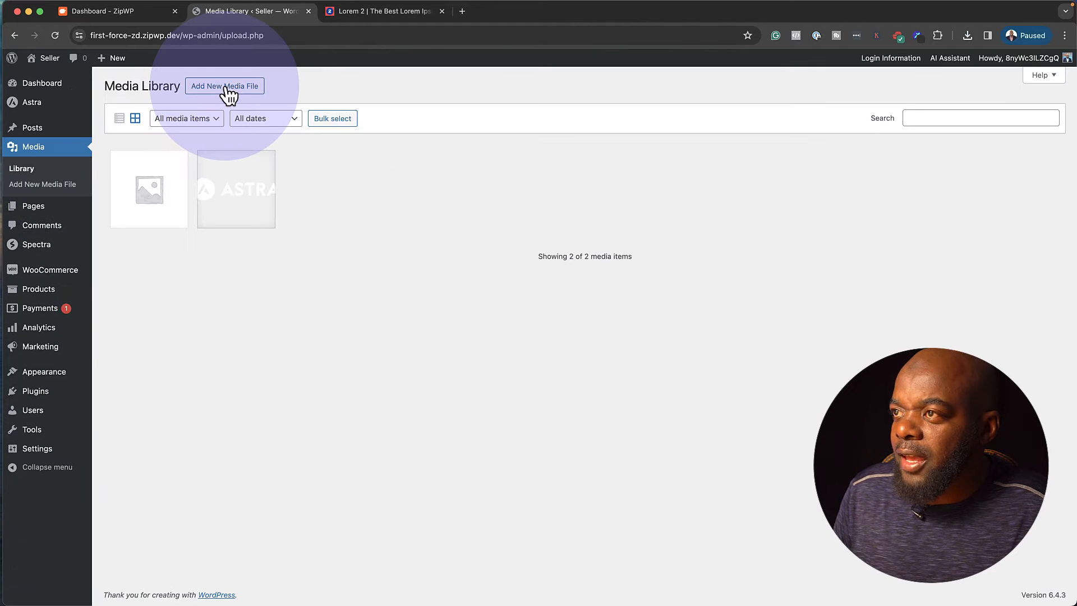
pyautogui.click(224, 85)
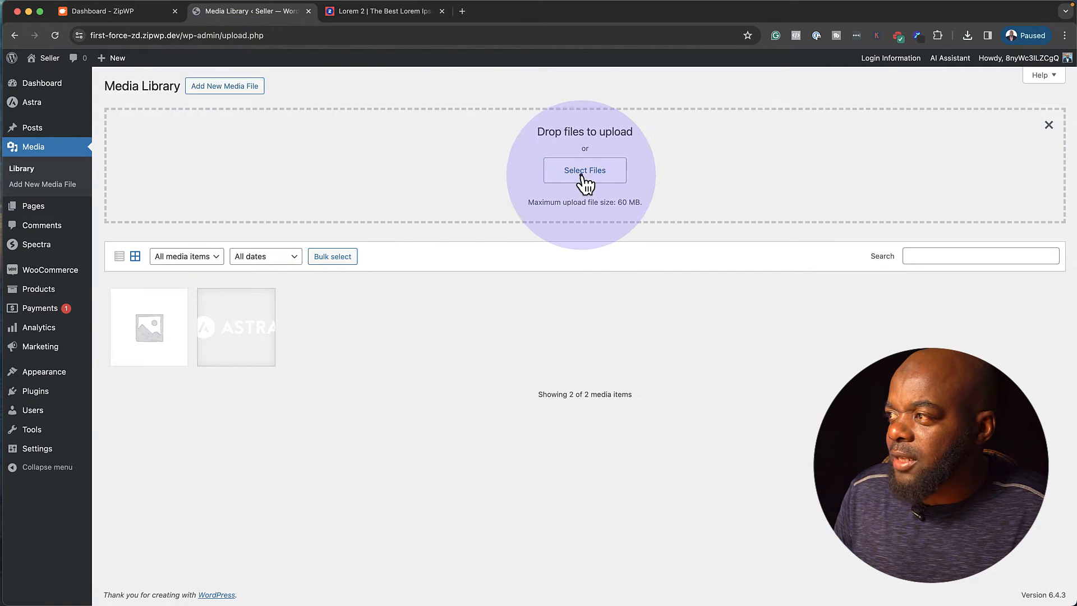
pyautogui.click(585, 170)
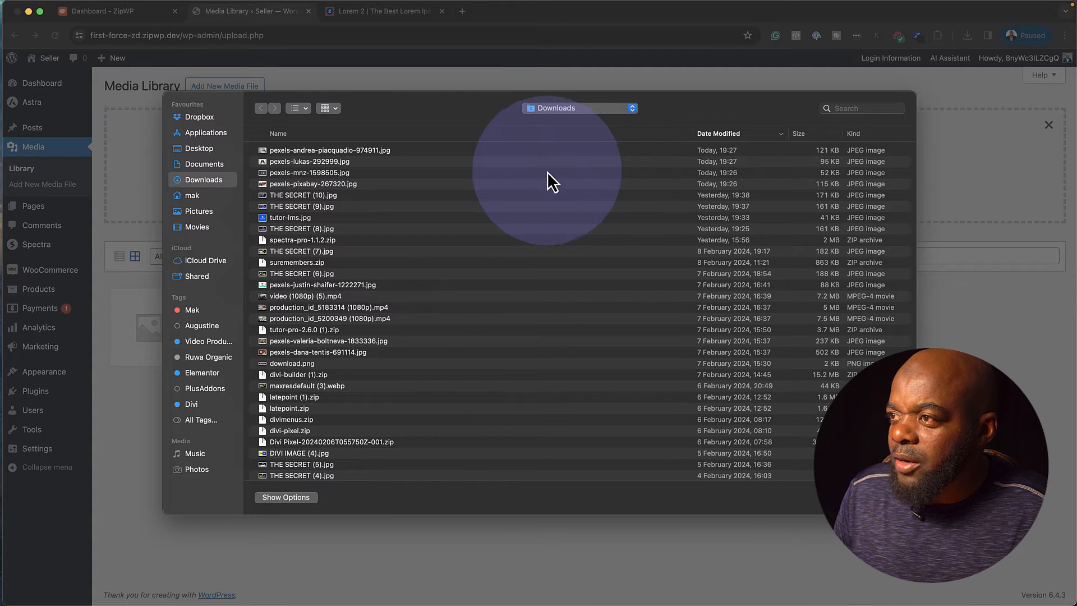
pyautogui.click(330, 150)
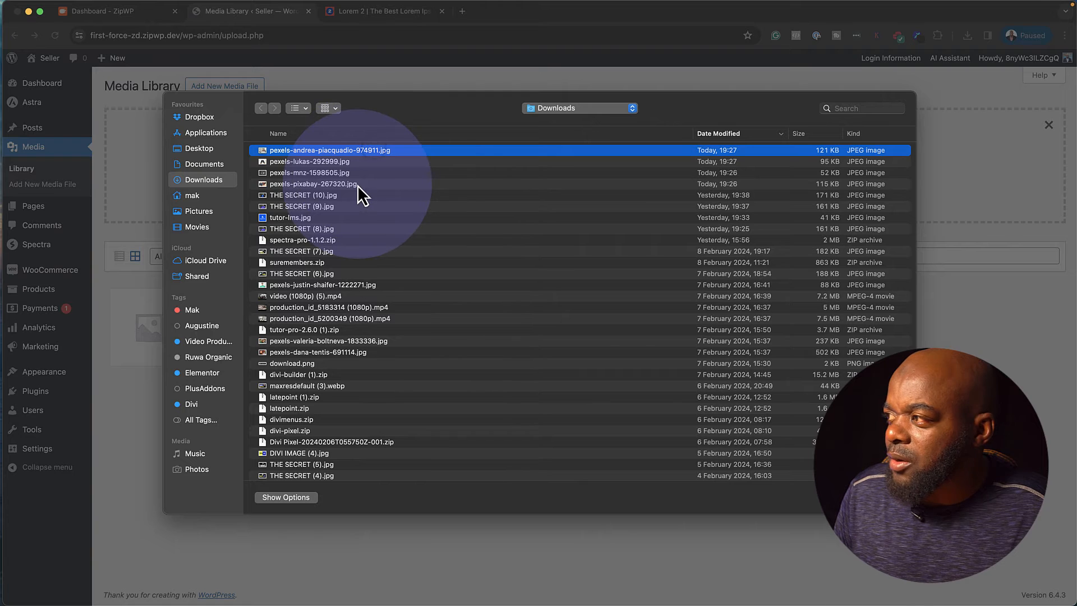
pyautogui.click(314, 183)
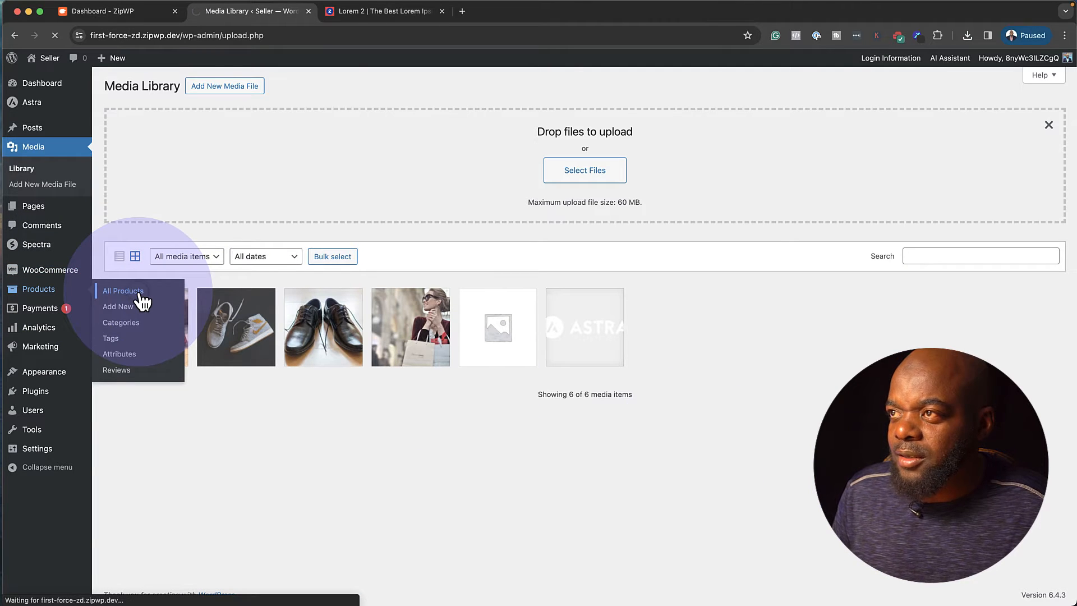
# Create a new product titled 'Shoe One' with a Lorem ipsum placeholder description.
pyautogui.click(122, 291)
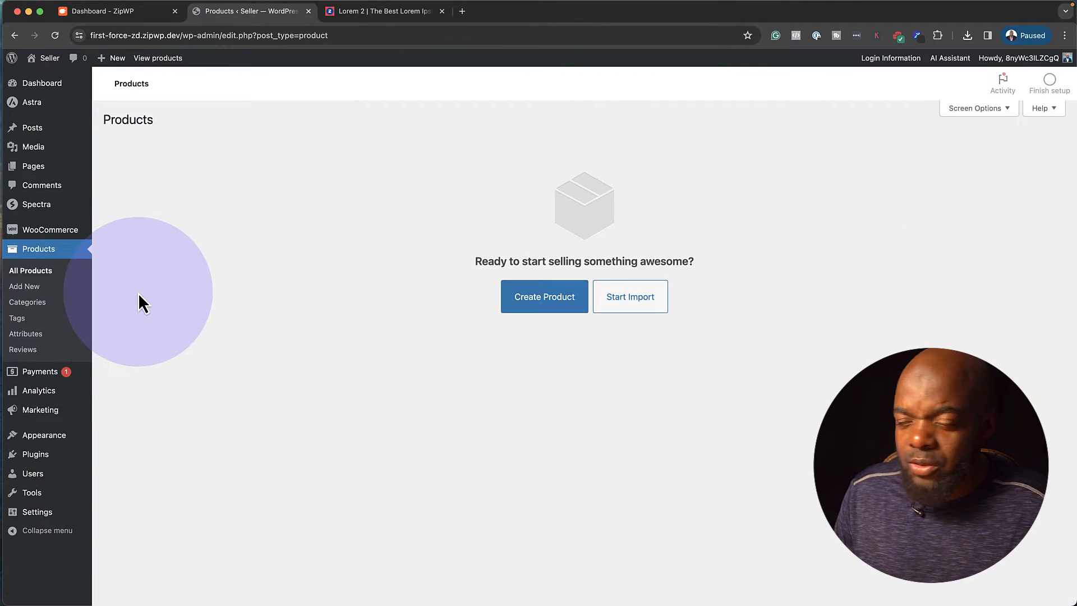
pyautogui.moveTo(544, 296)
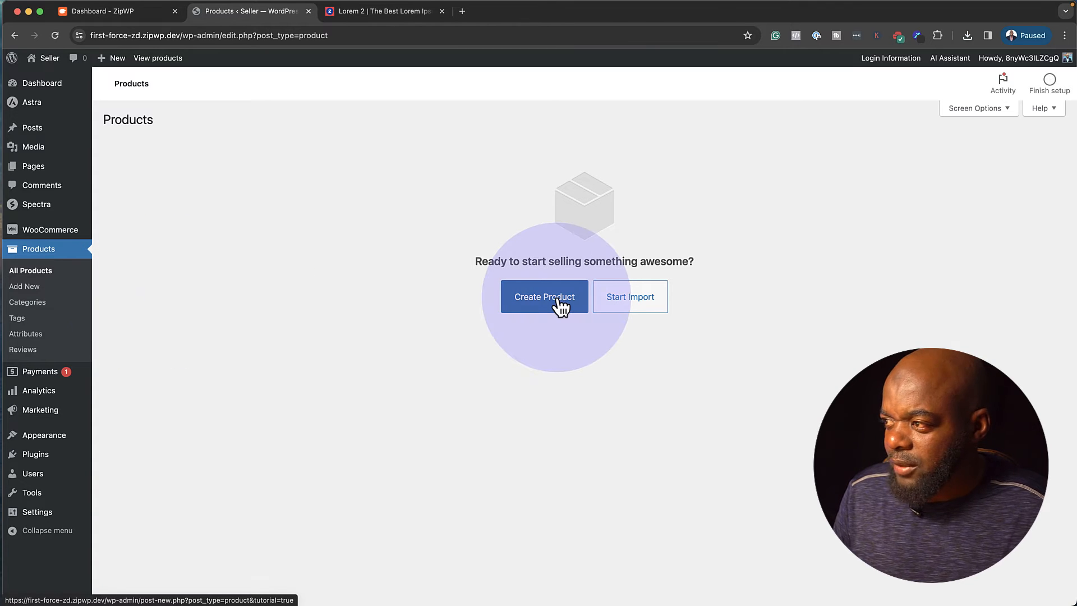
pyautogui.click(544, 296)
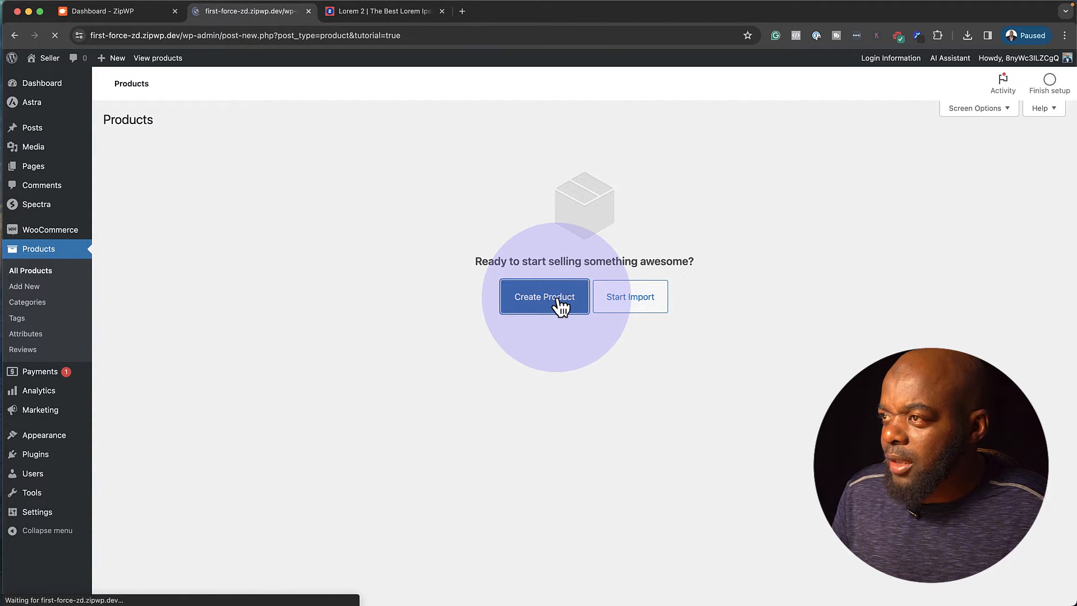
pyautogui.click(544, 296)
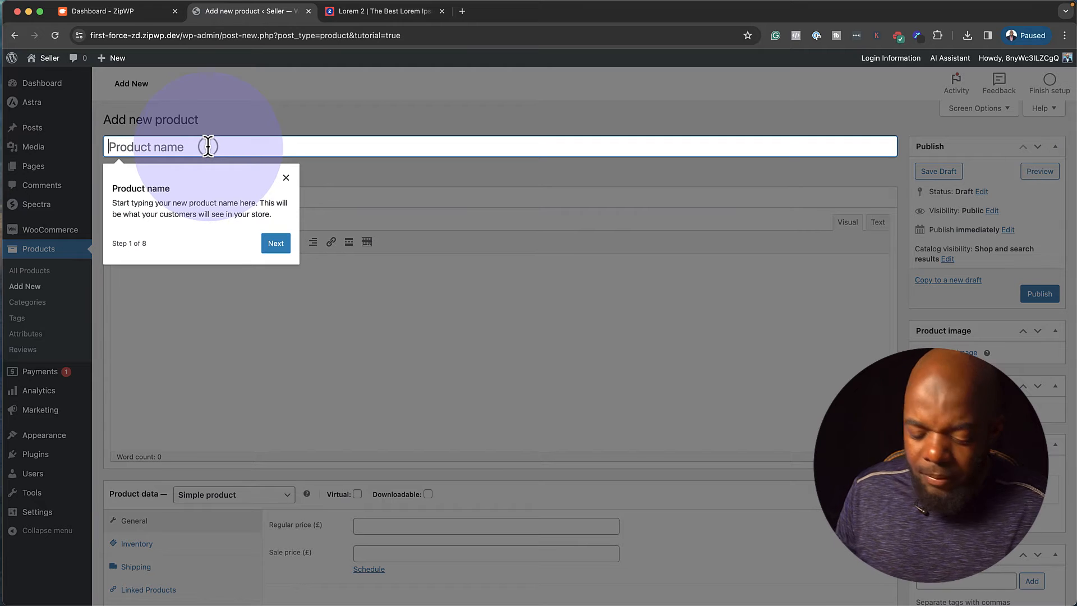
pyautogui.write('Shoe')
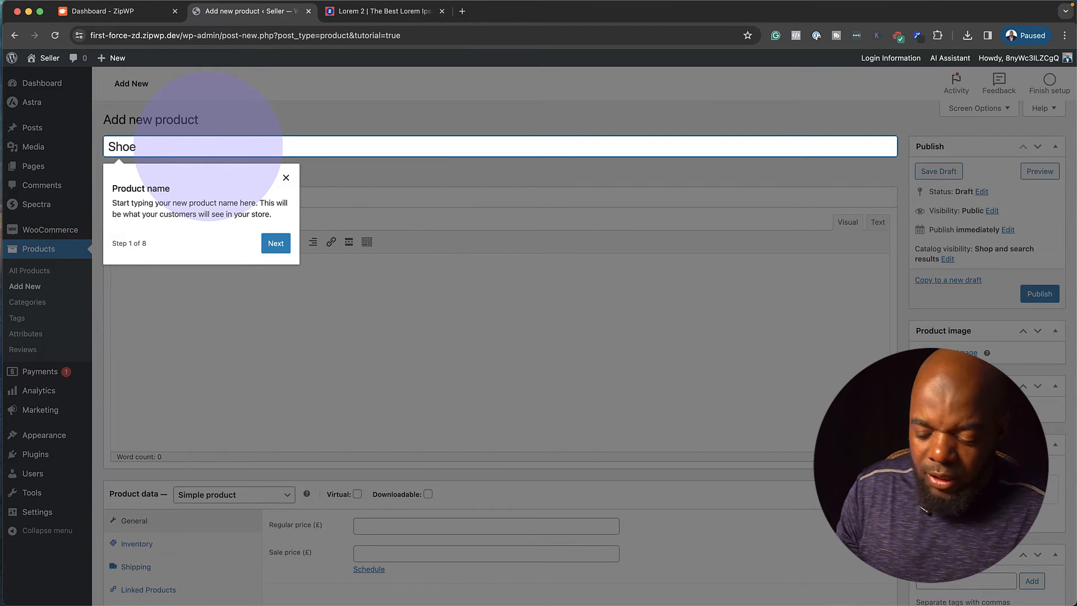
pyautogui.write('One')
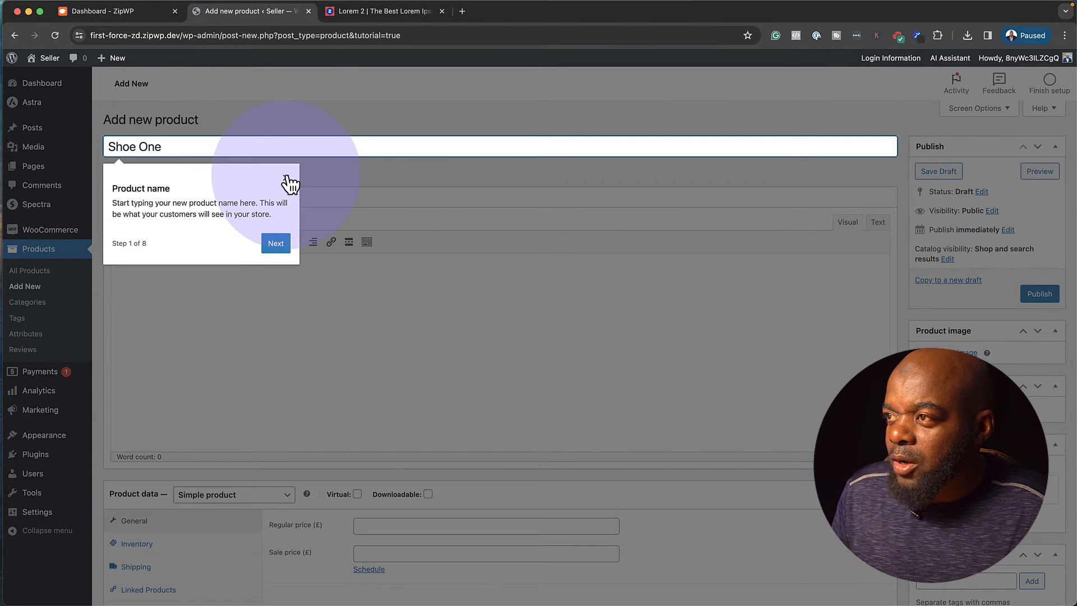
pyautogui.click(275, 243)
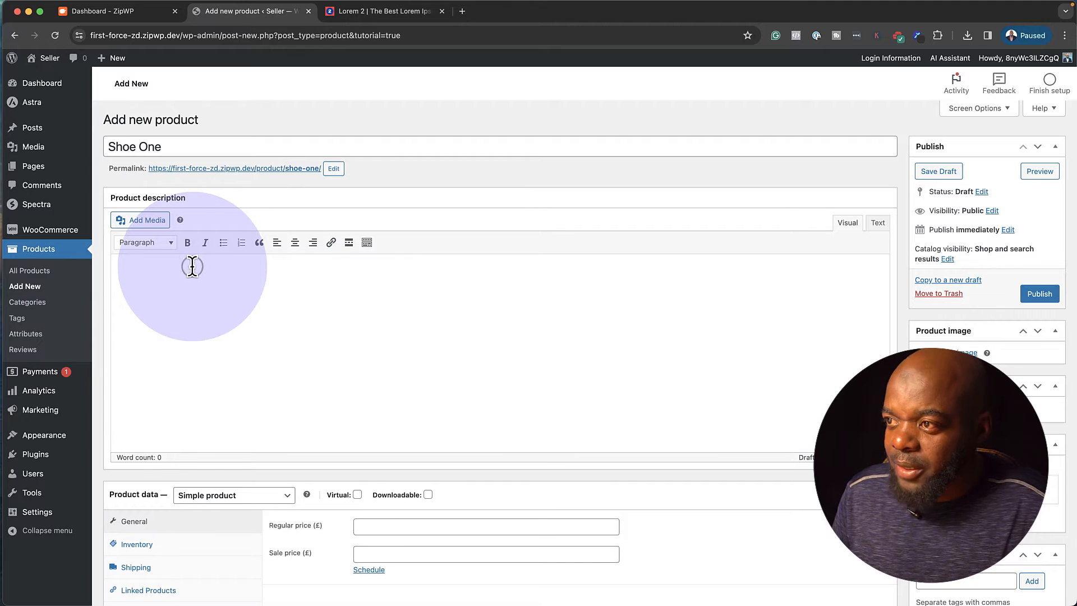
pyautogui.write('Lorem ipsum dolor sit amet, consectetuer adipiscing elit. Donec odio. Quisque volutpat mattis eros. Nullam malesuada erat ut turpis. Suspendisse urna nibh viverra non semper suscipit posuere a pede.')
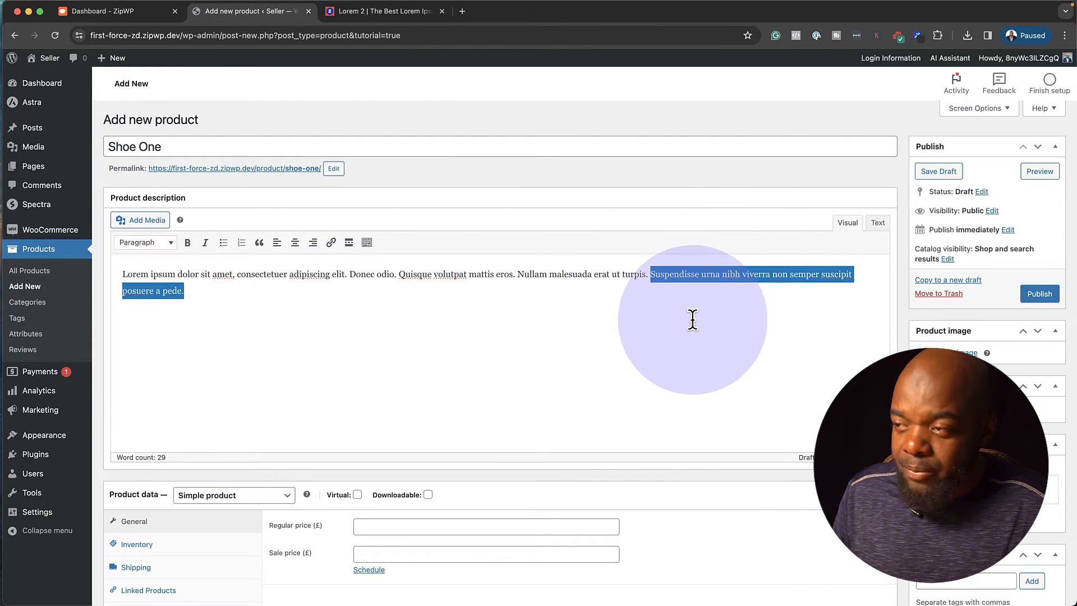
# Set Shoe One's regular price to 199 and its sale price to 179.
pyautogui.scroll(-3)
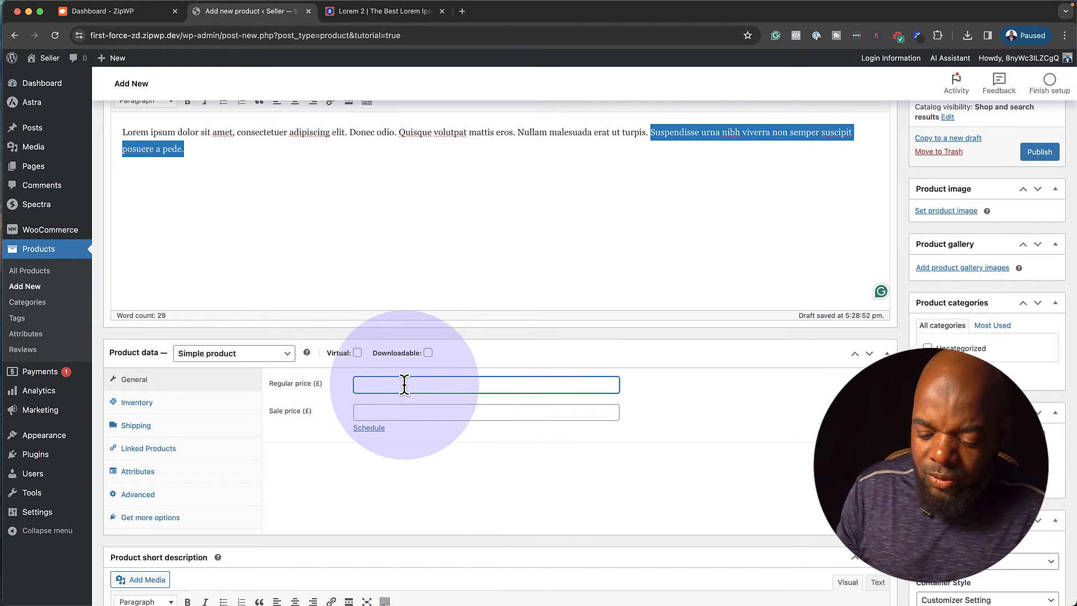
pyautogui.write('199')
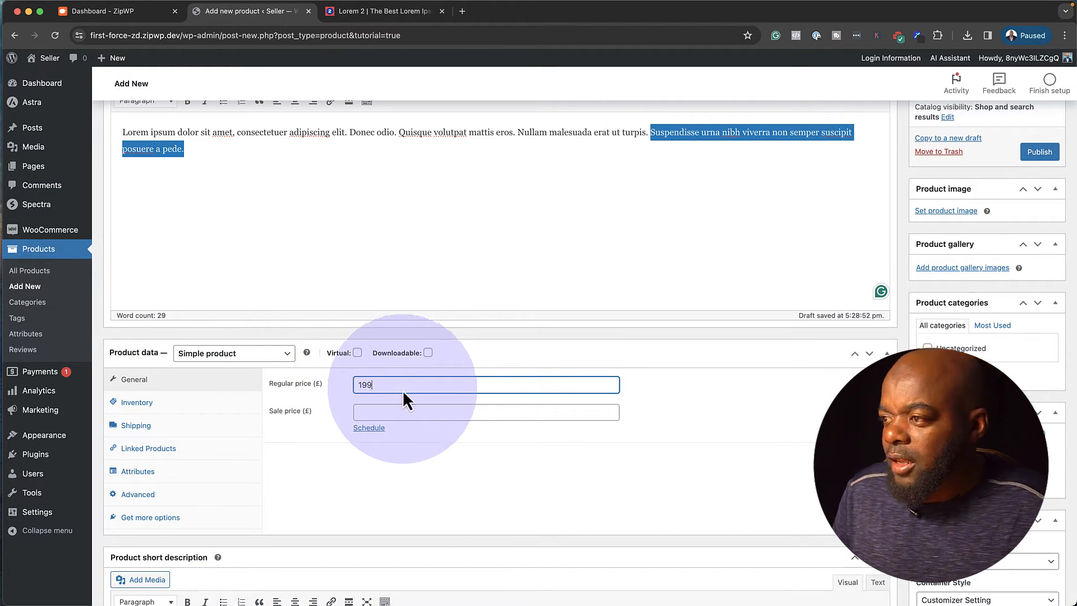
pyautogui.click(486, 412)
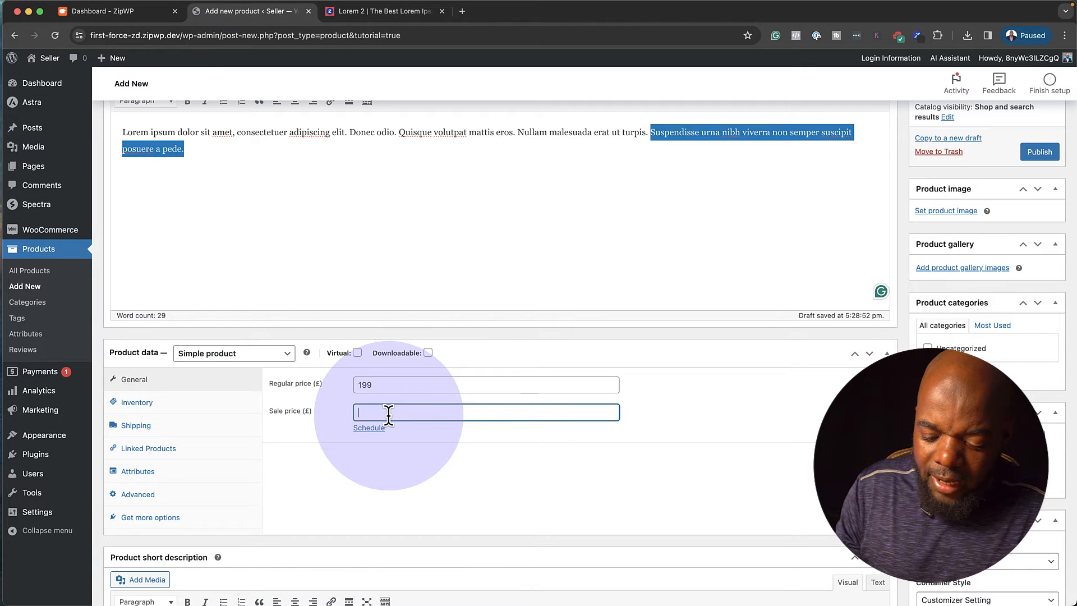
pyautogui.write('179')
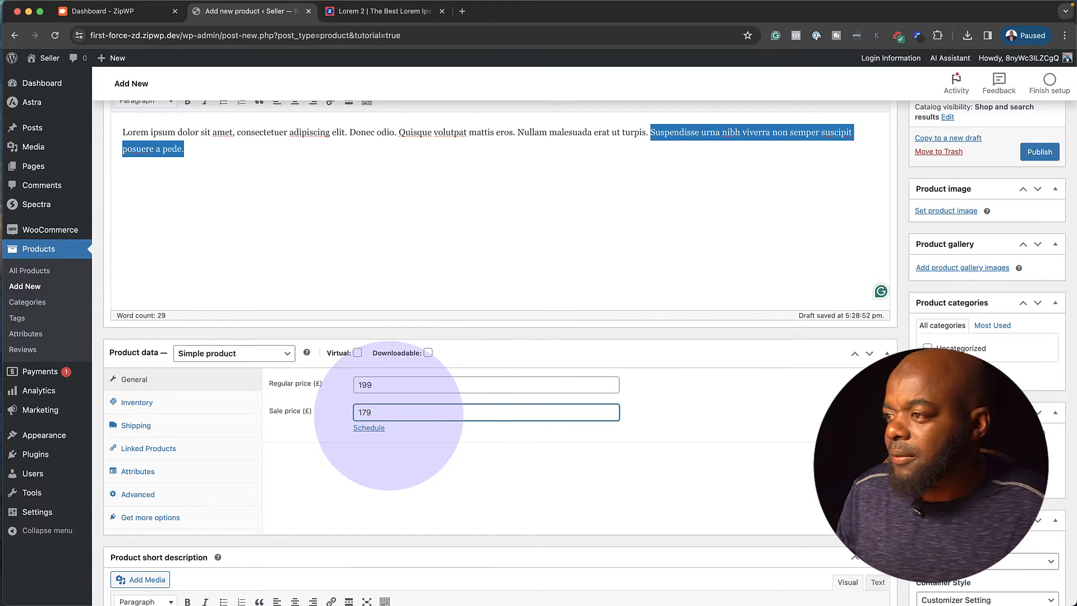
# Enable stock tracking in Inventory with a stock quantity of 36.
pyautogui.click(136, 402)
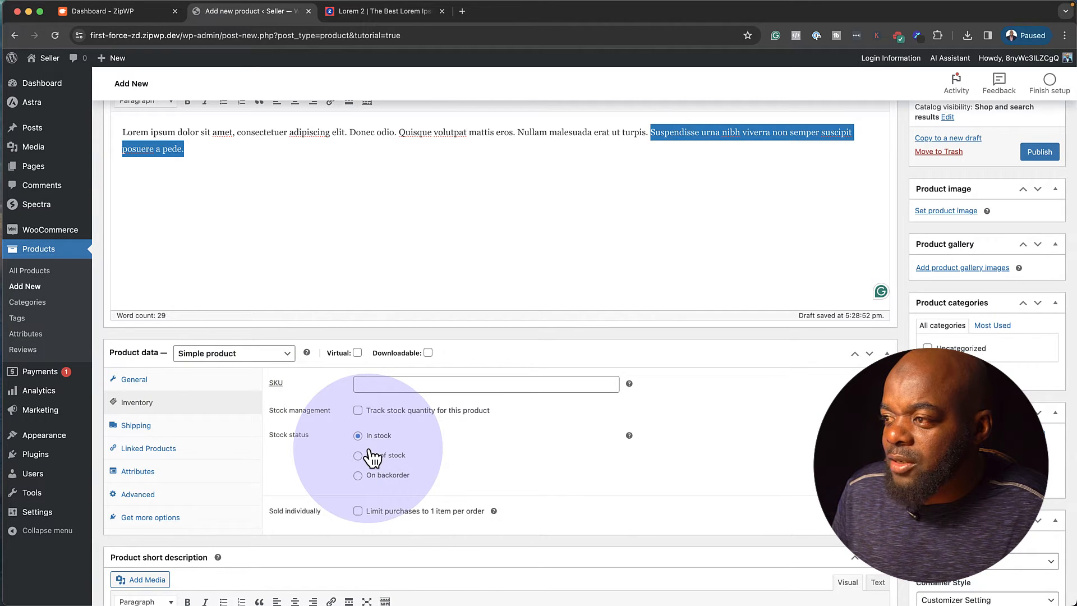
pyautogui.click(358, 410)
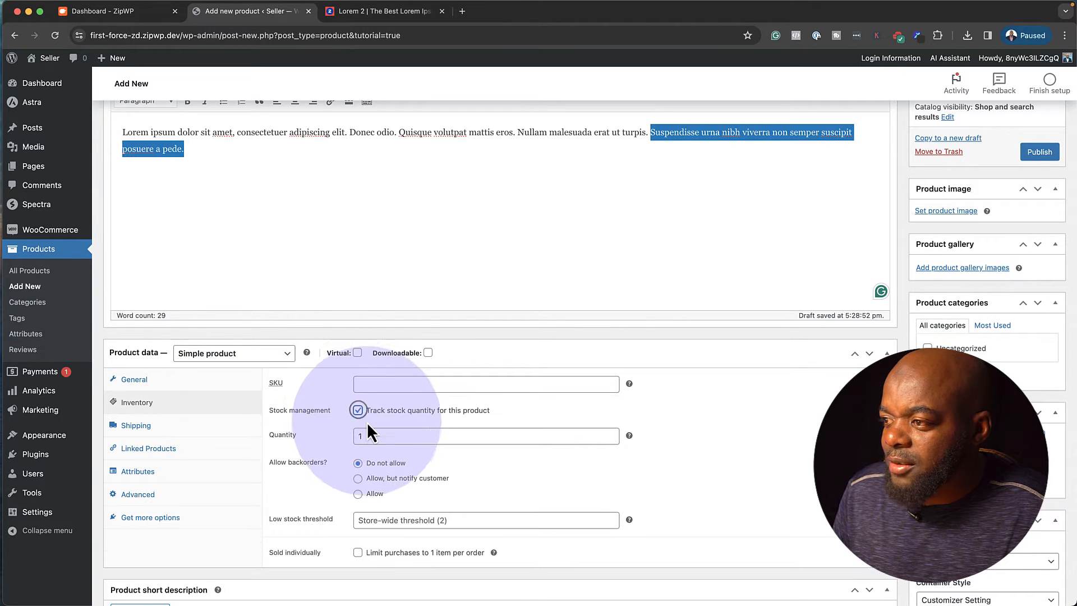
pyautogui.click(480, 435)
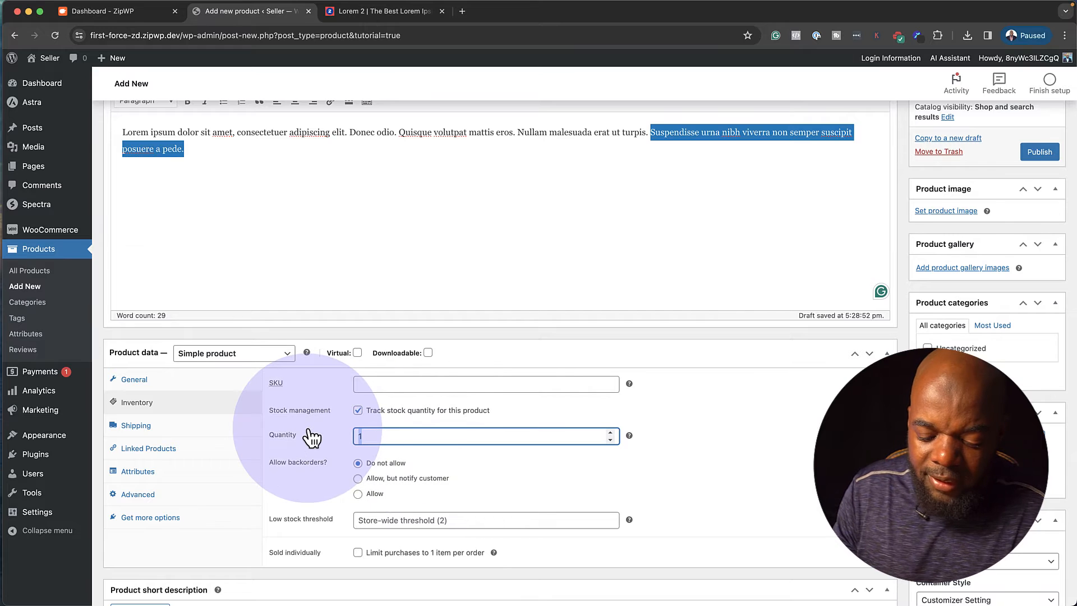
pyautogui.write('36')
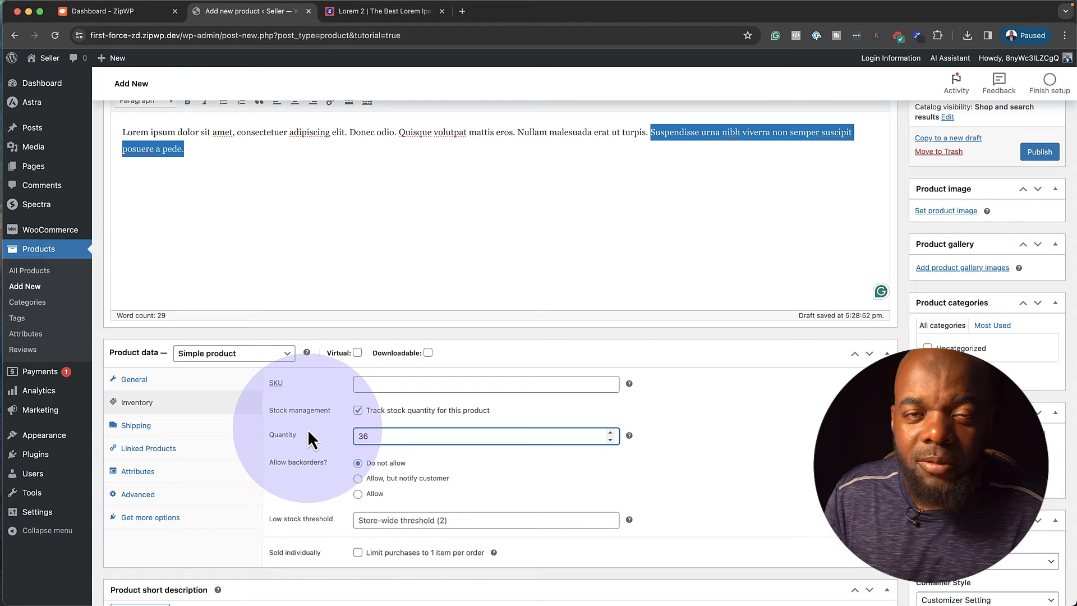
pyautogui.moveTo(333, 505)
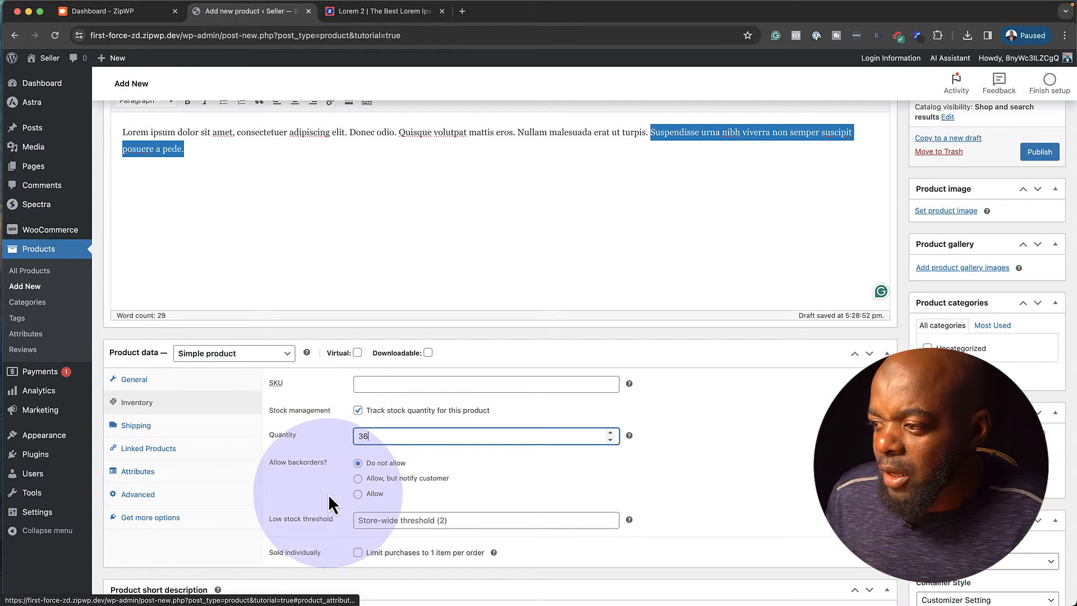
# Add the 'shoes' product tag and a Suspendisse placeholder short description.
pyautogui.scroll(-3)
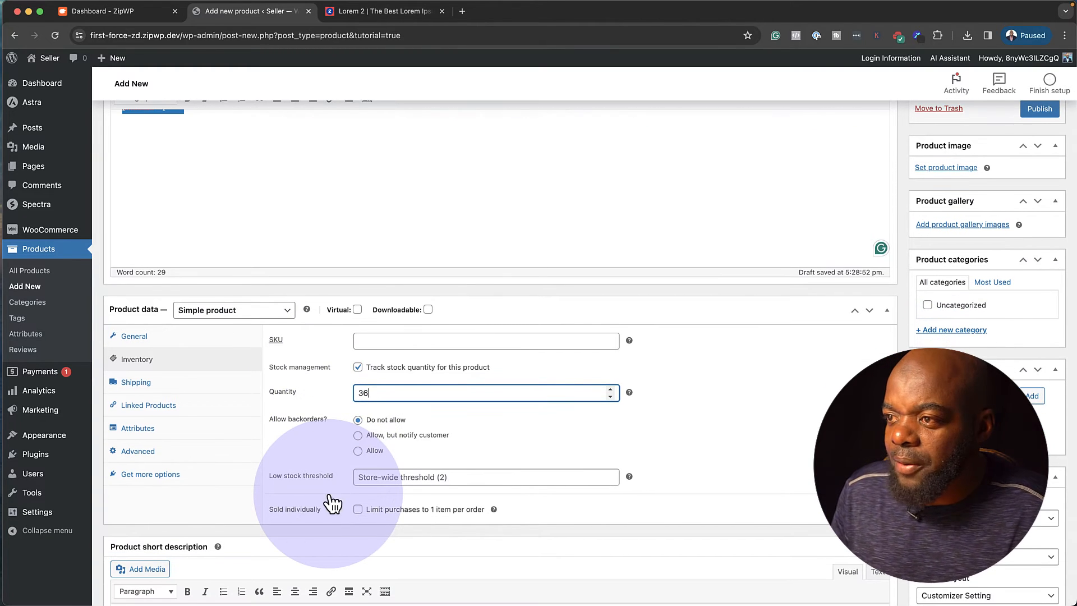
pyautogui.moveTo(347, 476)
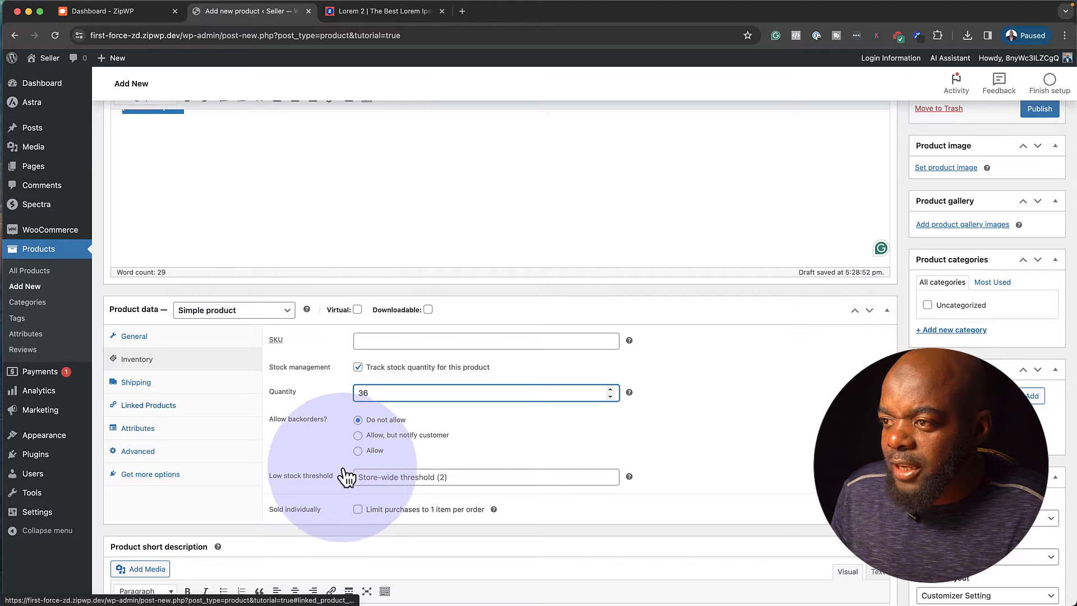
pyautogui.scroll(-3)
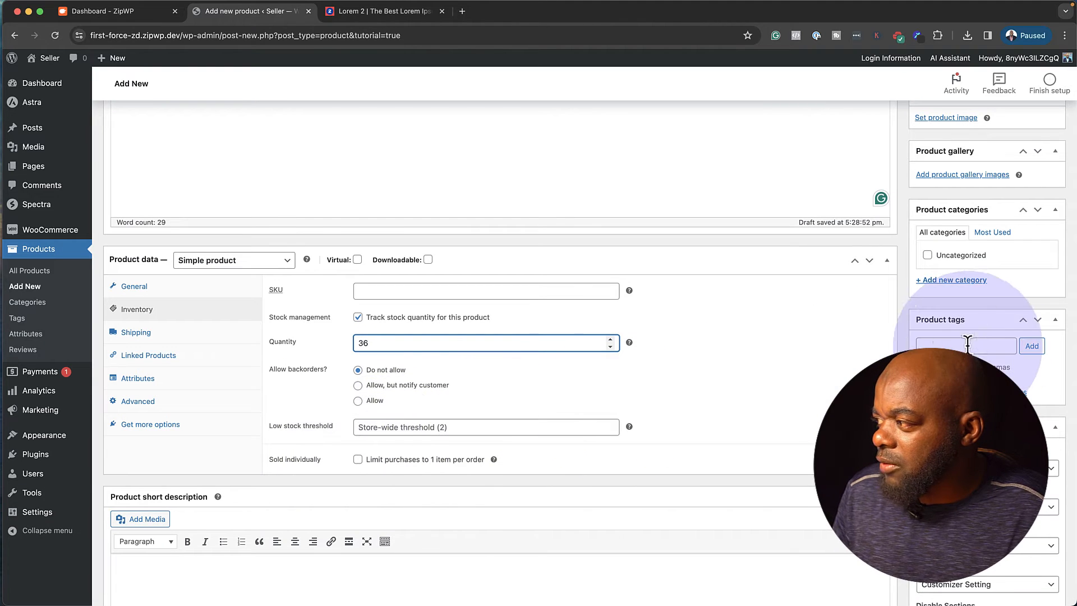
pyautogui.write('shes')
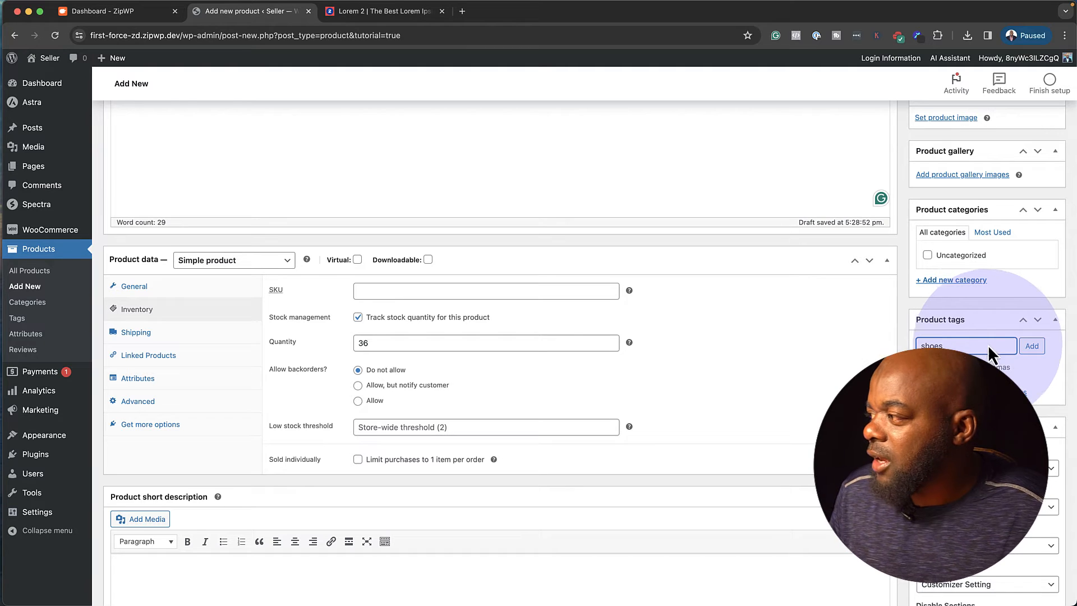
pyautogui.click(1032, 345)
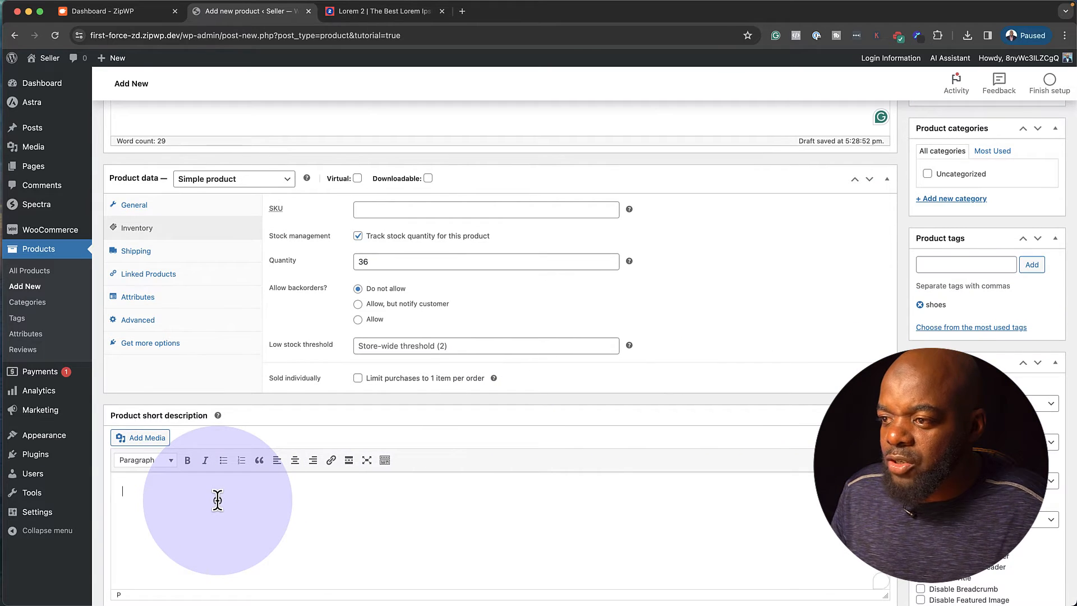
pyautogui.write('Suspendisse urna nibh viverra non semper suscipit posuere a pede.')
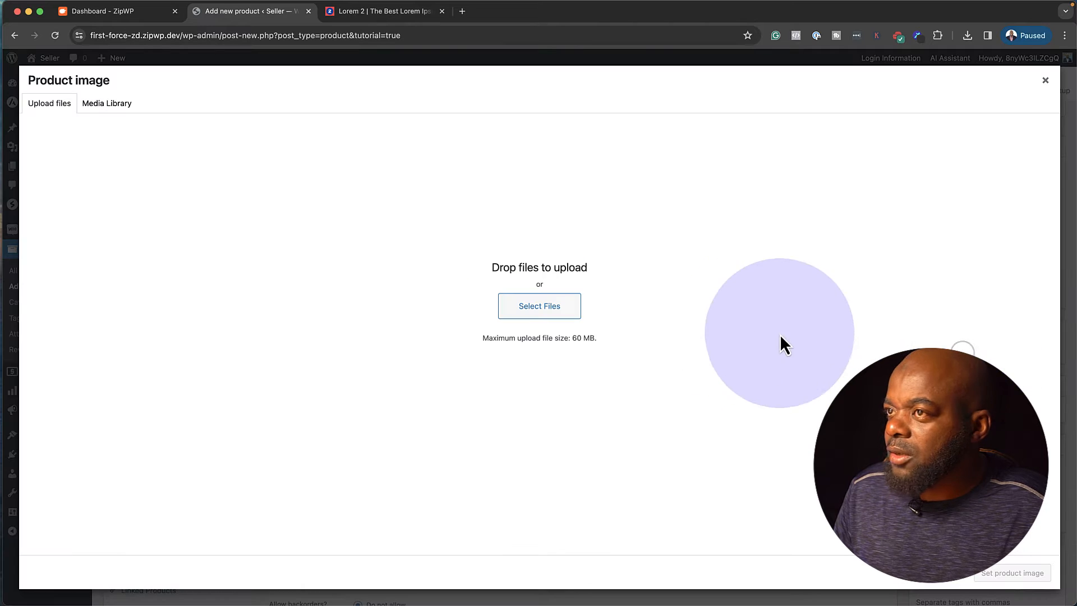
pyautogui.moveTo(539, 306)
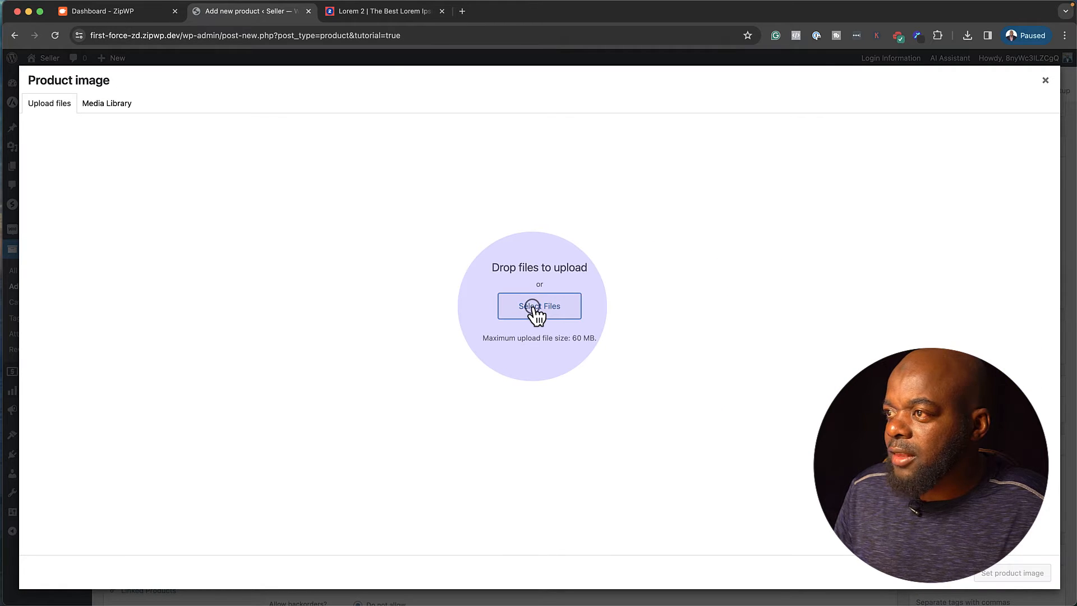
# Set the blue, grey and red loafers photo as the product image and publish Shoe One.
pyautogui.click(539, 305)
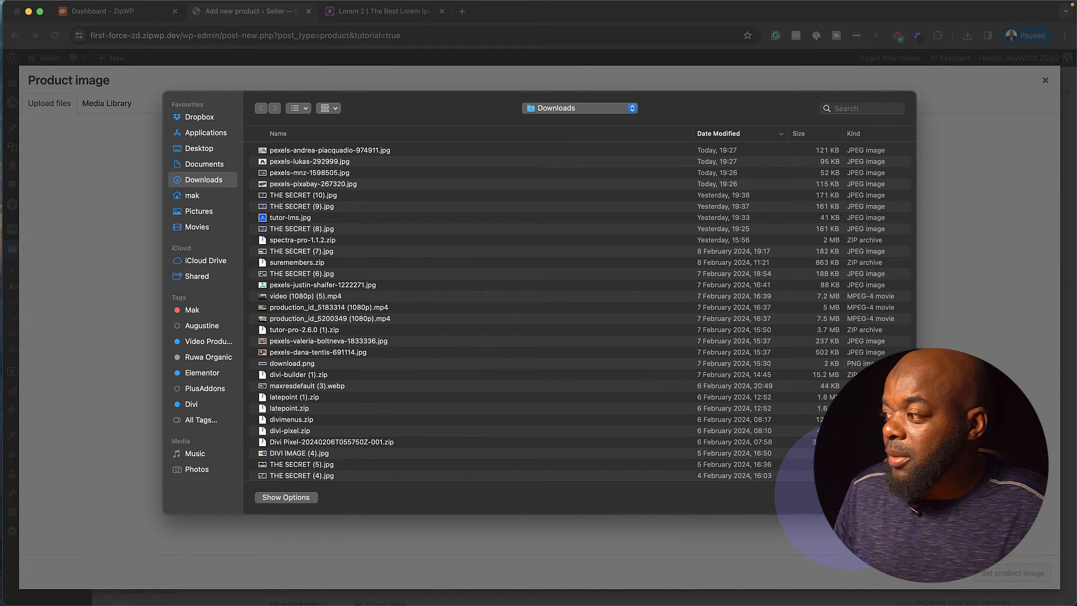
pyautogui.click(107, 104)
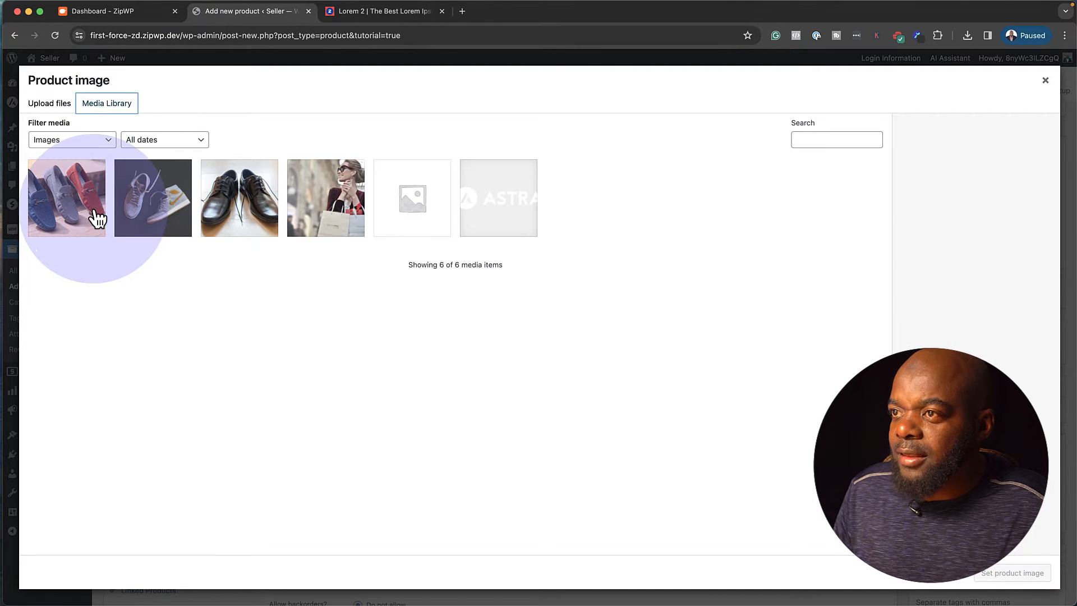
pyautogui.click(1045, 80)
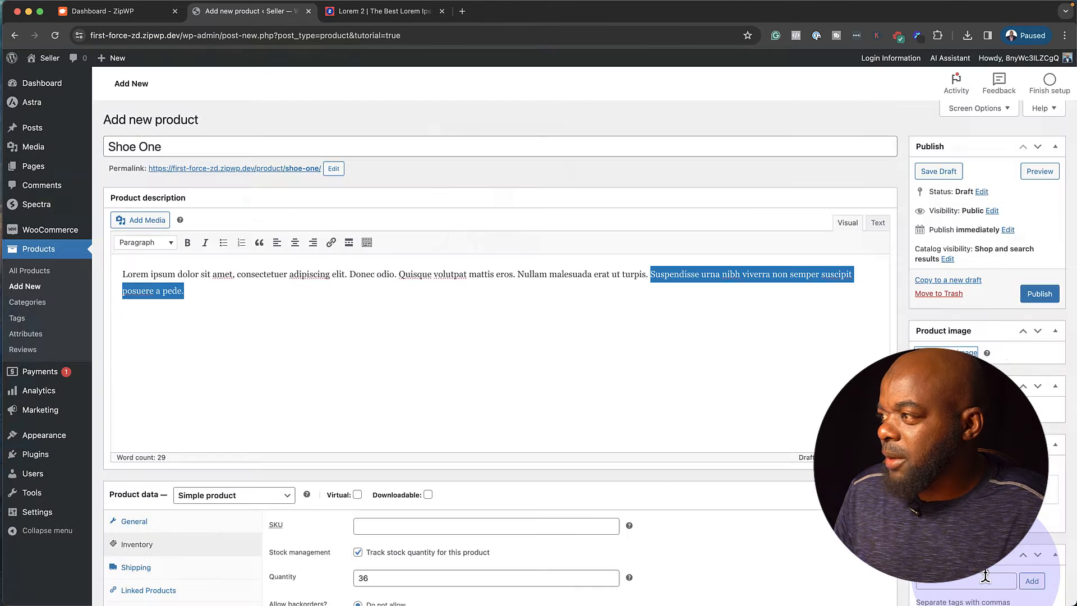
pyautogui.click(1040, 293)
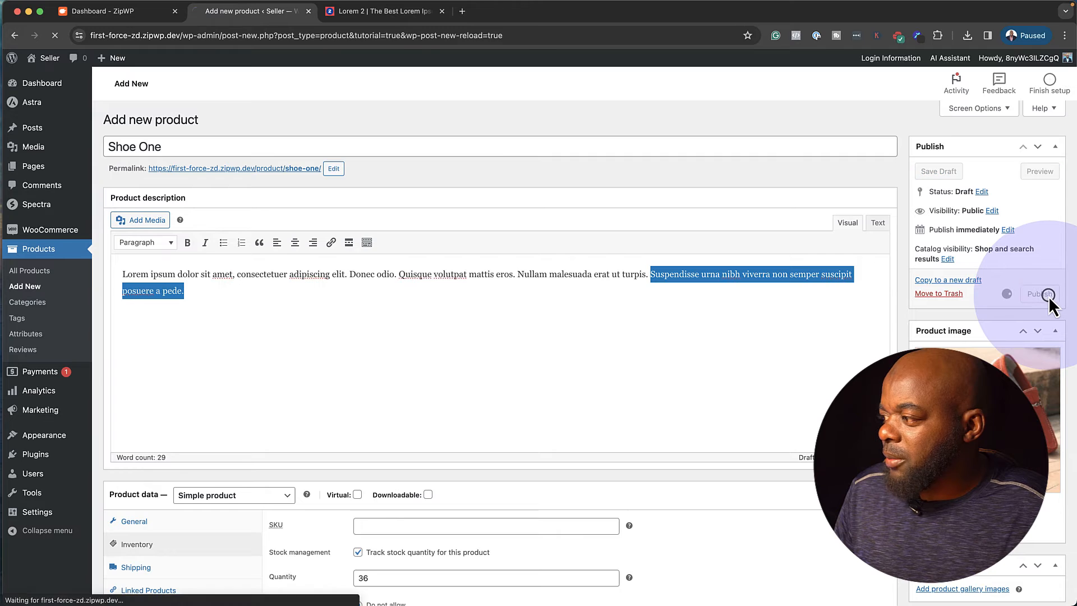
# View the live Shoe One page in a new tab, then return to the product editor.
pyautogui.click(1039, 294)
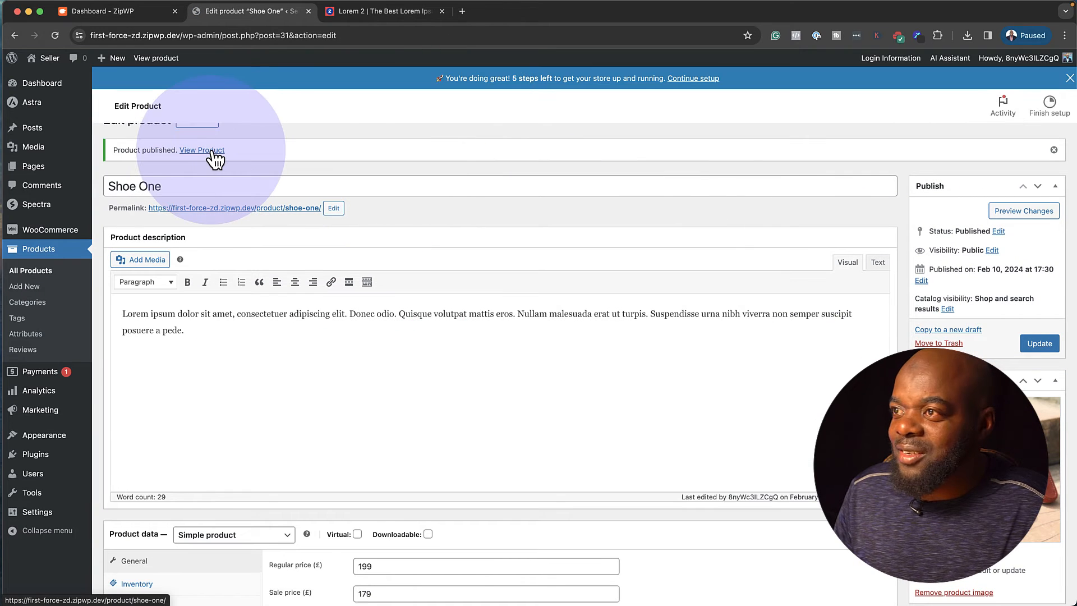
pyautogui.click(202, 150)
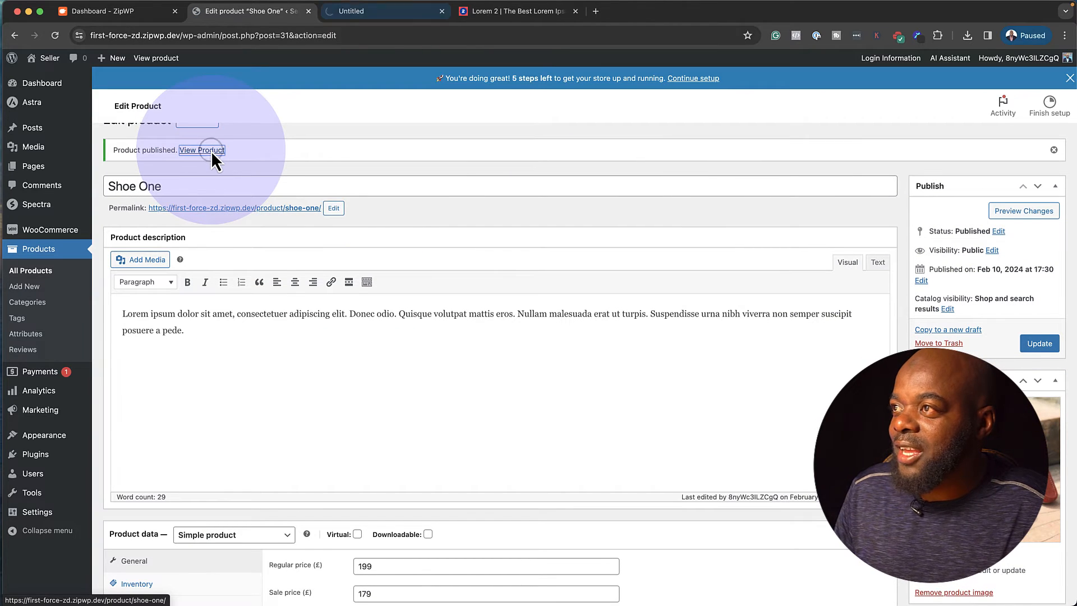
pyautogui.click(202, 149)
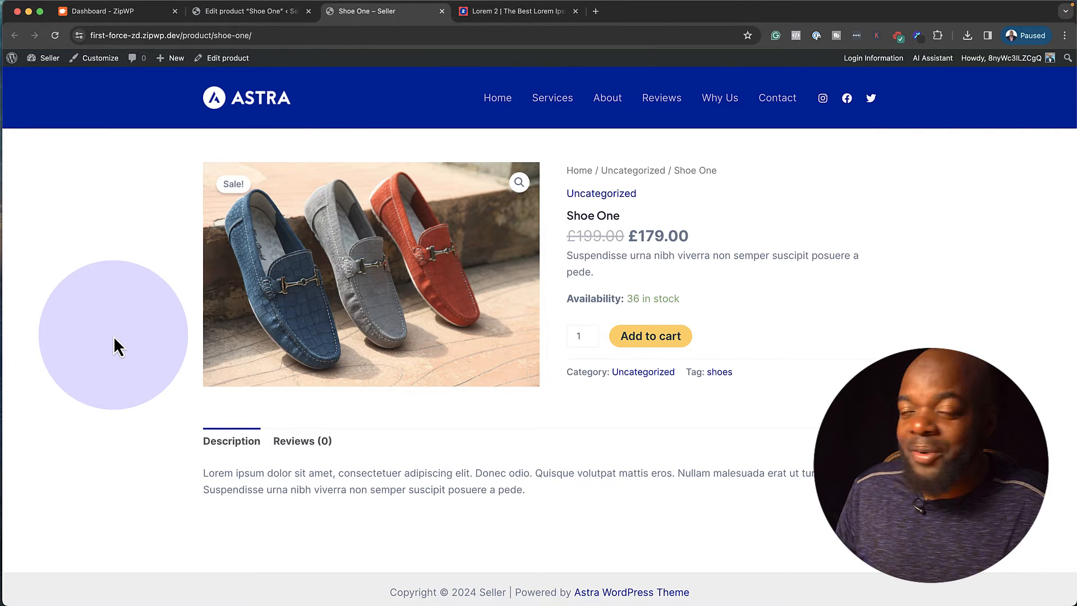
pyautogui.moveTo(144, 381)
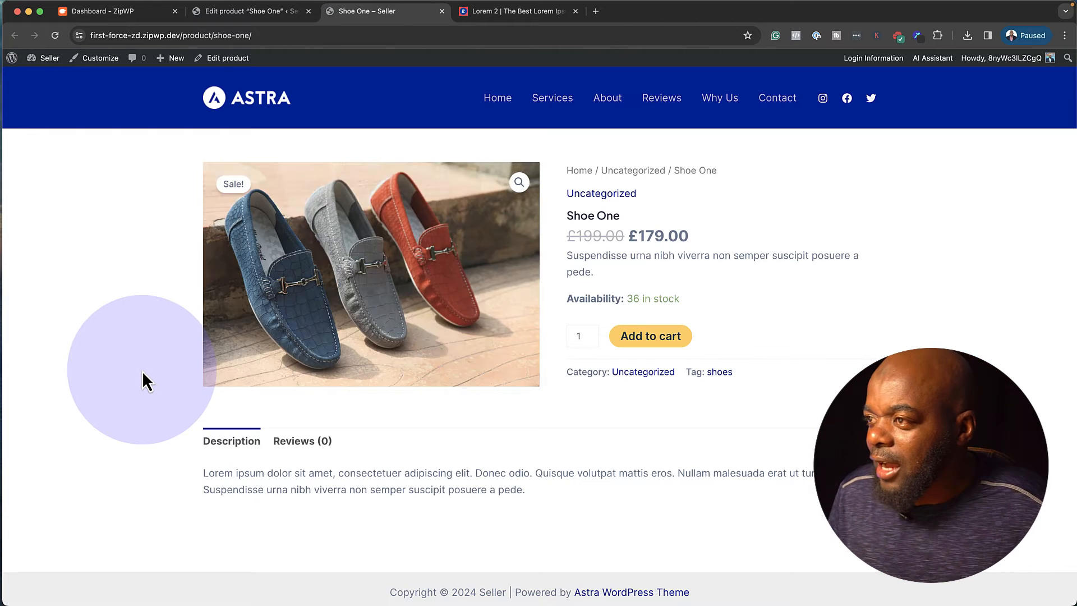
pyautogui.moveTo(650, 336)
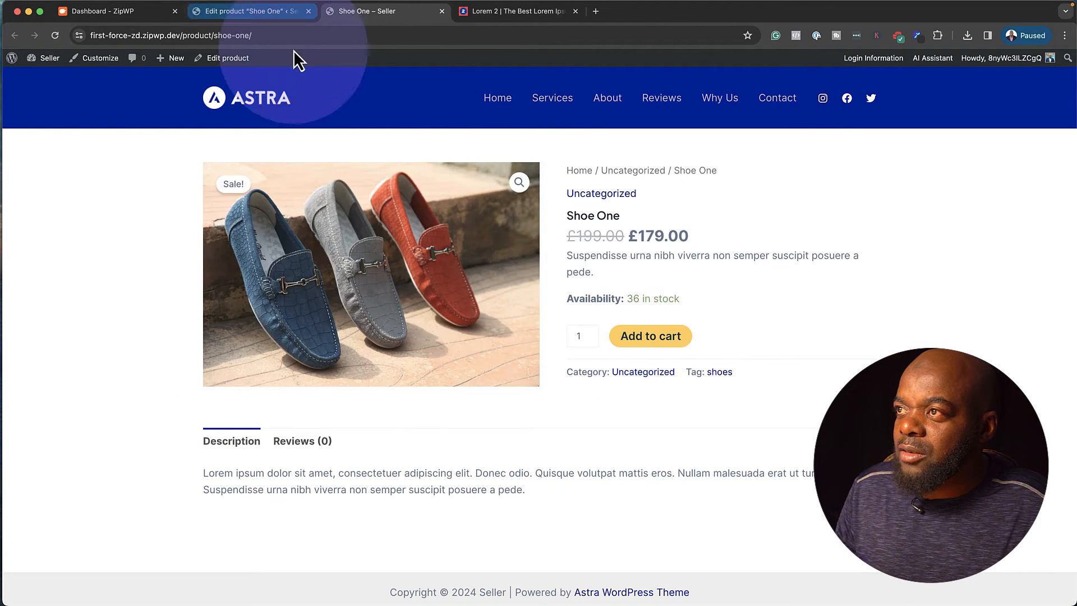
pyautogui.click(251, 11)
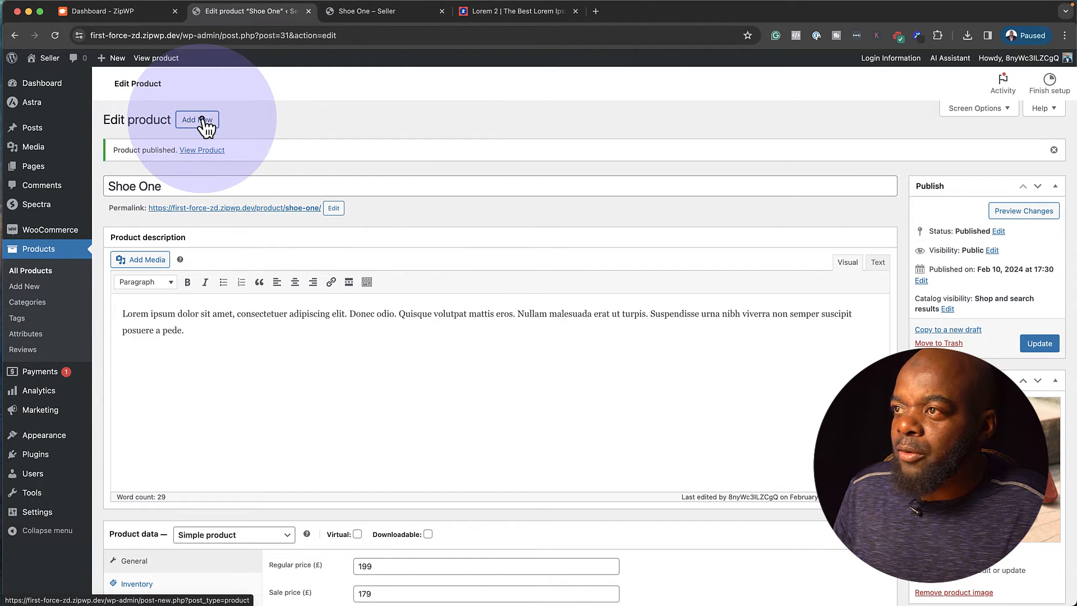
# Start a new product named 'Shoe Two' with a regular price of 80.
pyautogui.click(196, 119)
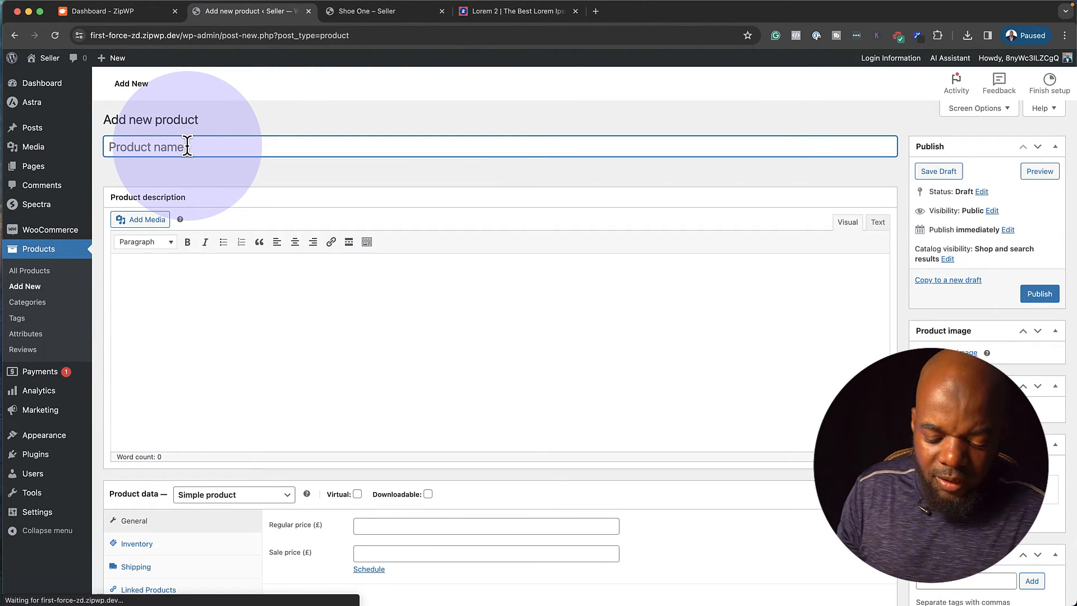
pyautogui.write('Shoe Two')
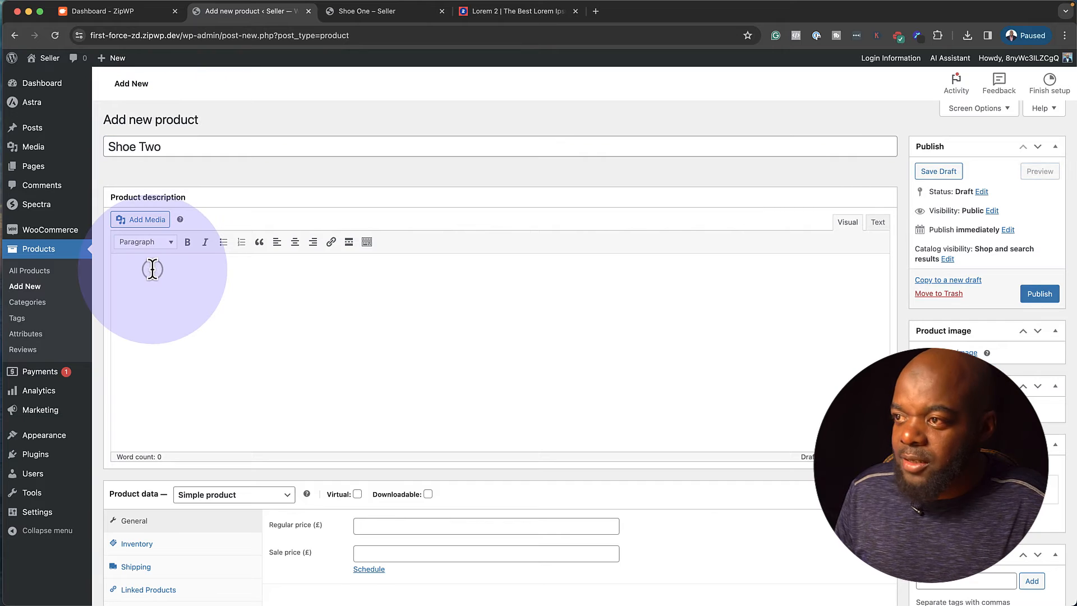
pyautogui.scroll(-3)
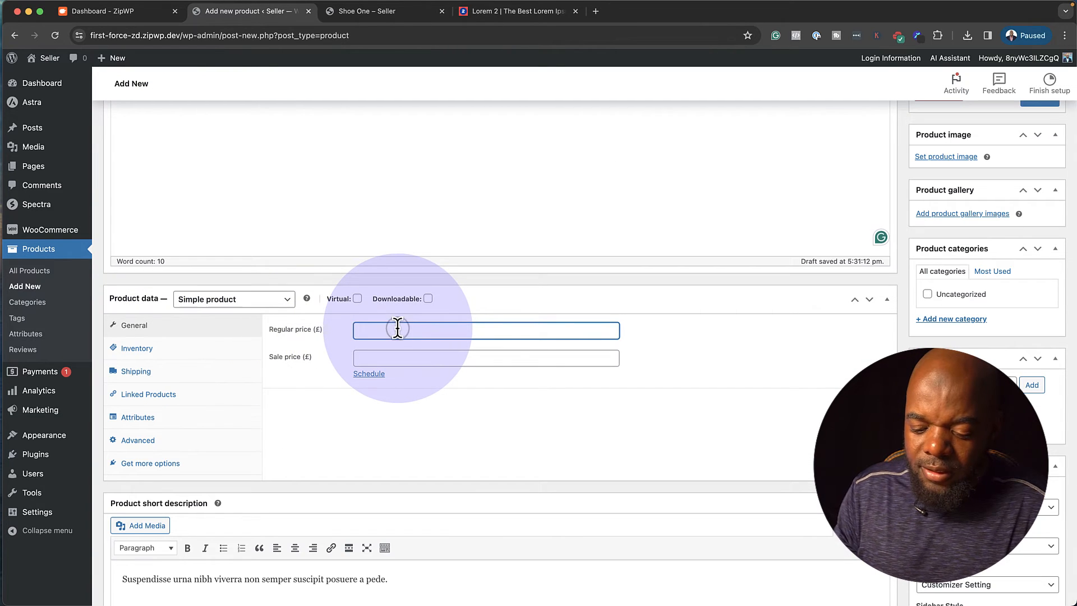
pyautogui.write('80')
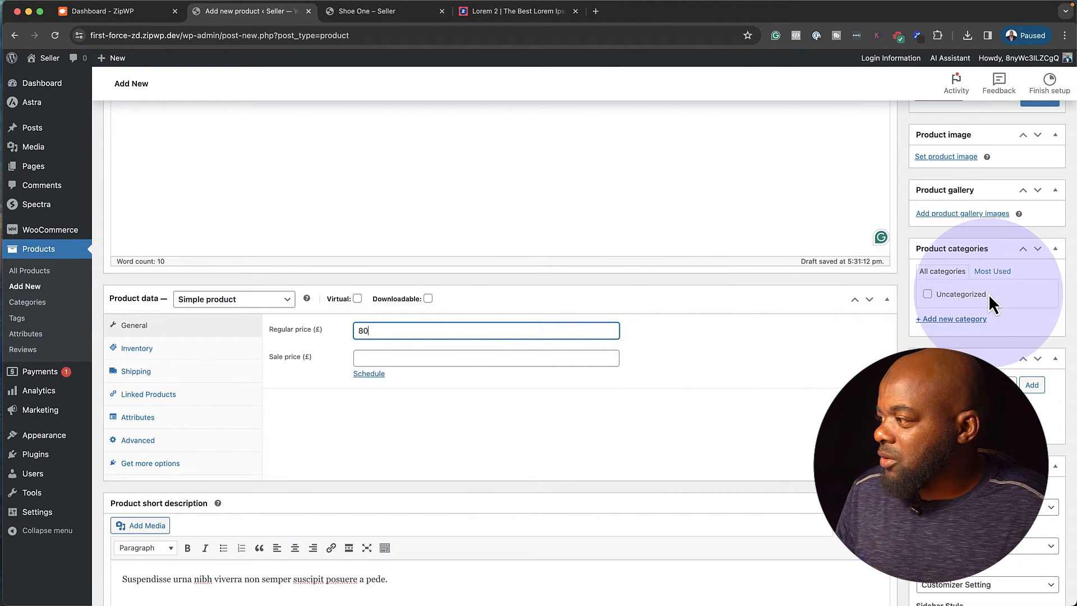
# Give Shoe Two the sneaker photo as its product image and publish it.
pyautogui.scroll(3)
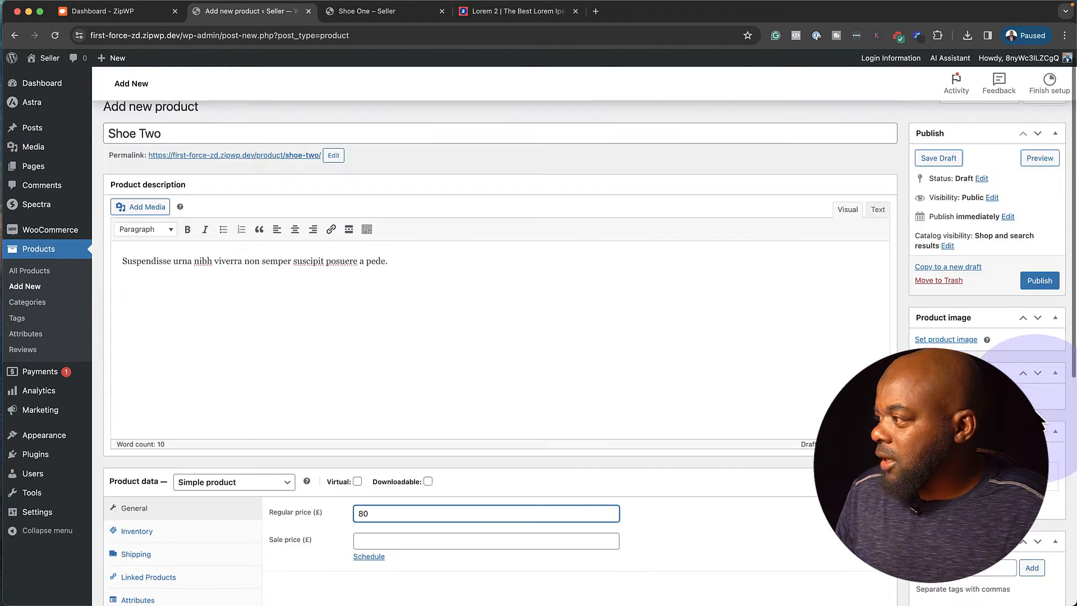
pyautogui.click(946, 340)
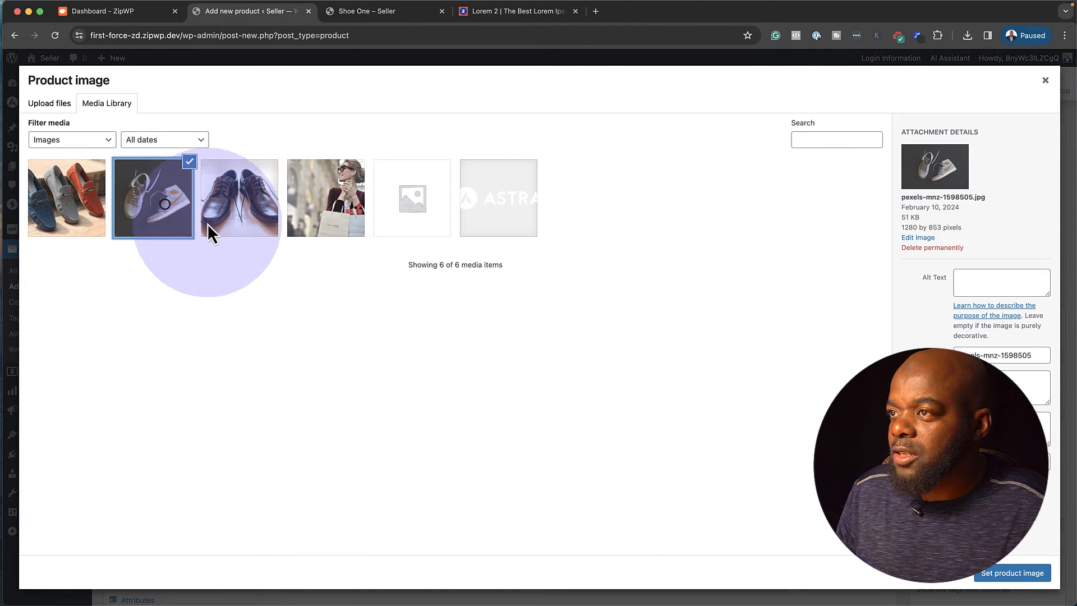
pyautogui.click(1012, 573)
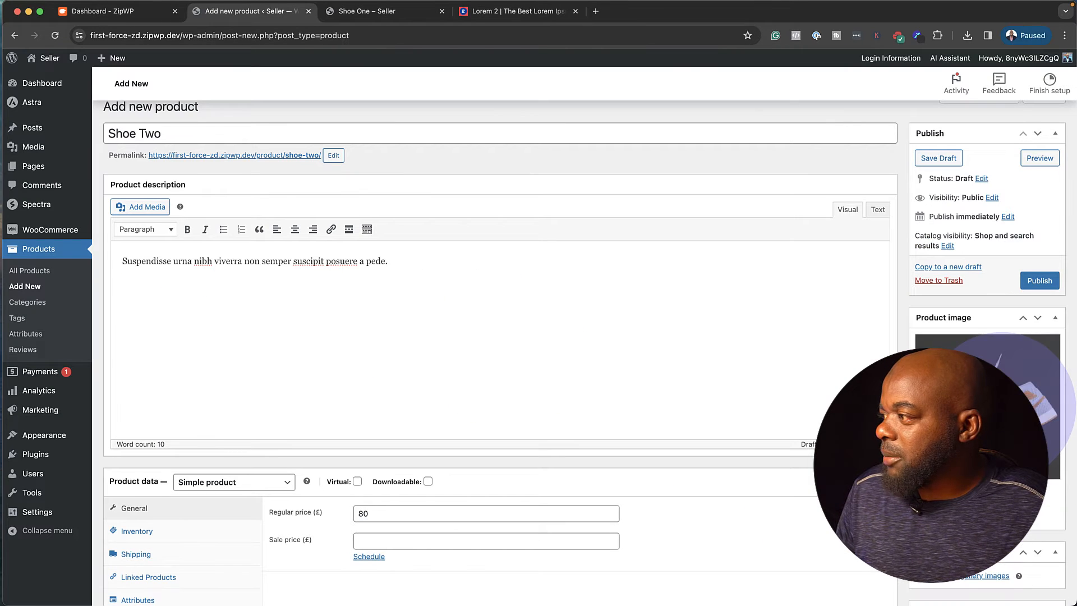
pyautogui.click(1040, 280)
pyautogui.write('shoe Thr')
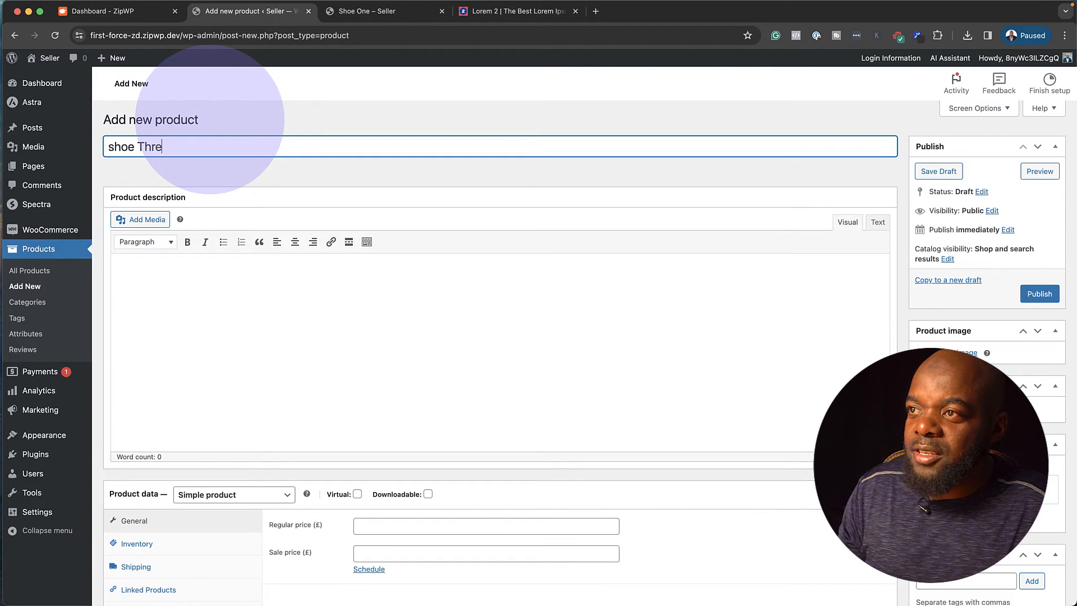
# Name the third product Shoe Three, price it 199, add the black leather shoes photo, and publish.
pyautogui.write('e')
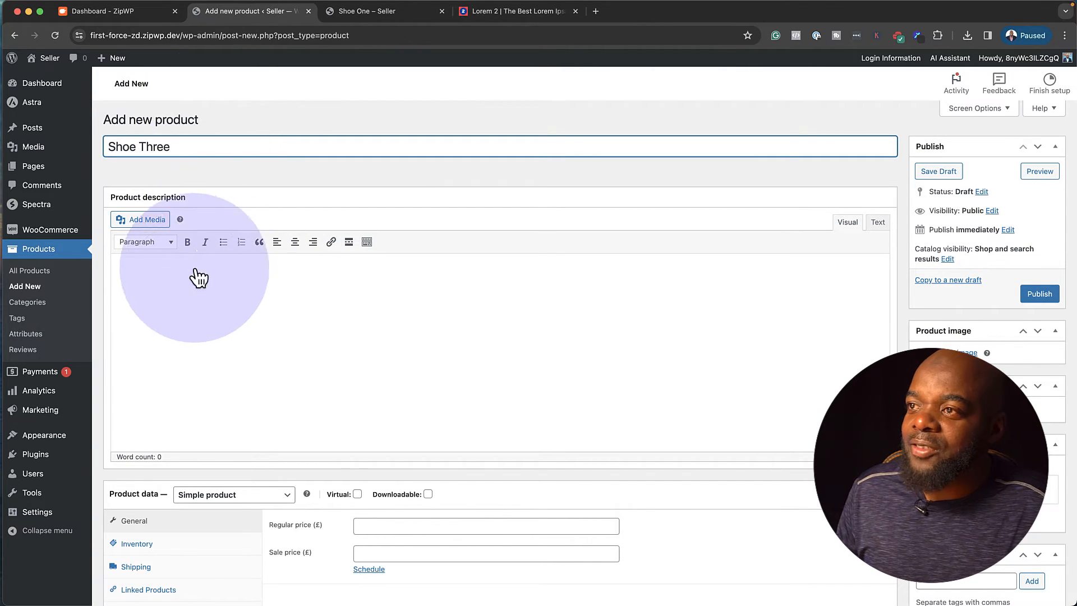
pyautogui.scroll(-3)
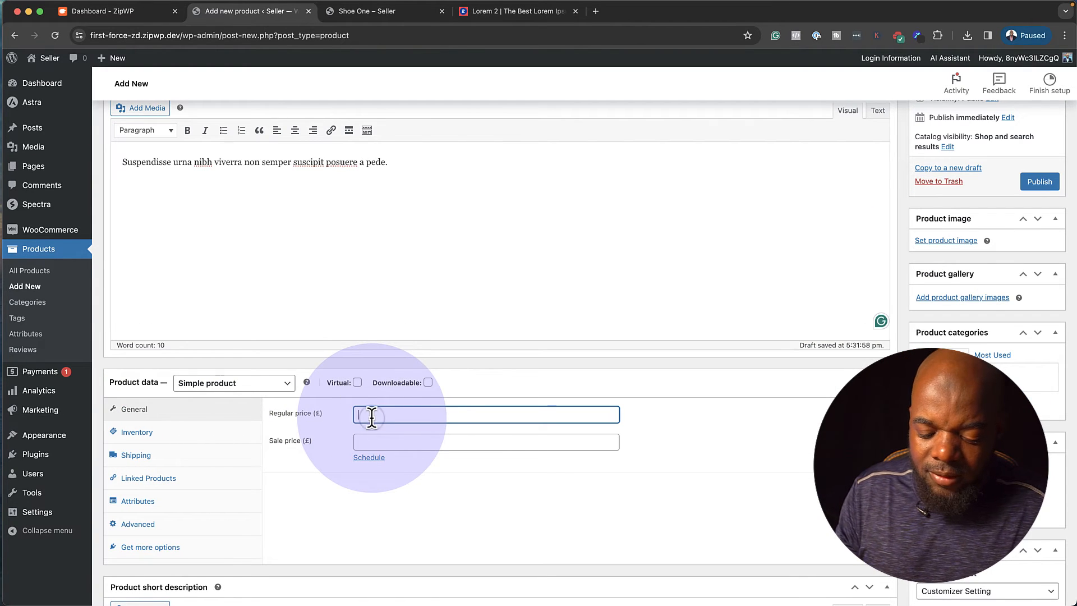
pyautogui.write('199')
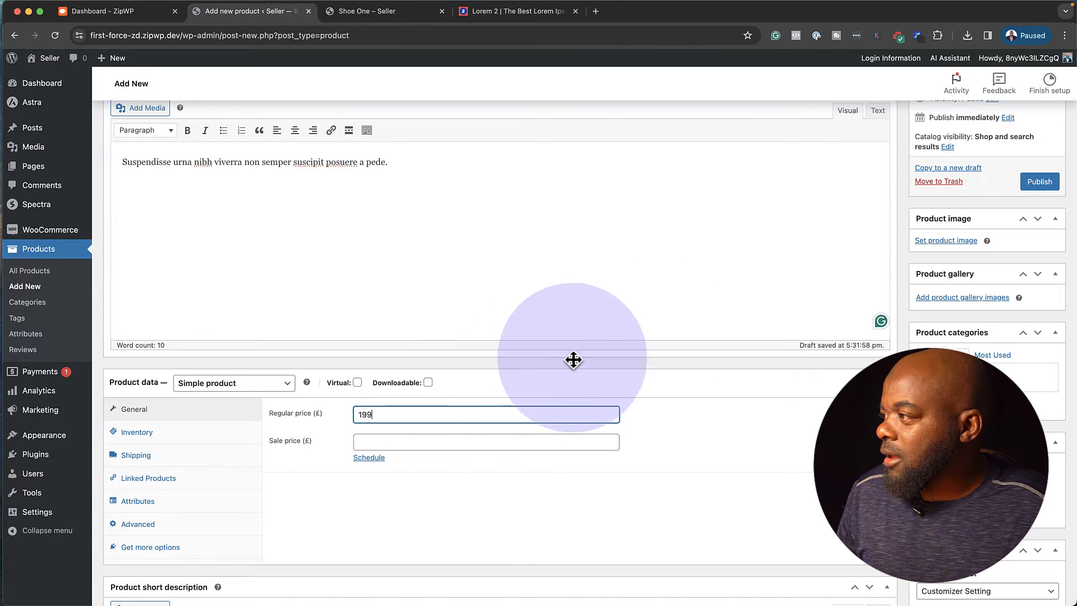
pyautogui.click(946, 239)
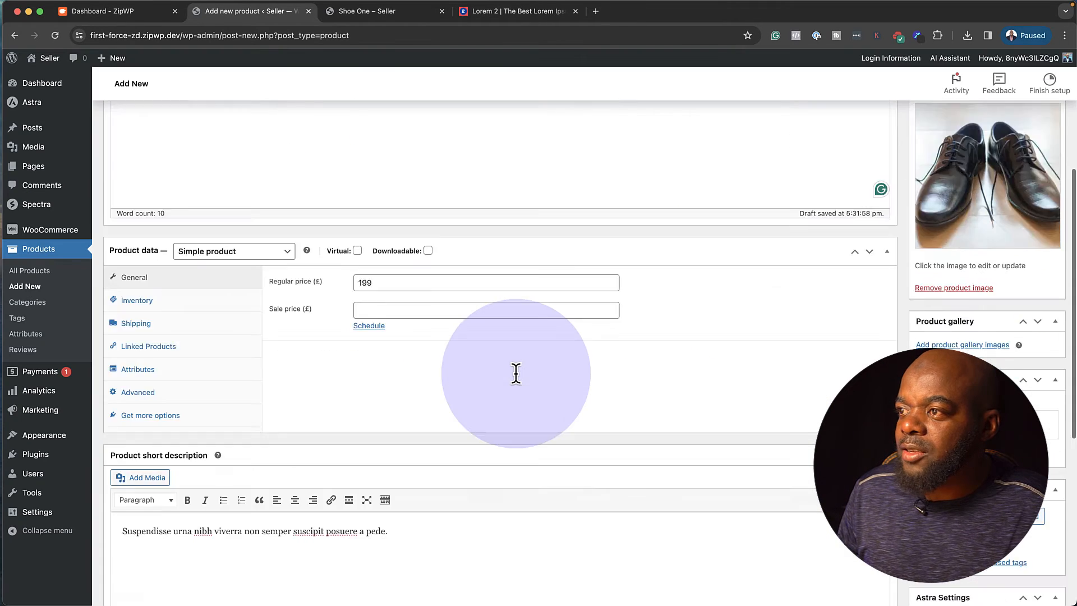
pyautogui.click(1039, 343)
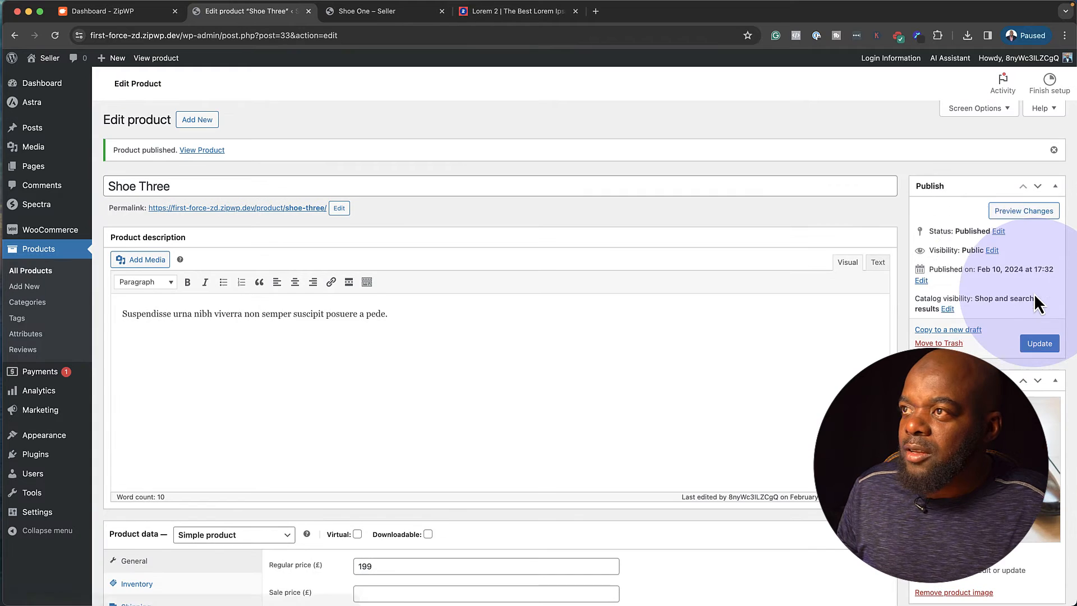
pyautogui.click(369, 11)
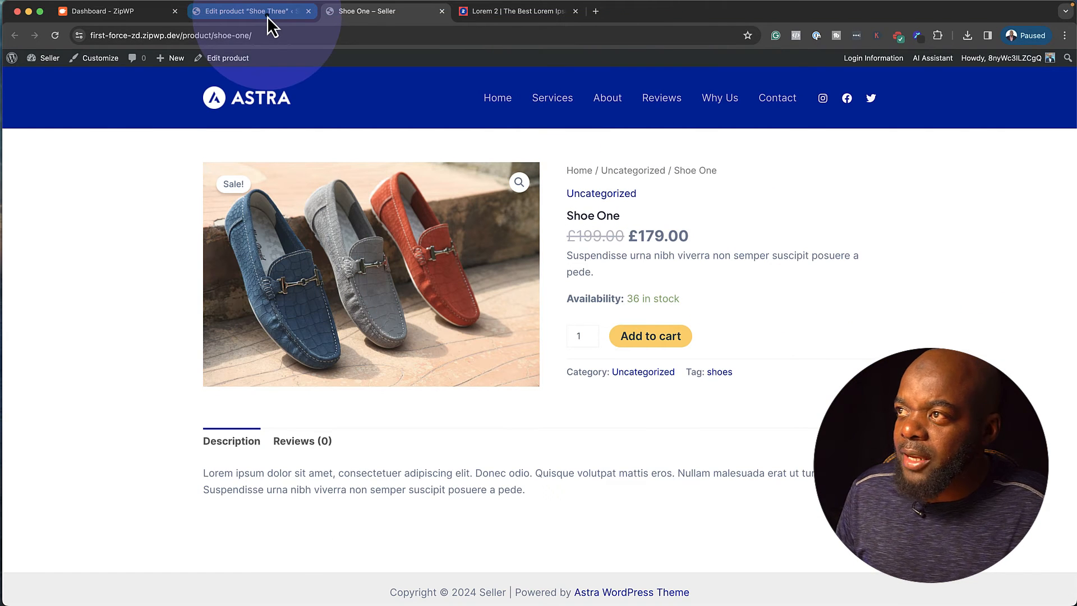
# Glance at the live Shoe One page, then return to the Shoe Three editor.
pyautogui.click(247, 11)
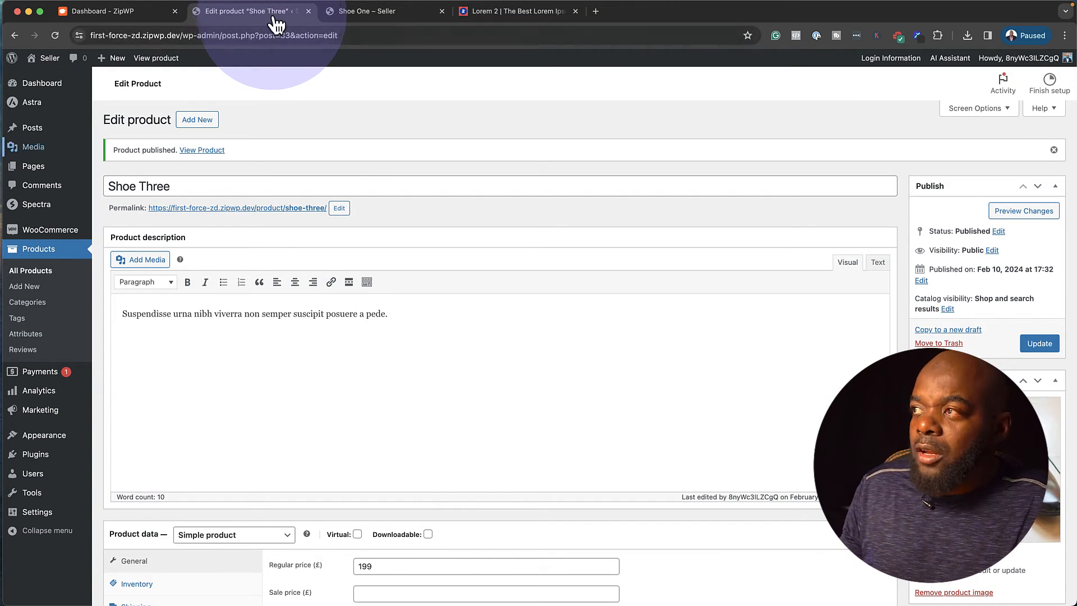
pyautogui.click(365, 11)
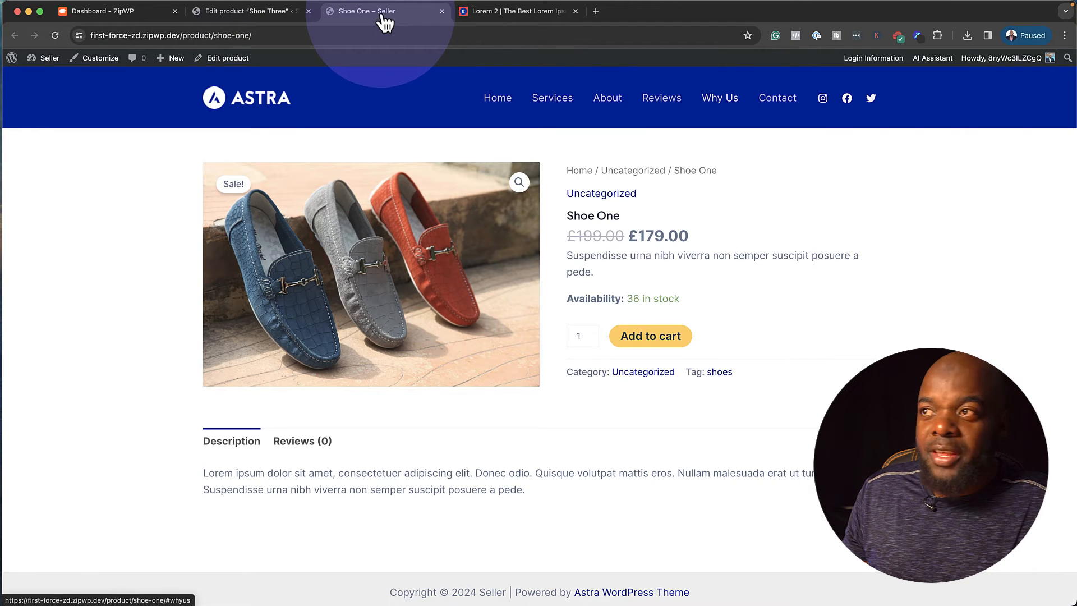
pyautogui.click(245, 12)
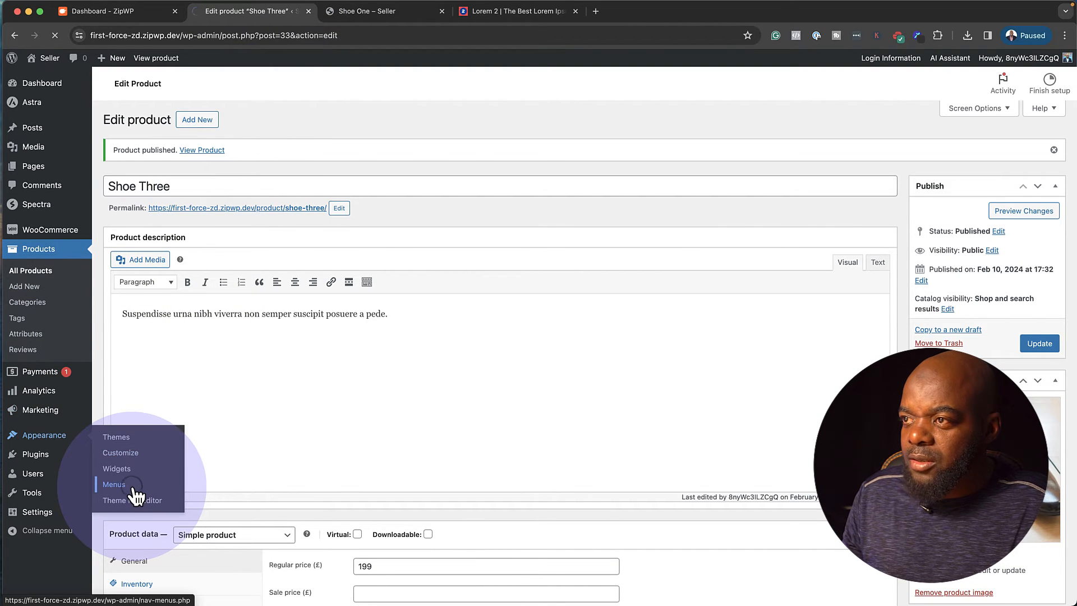
# In Appearance > Menus, delete the Why Us, Services and Reviews menu items.
pyautogui.click(113, 484)
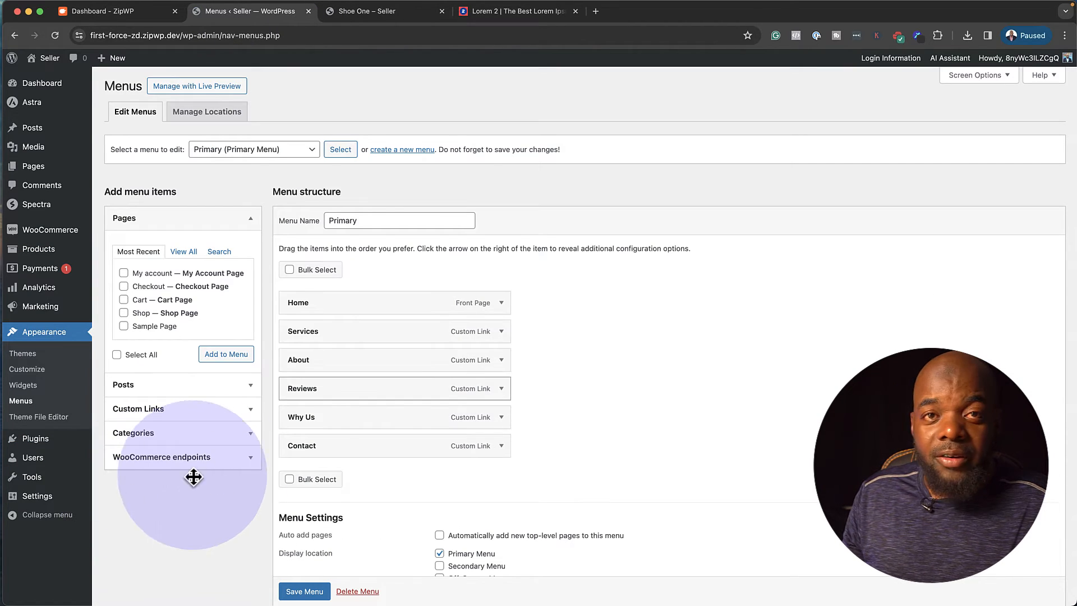
pyautogui.moveTo(505, 422)
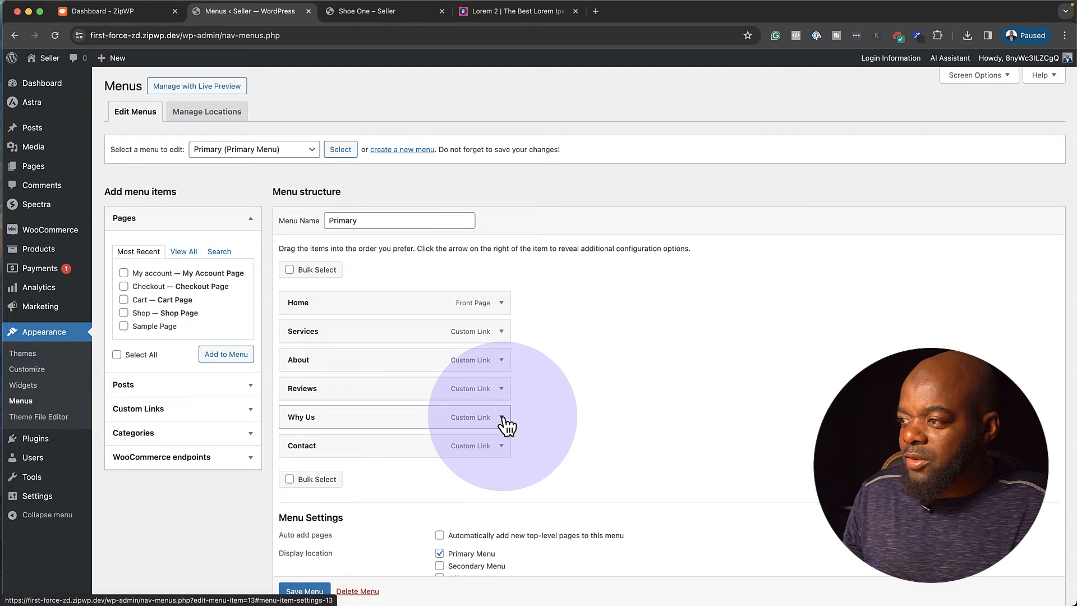
pyautogui.click(501, 417)
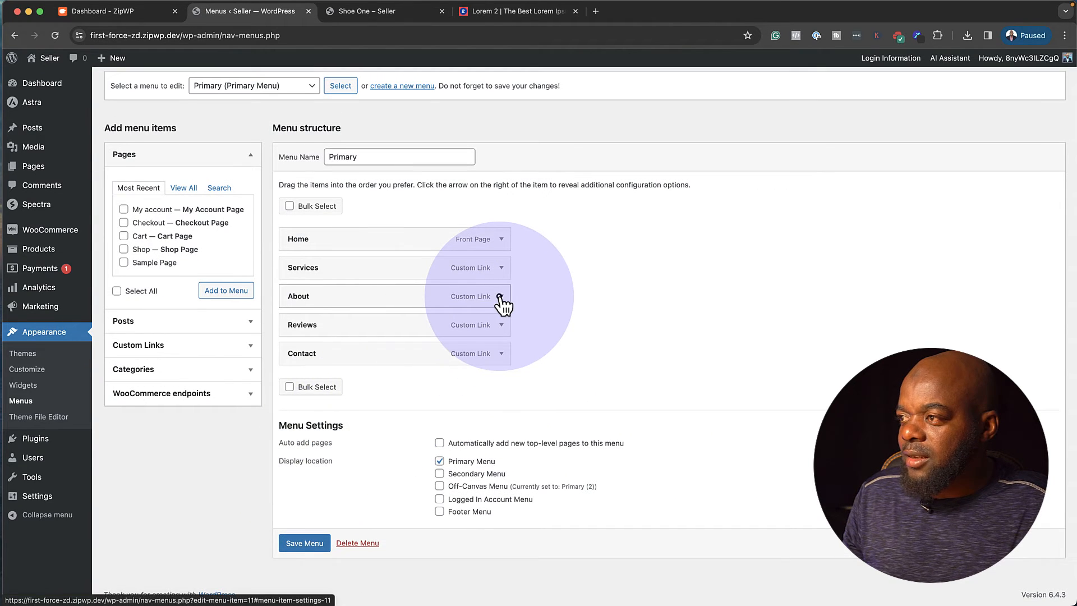
pyautogui.click(501, 296)
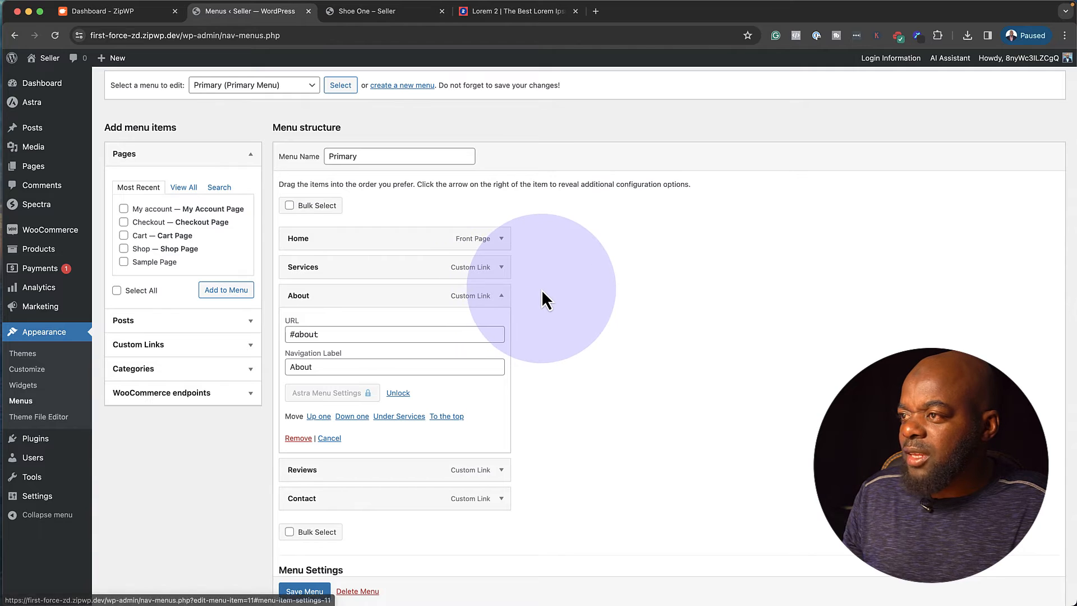
pyautogui.click(501, 267)
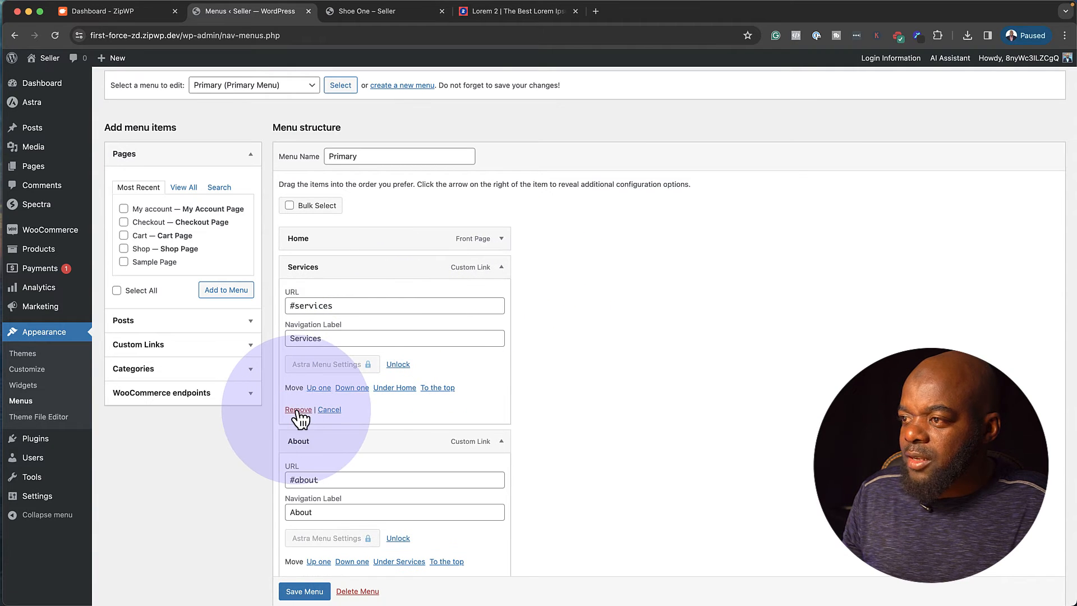
pyautogui.click(298, 410)
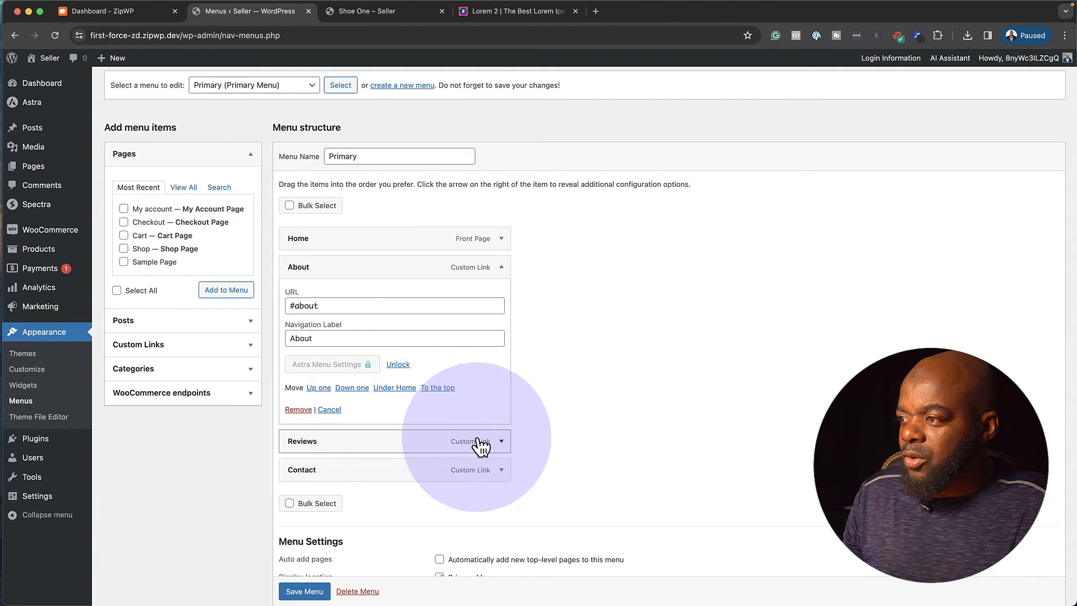
pyautogui.click(501, 441)
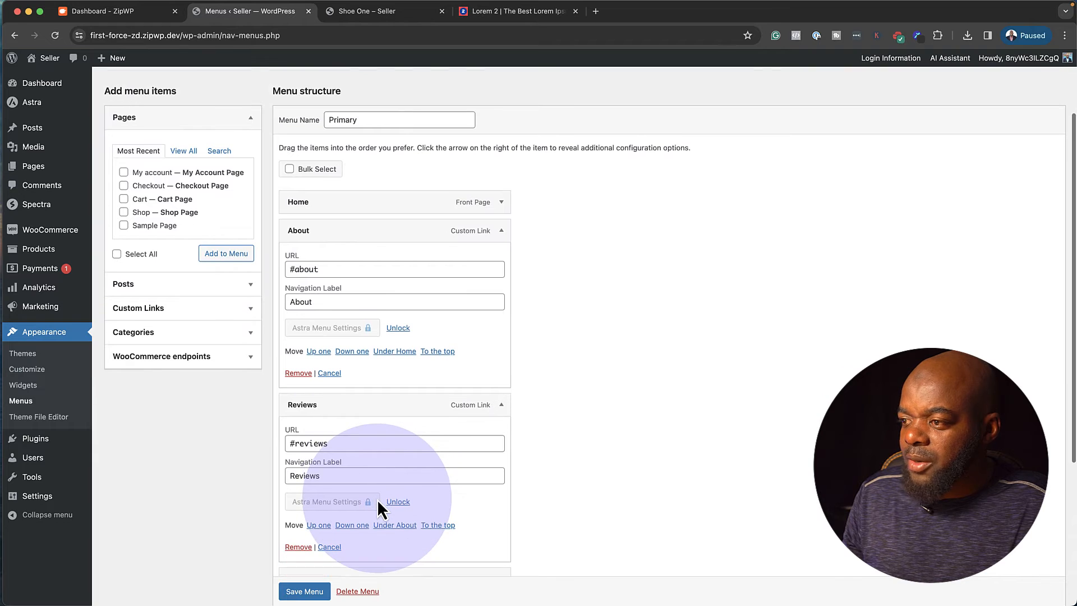
pyautogui.click(298, 547)
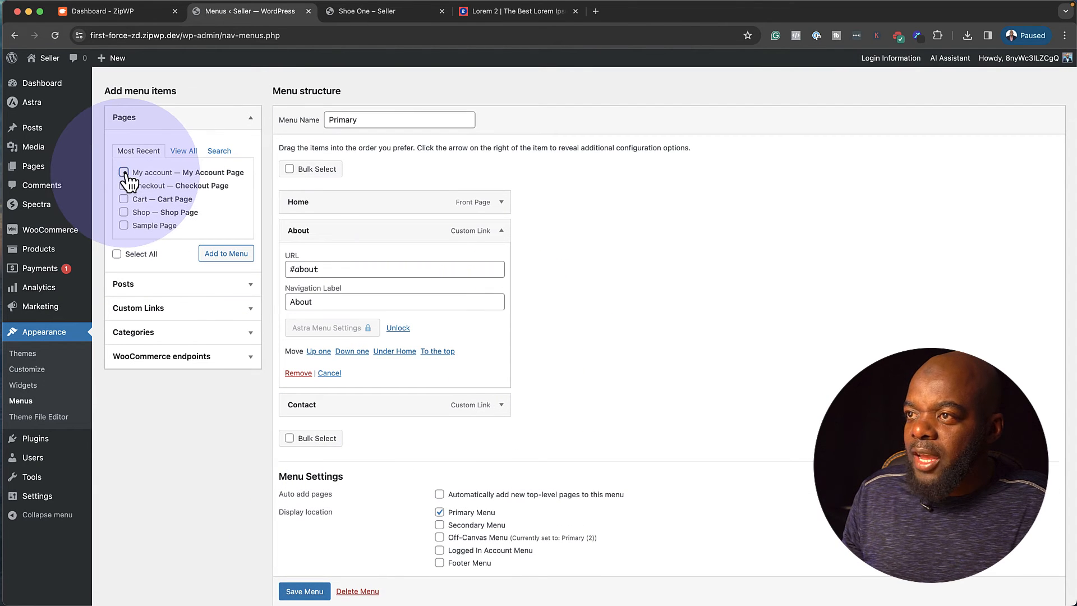
# Add the Shop, Cart, Checkout and My account pages above Contact and save the menu.
pyautogui.click(123, 172)
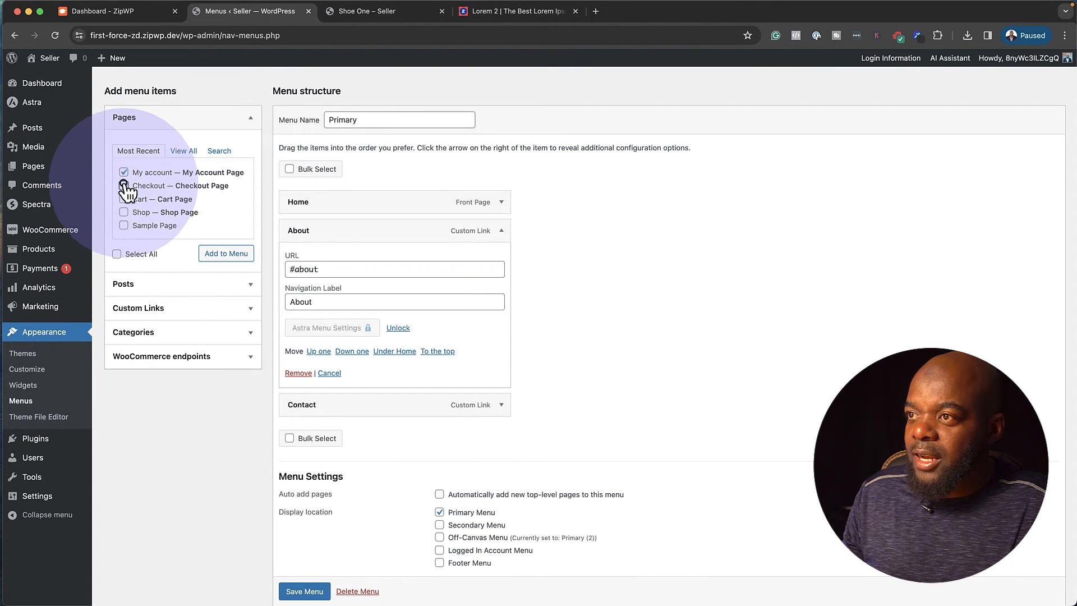
pyautogui.click(124, 186)
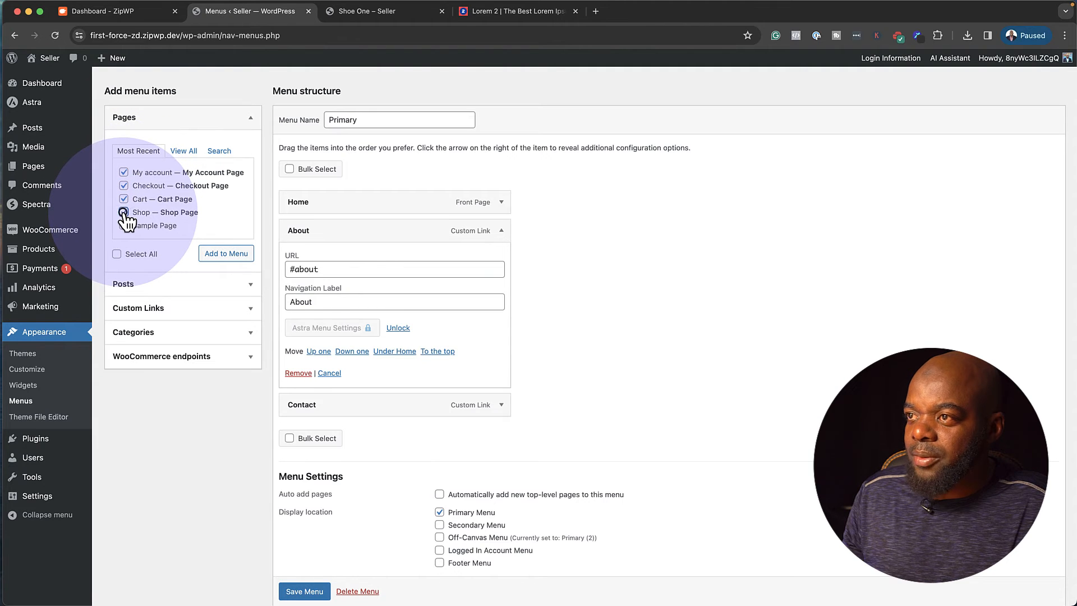
pyautogui.click(184, 150)
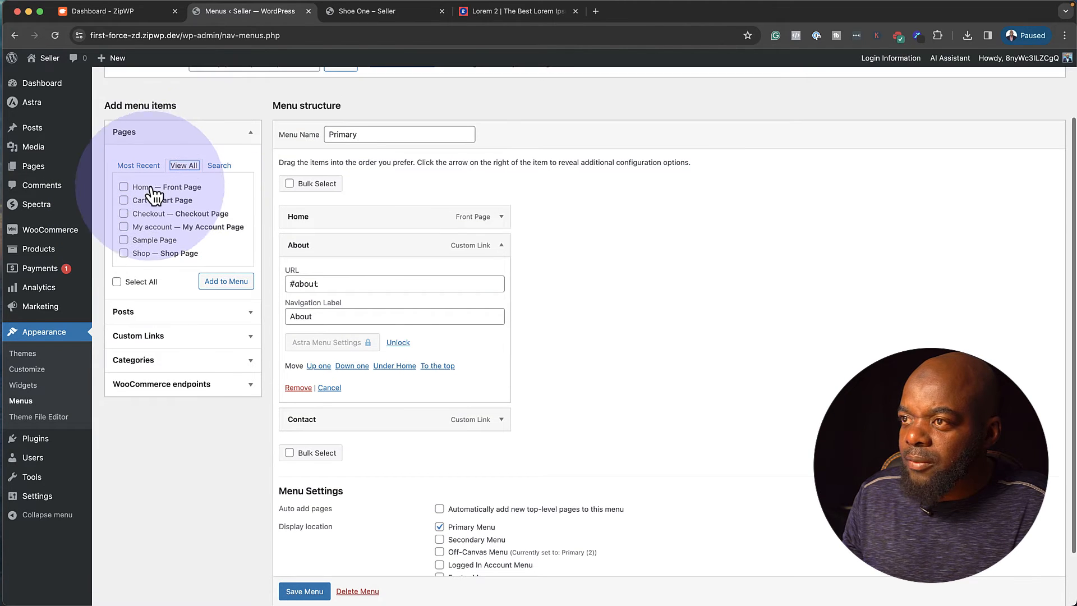
pyautogui.click(124, 214)
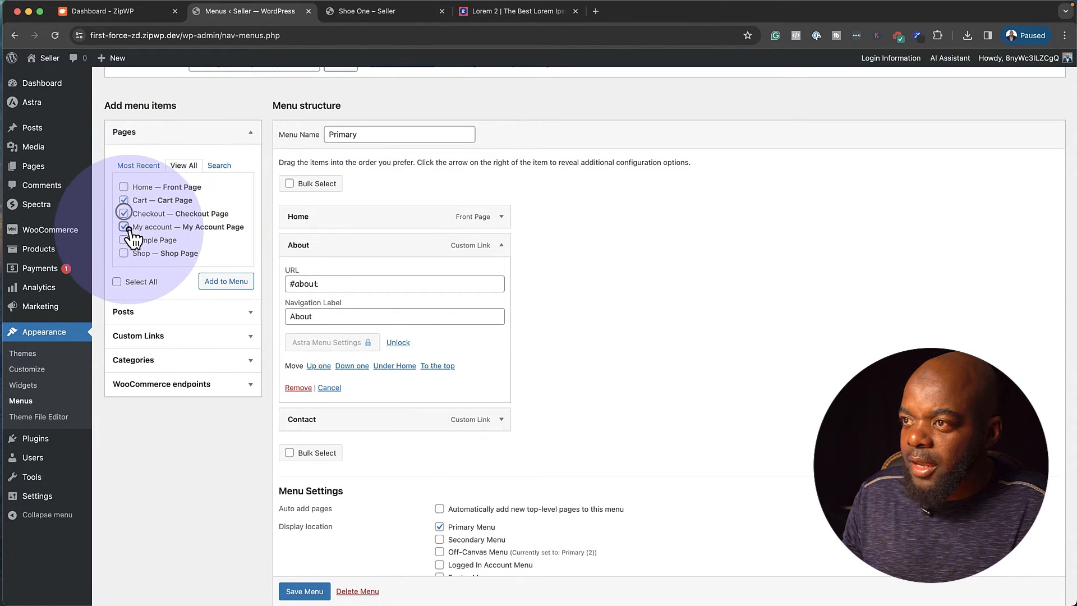
pyautogui.click(124, 253)
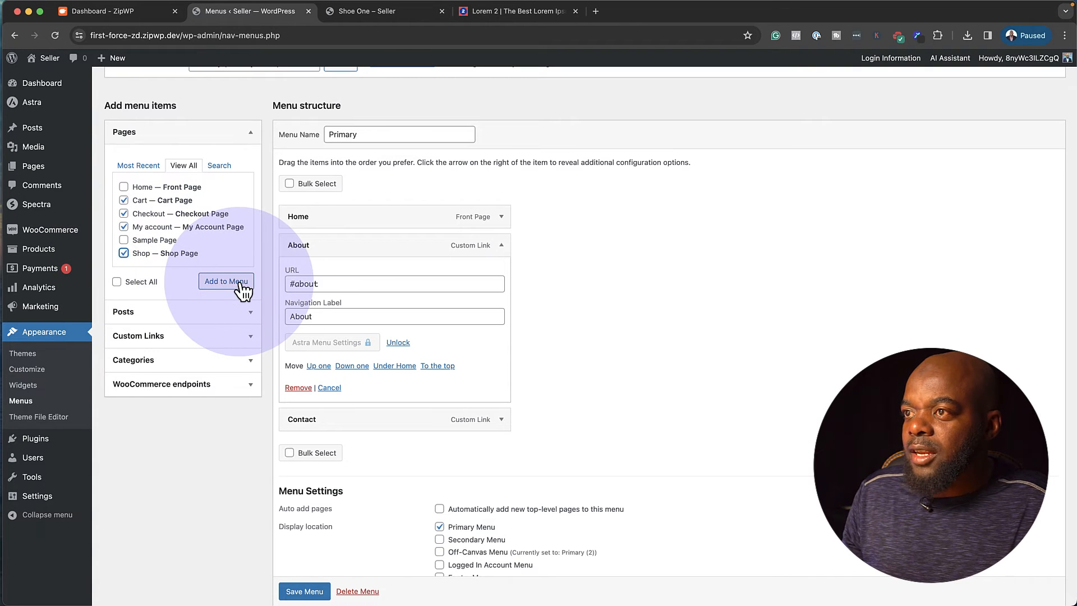
pyautogui.click(226, 281)
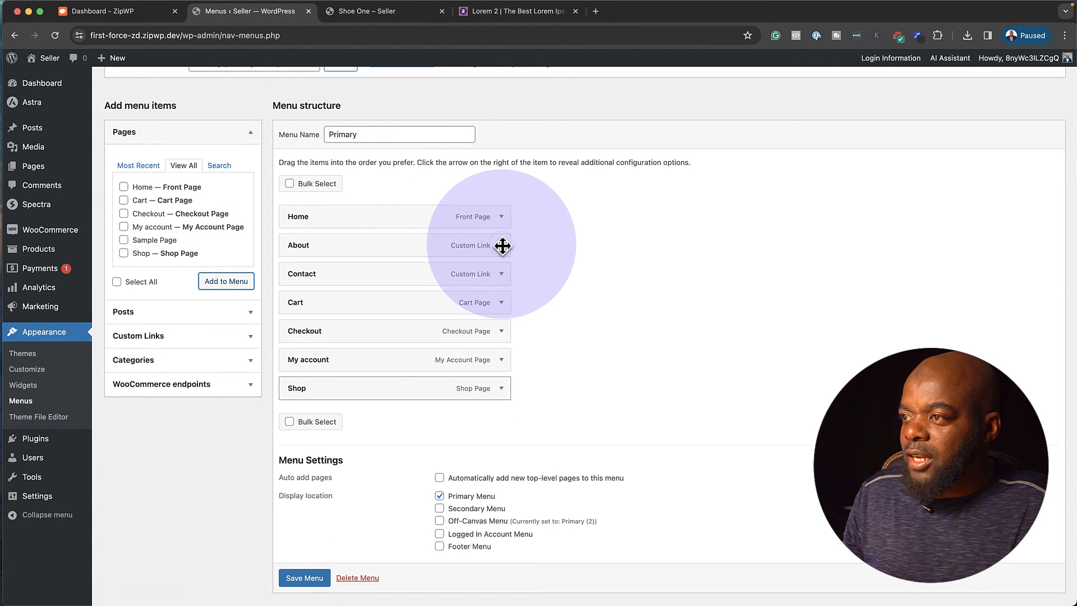
pyautogui.moveTo(333, 279)
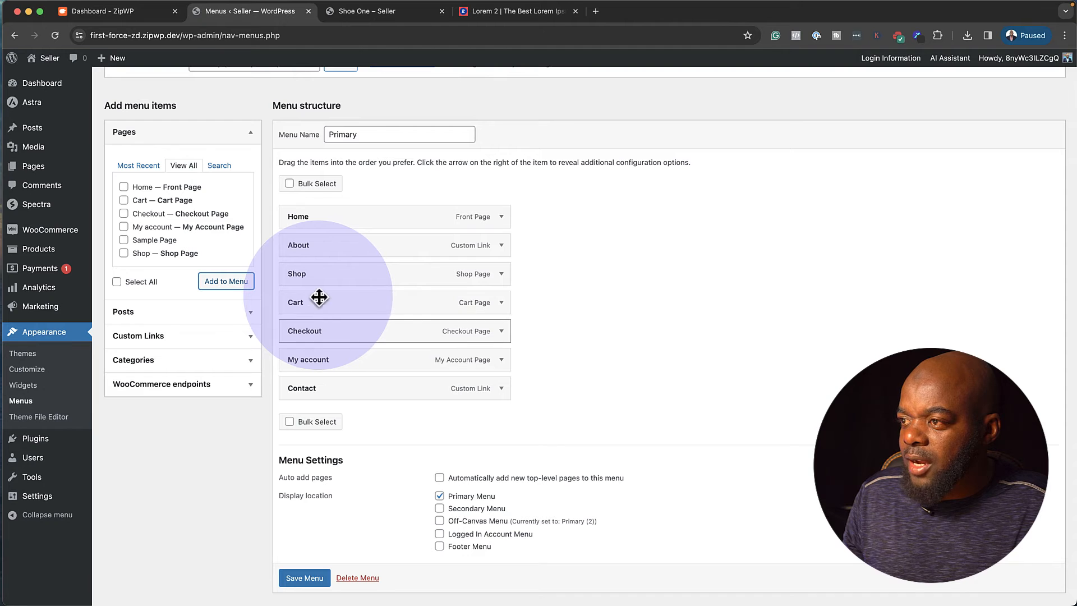
pyautogui.moveTo(306, 496)
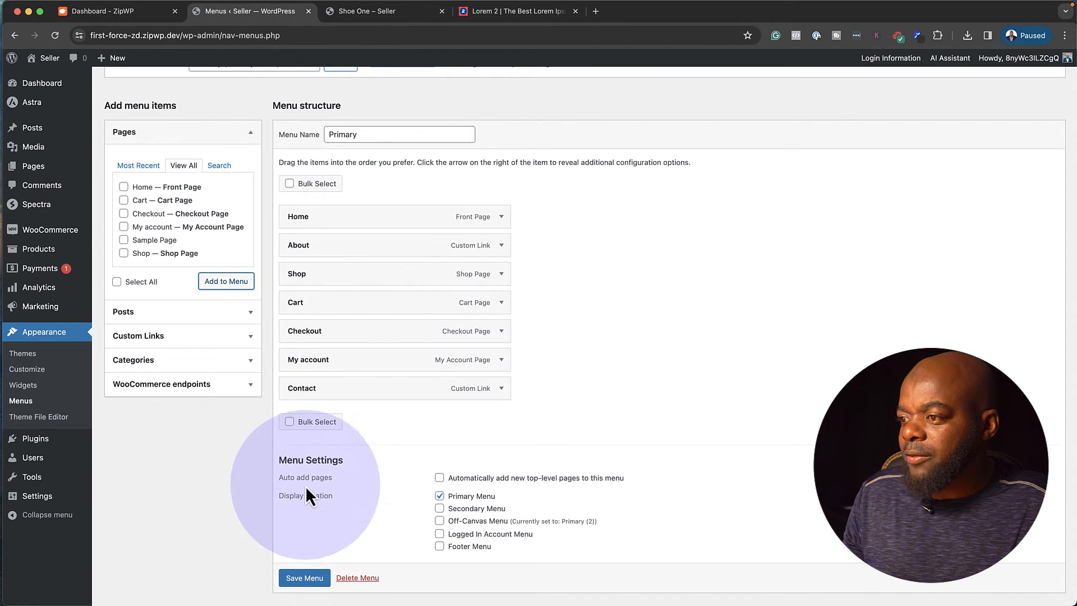
pyautogui.click(304, 557)
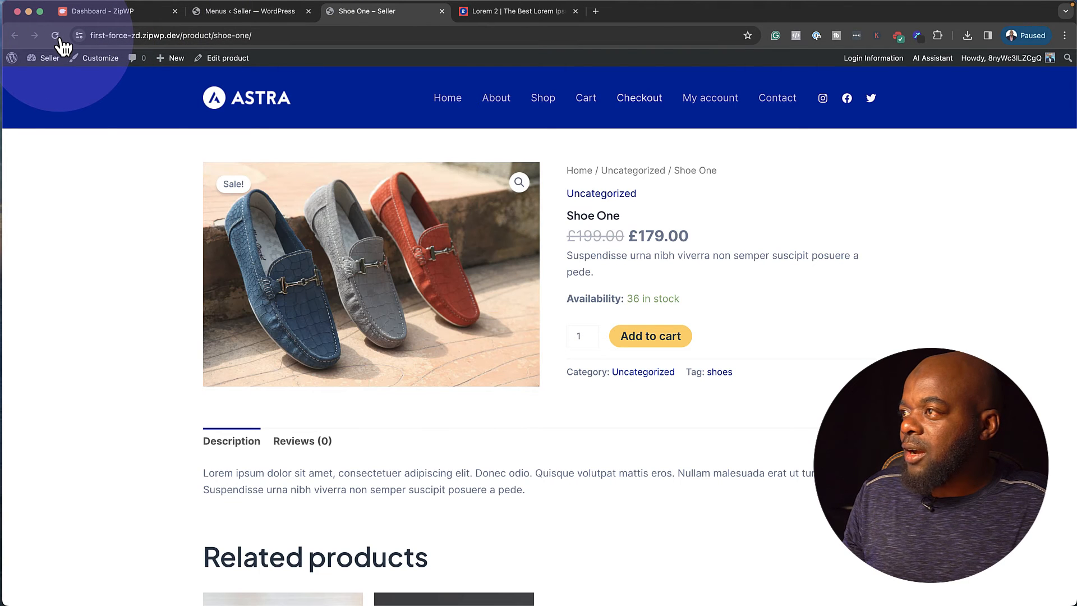
pyautogui.moveTo(709, 97)
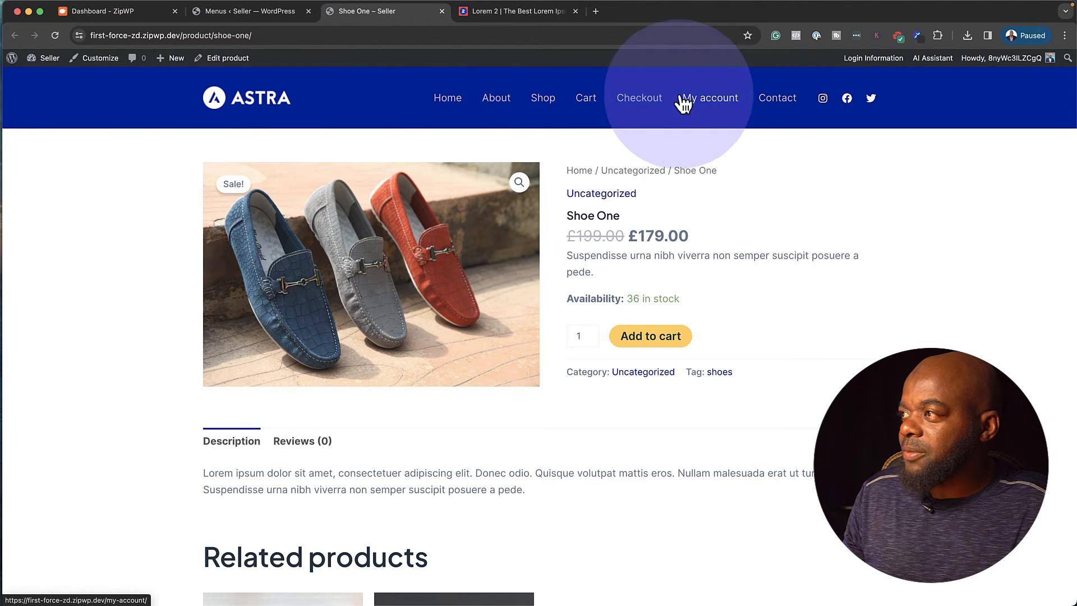
# Click through the My account, Checkout and Shop header links, ending on the three-shoe Shop listing.
pyautogui.click(710, 98)
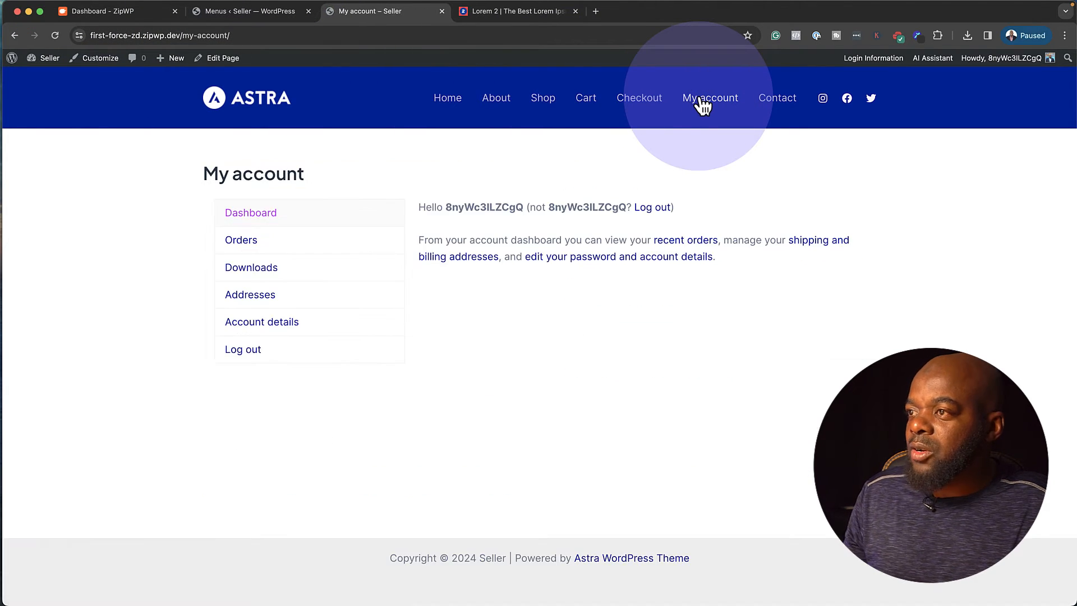
pyautogui.moveTo(264, 258)
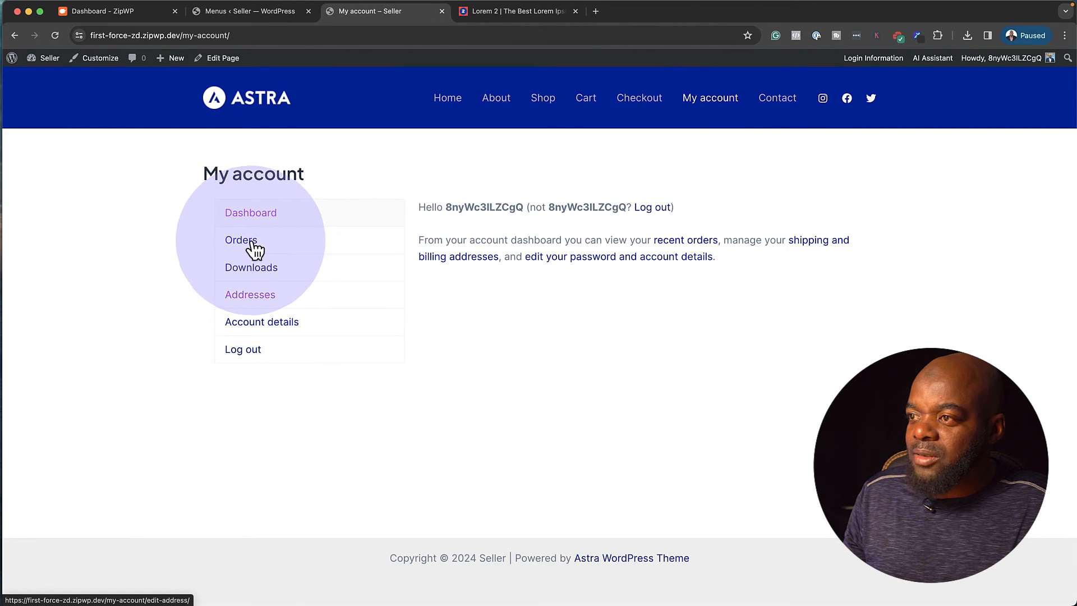
pyautogui.click(639, 97)
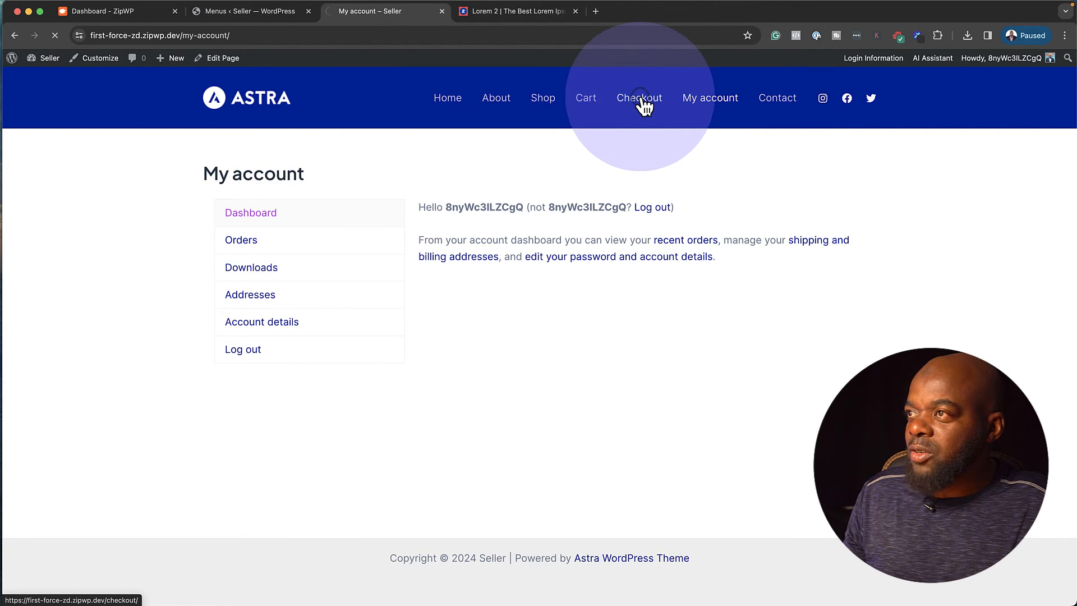
pyautogui.click(585, 97)
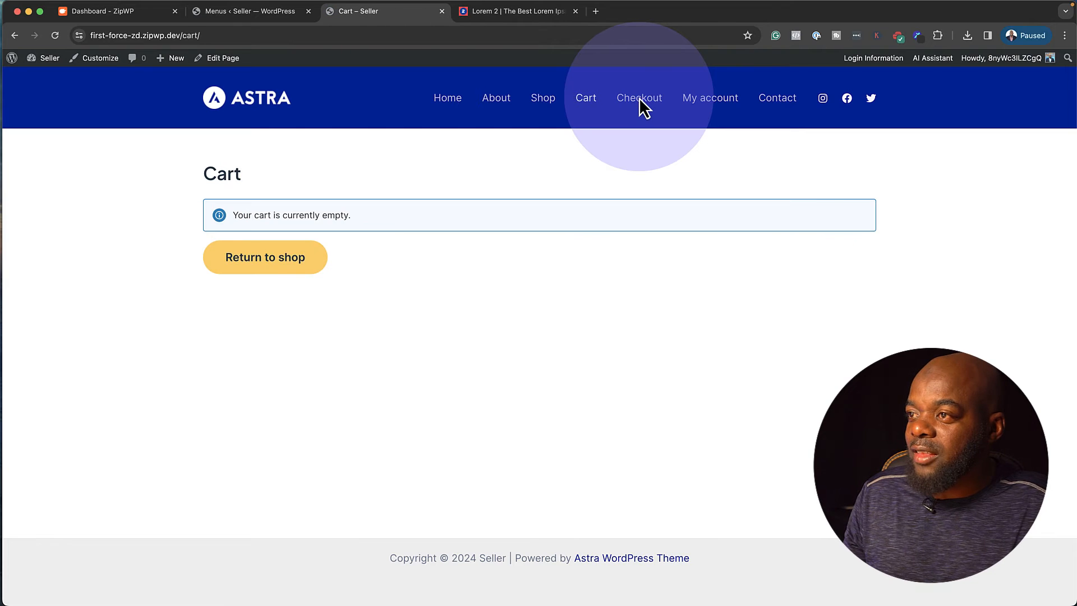
pyautogui.click(542, 98)
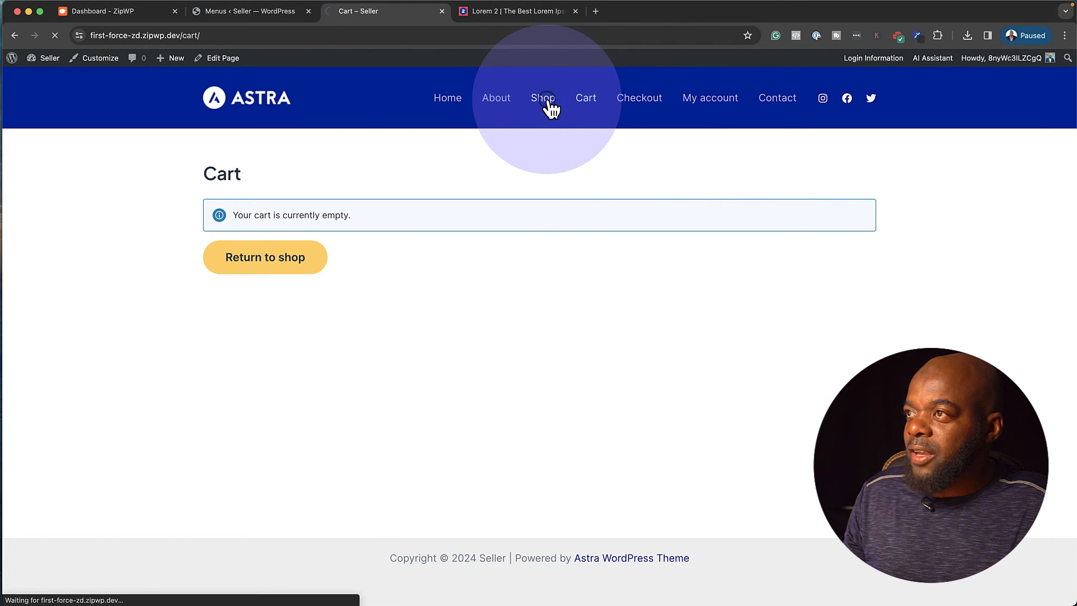
pyautogui.click(542, 97)
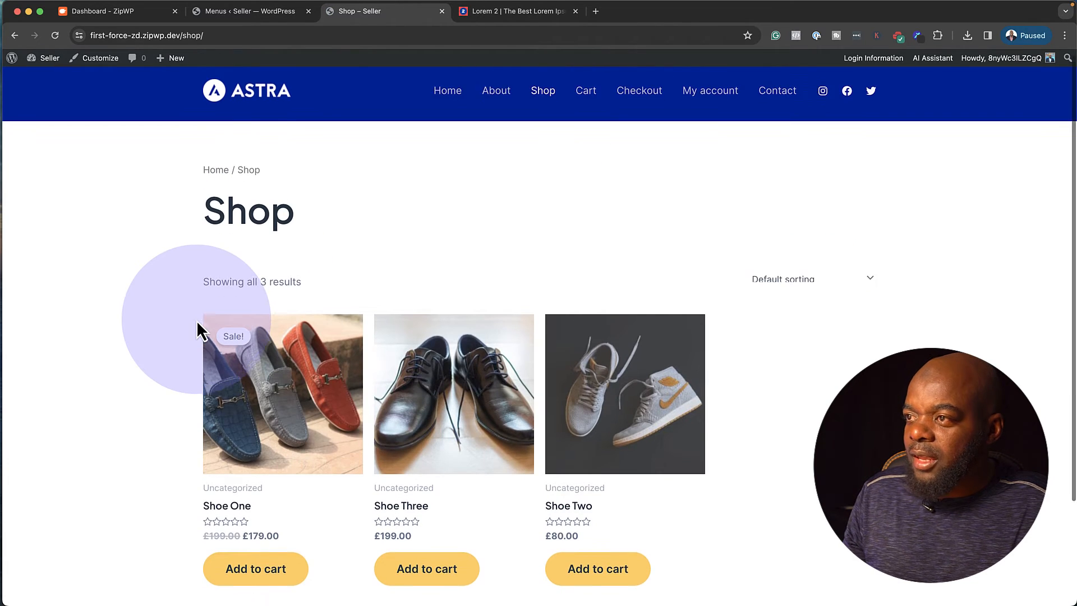
pyautogui.scroll(-3)
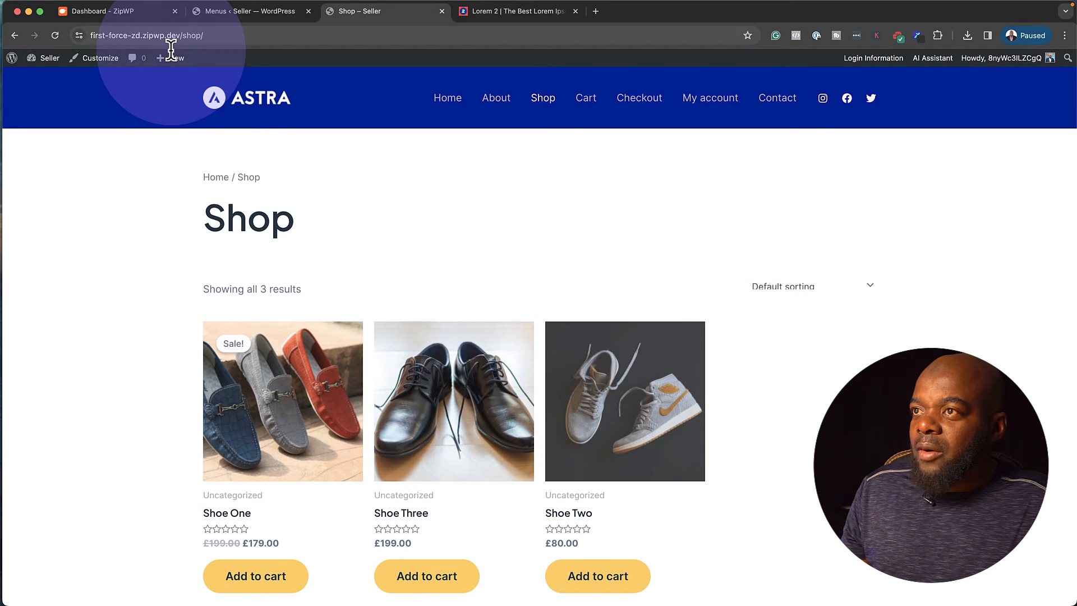
# Open the Home page in the block editor and close the 'Welcome to the block editor' guide.
pyautogui.click(247, 11)
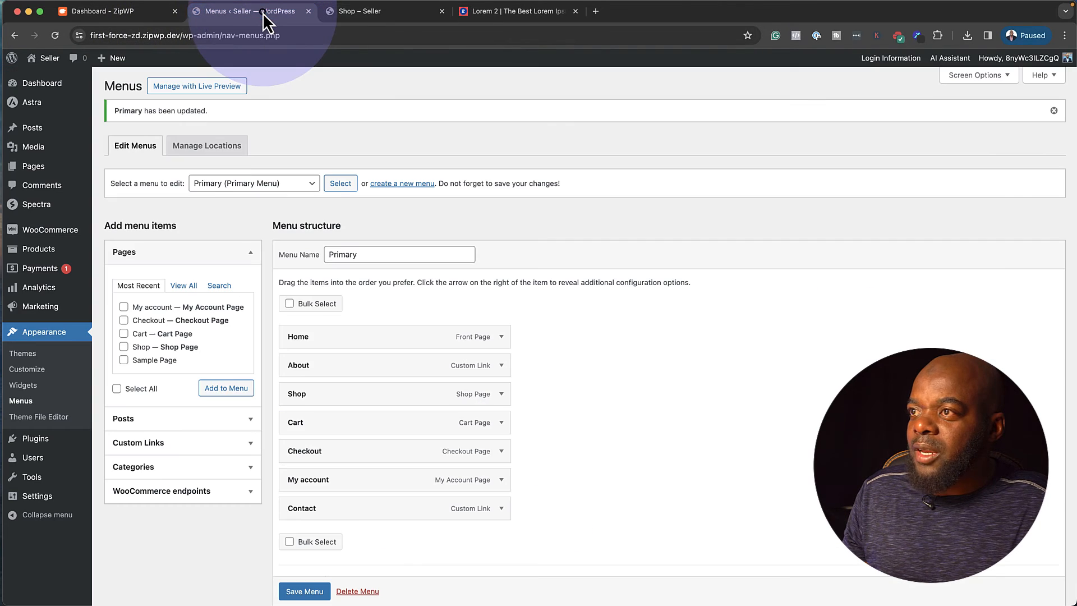
pyautogui.click(385, 11)
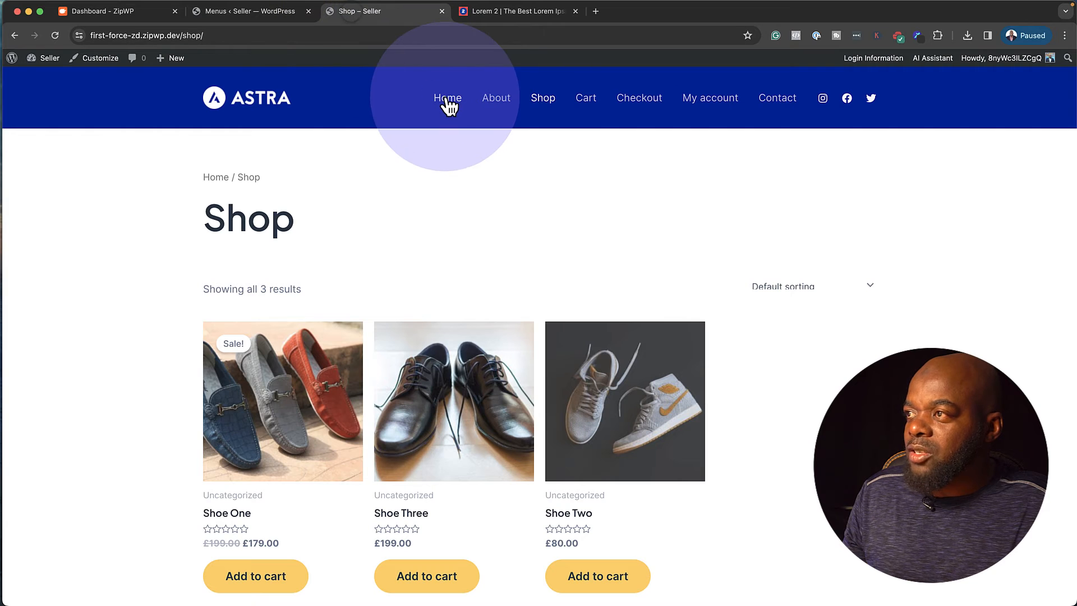
pyautogui.click(447, 98)
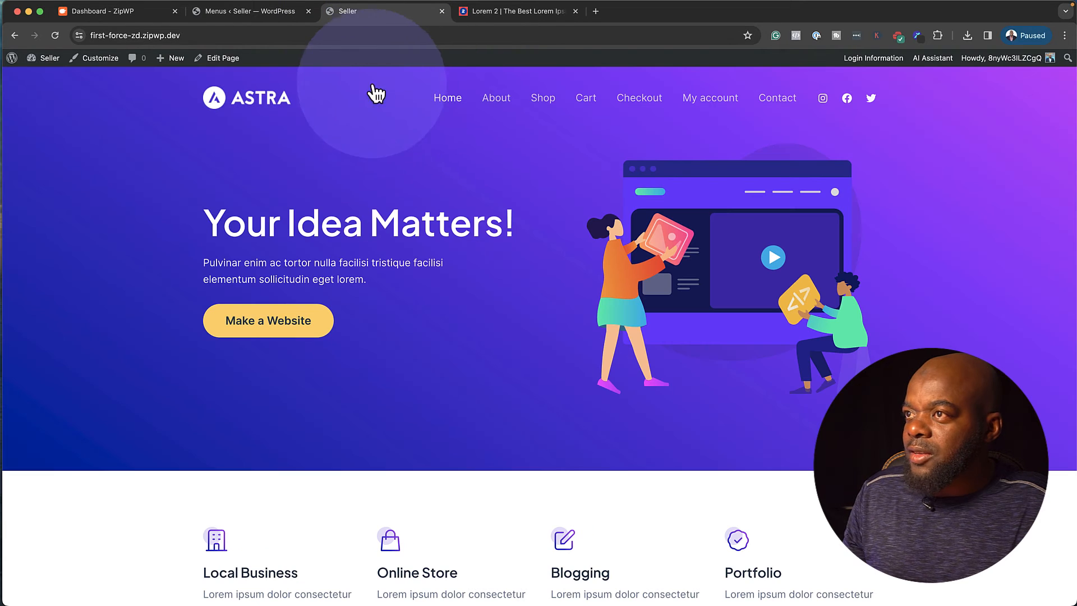
pyautogui.click(221, 58)
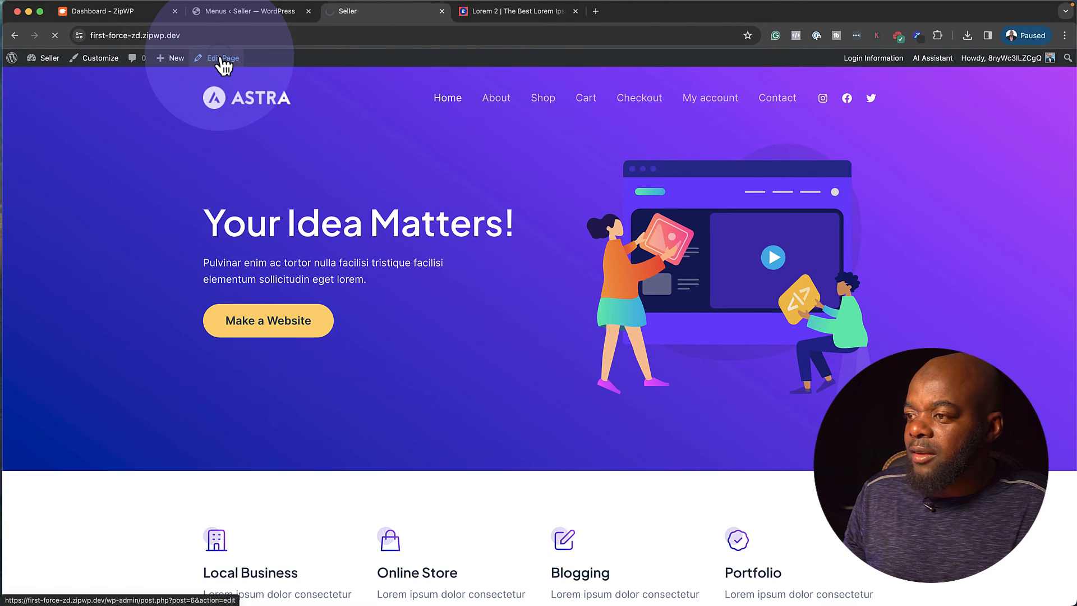
pyautogui.click(221, 58)
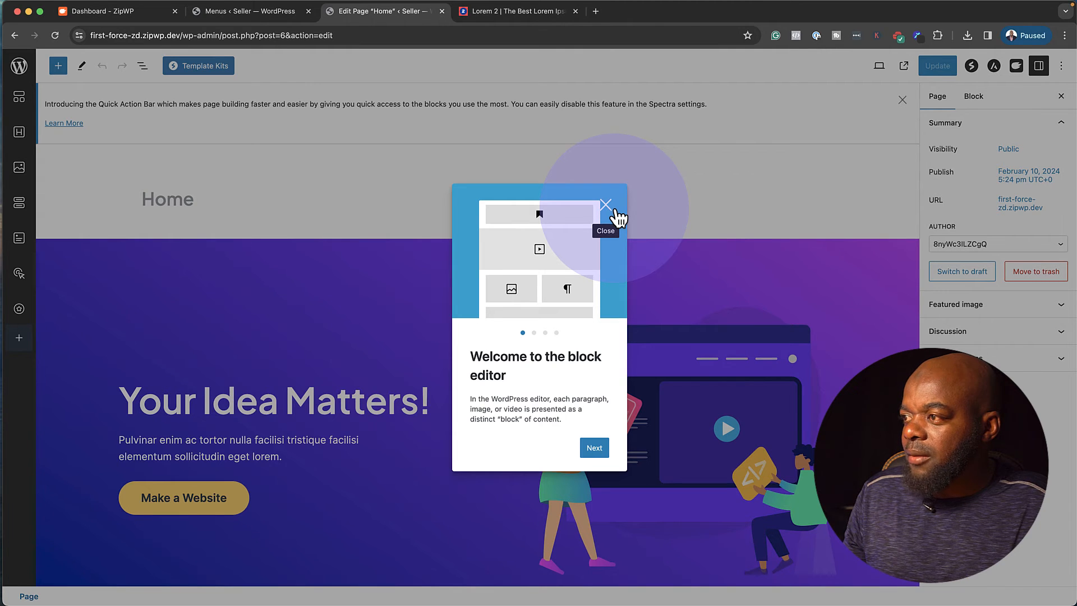
pyautogui.click(605, 205)
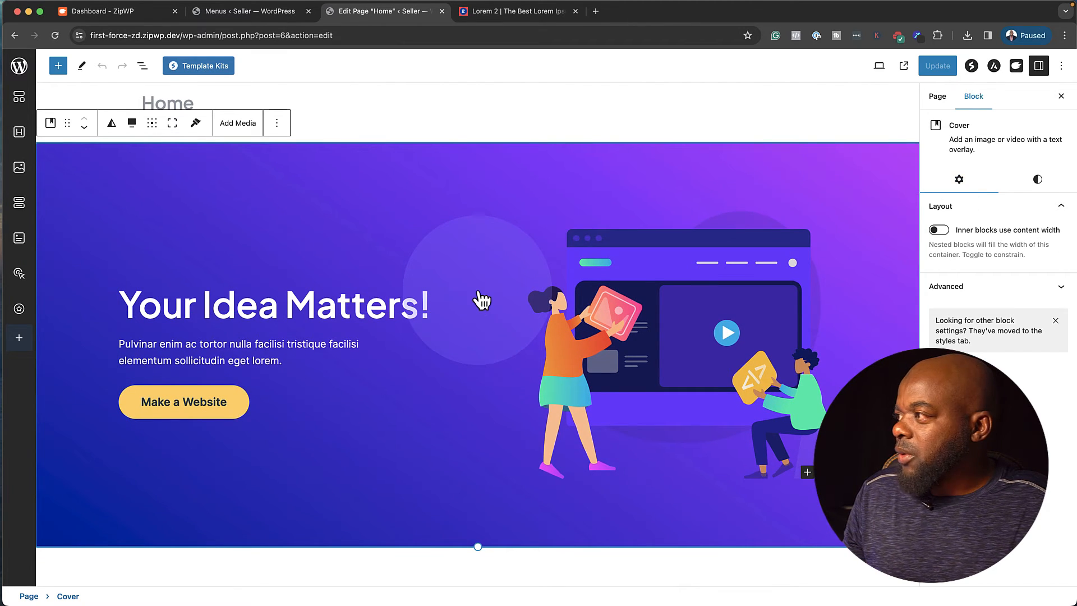
pyautogui.moveTo(481, 302)
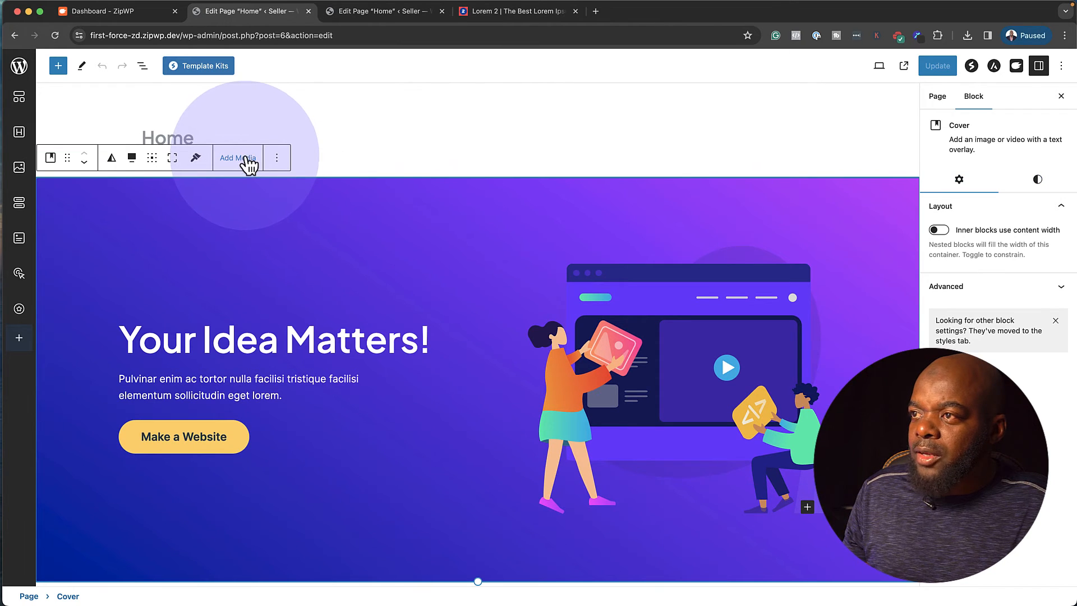
# Set the smiling shopper photo from the Media Library as the hero Cover background.
pyautogui.click(237, 159)
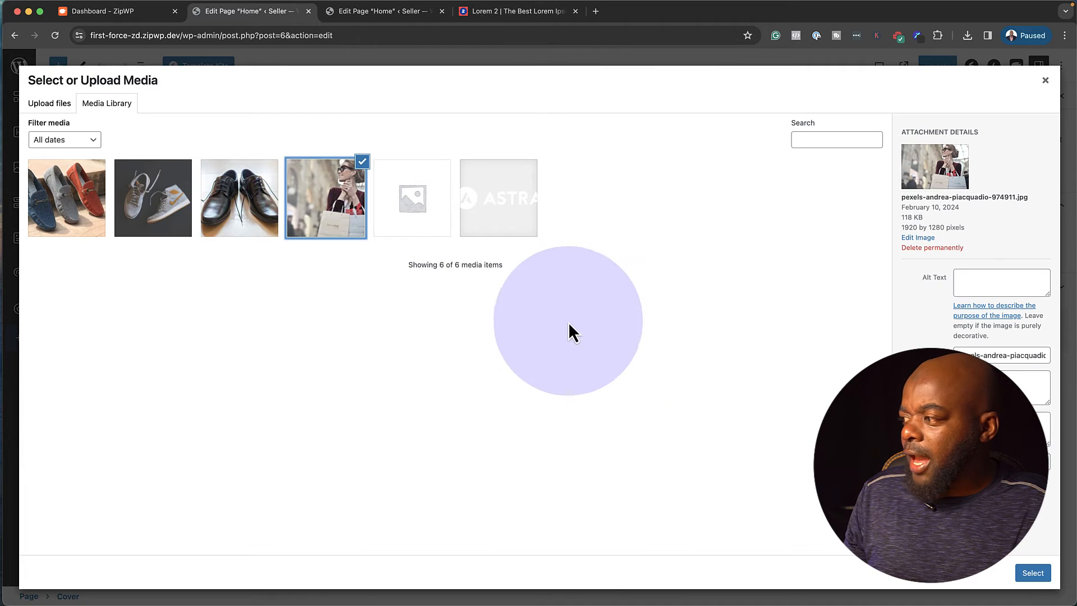
pyautogui.click(1032, 572)
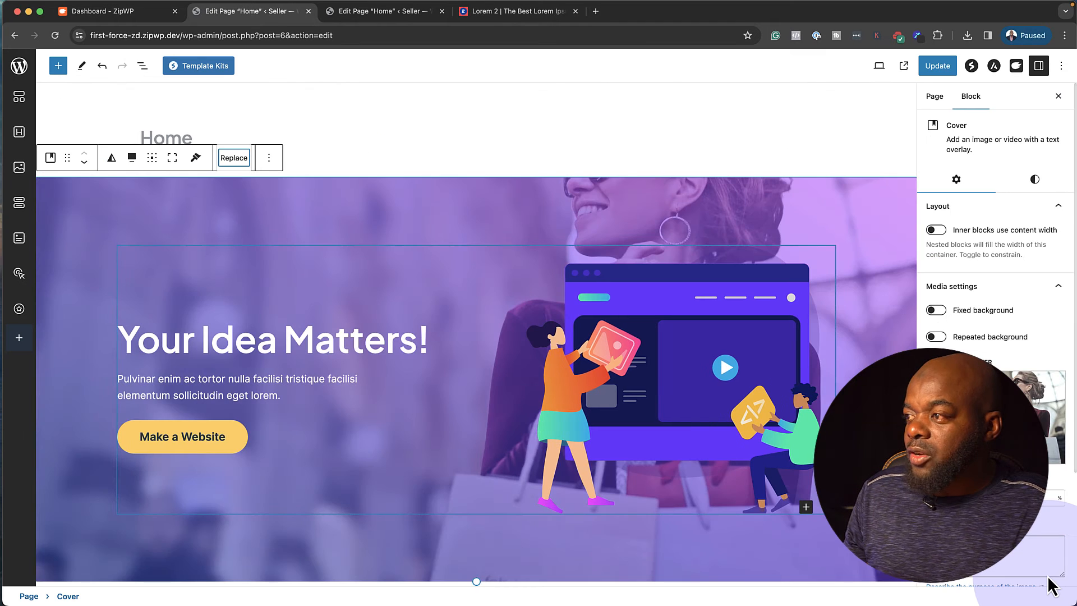
pyautogui.moveTo(805, 218)
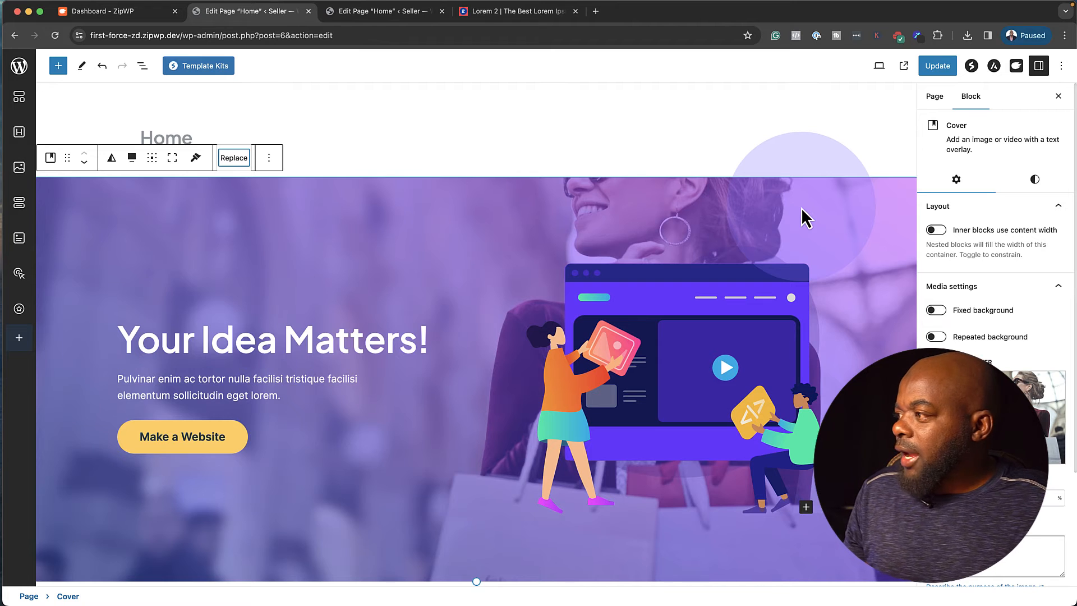
pyautogui.moveTo(805, 217)
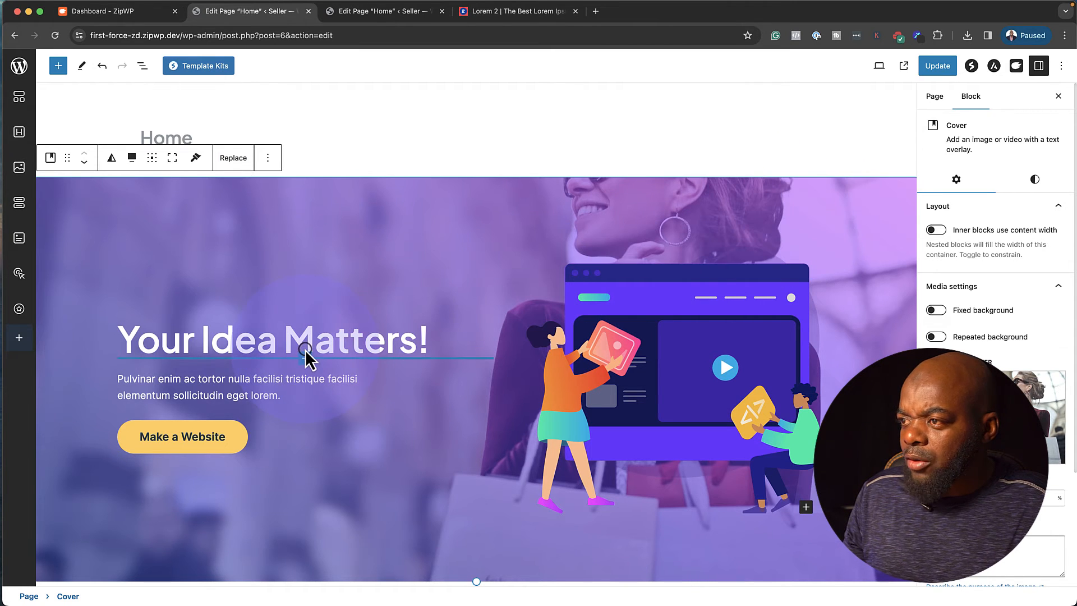
# Retitle the hero 'Make's Shoe Shop!' and relabel its button 'Start Shopping'.
pyautogui.click(273, 340)
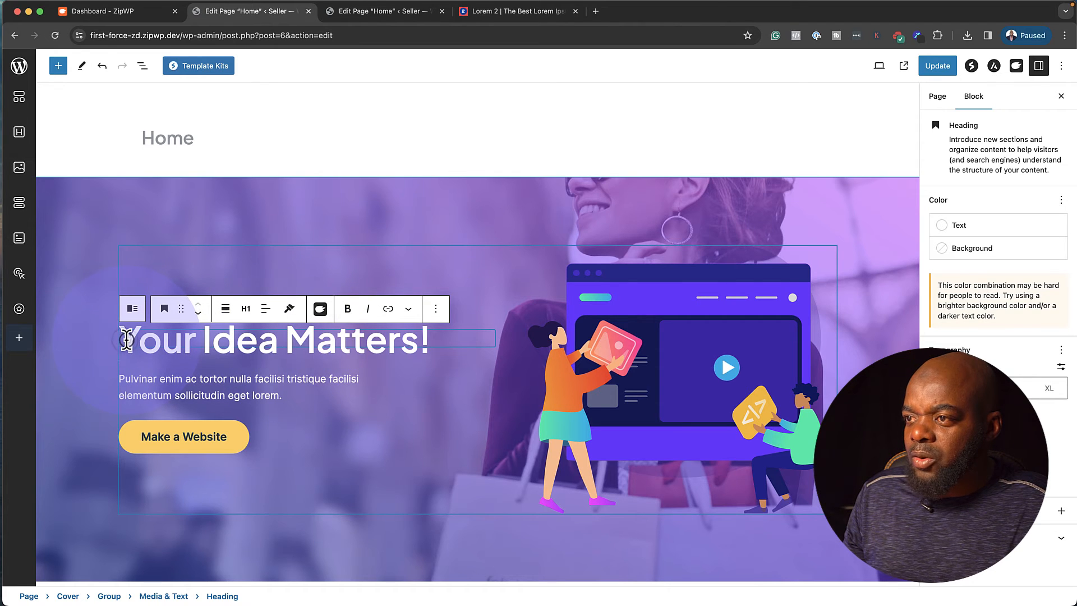
pyautogui.write("Make's Shoe Shop!")
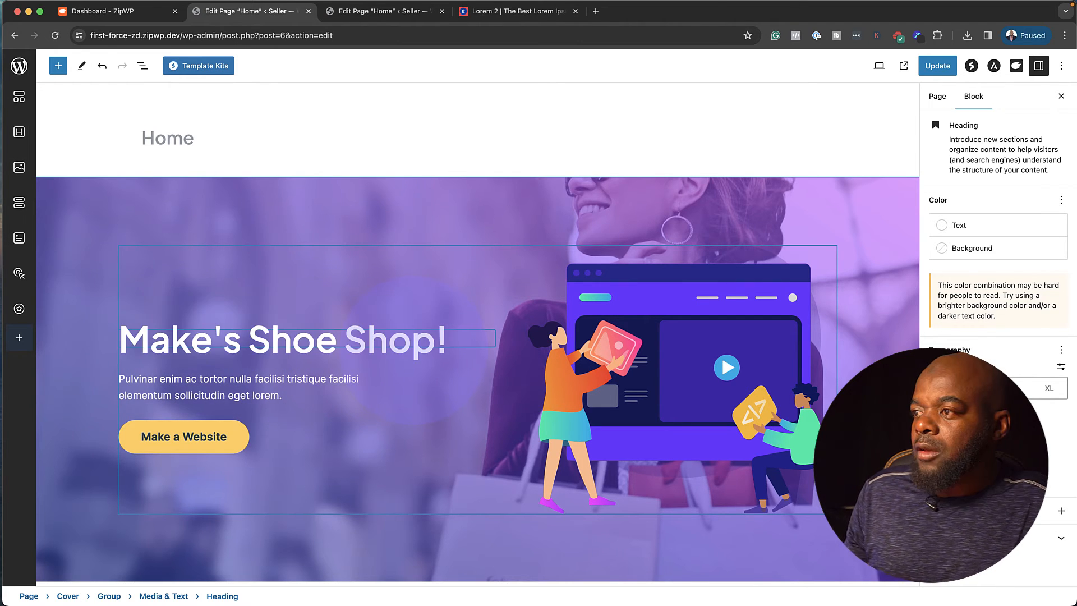
pyautogui.click(282, 340)
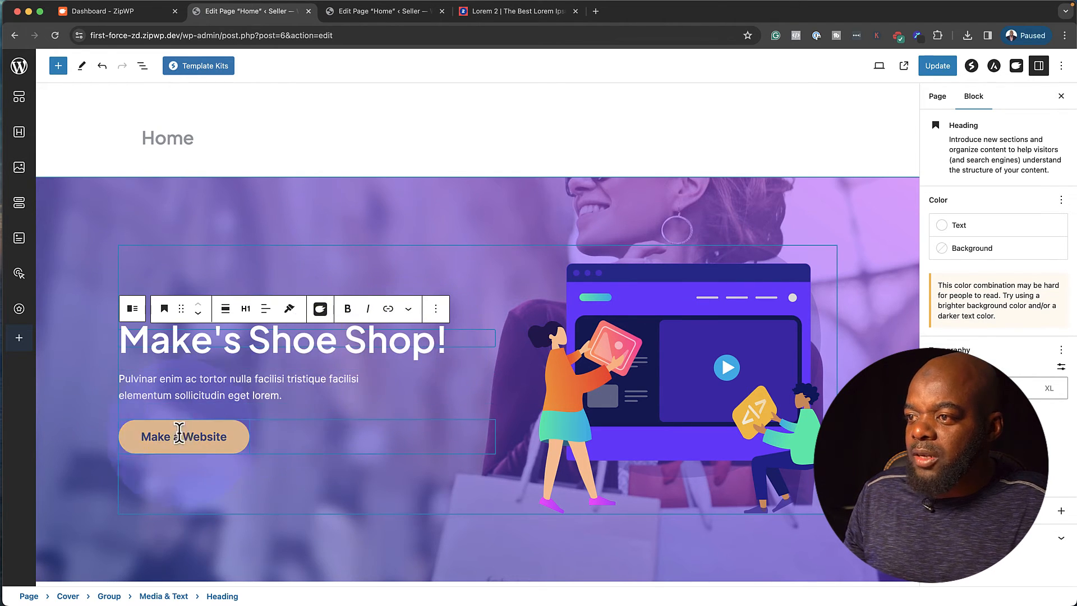
pyautogui.click(183, 437)
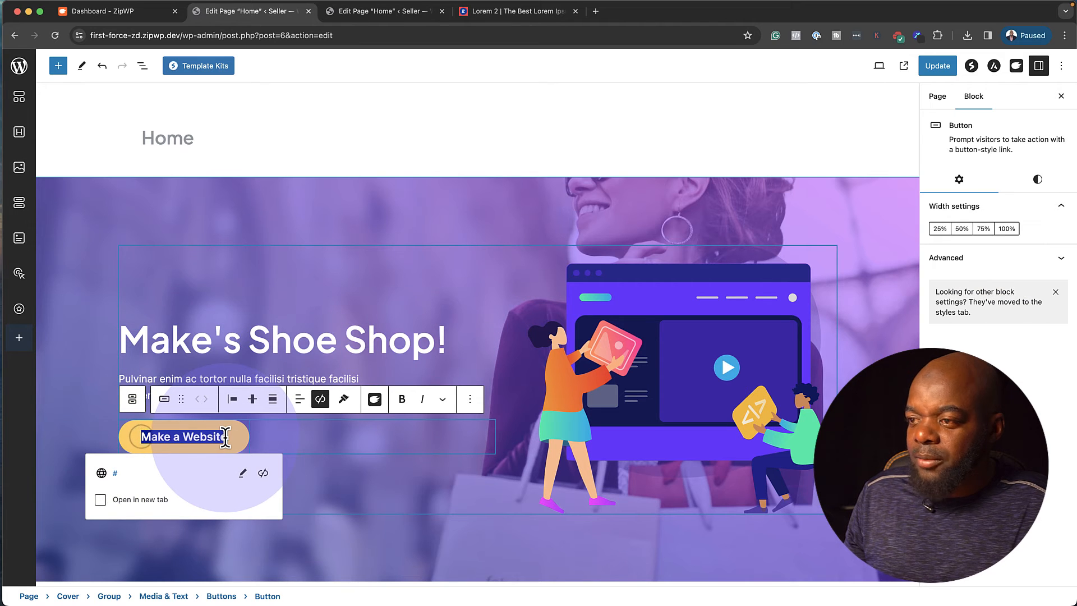
pyautogui.write('Start Shopping')
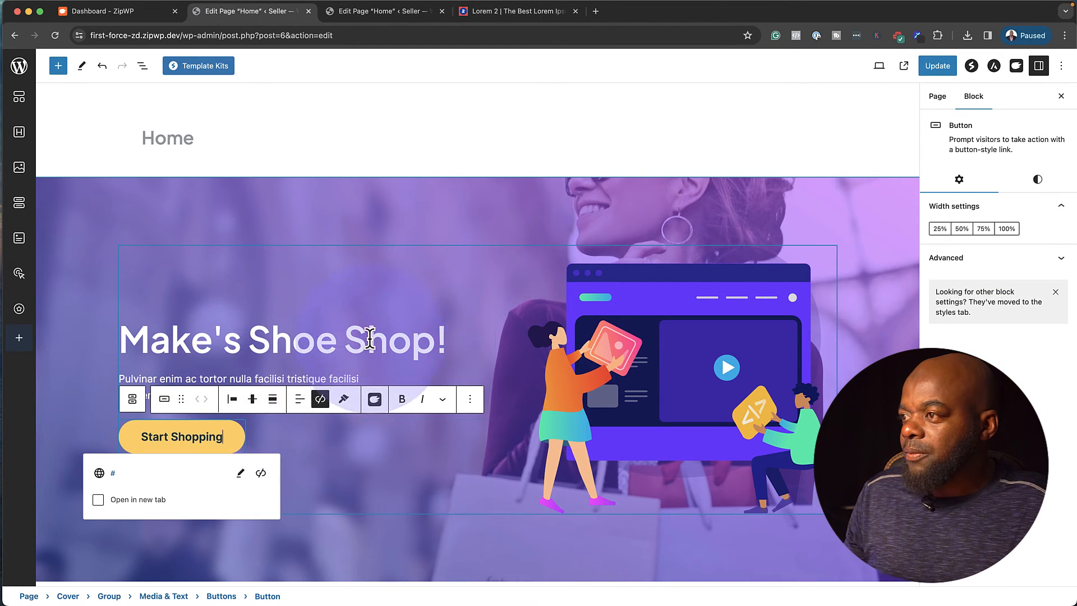
pyautogui.click(618, 337)
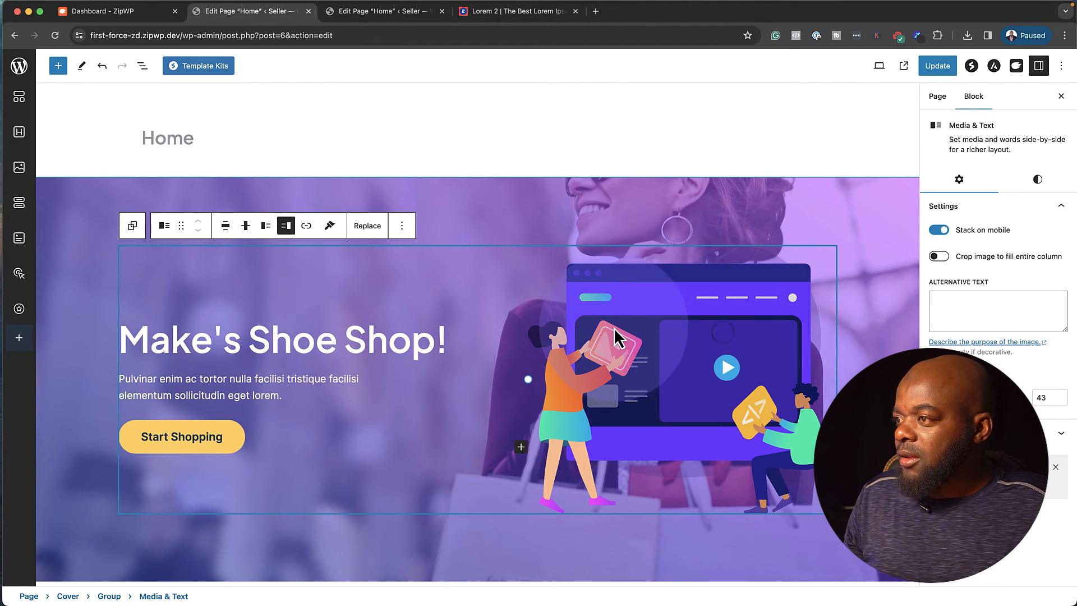
pyautogui.moveTo(710, 383)
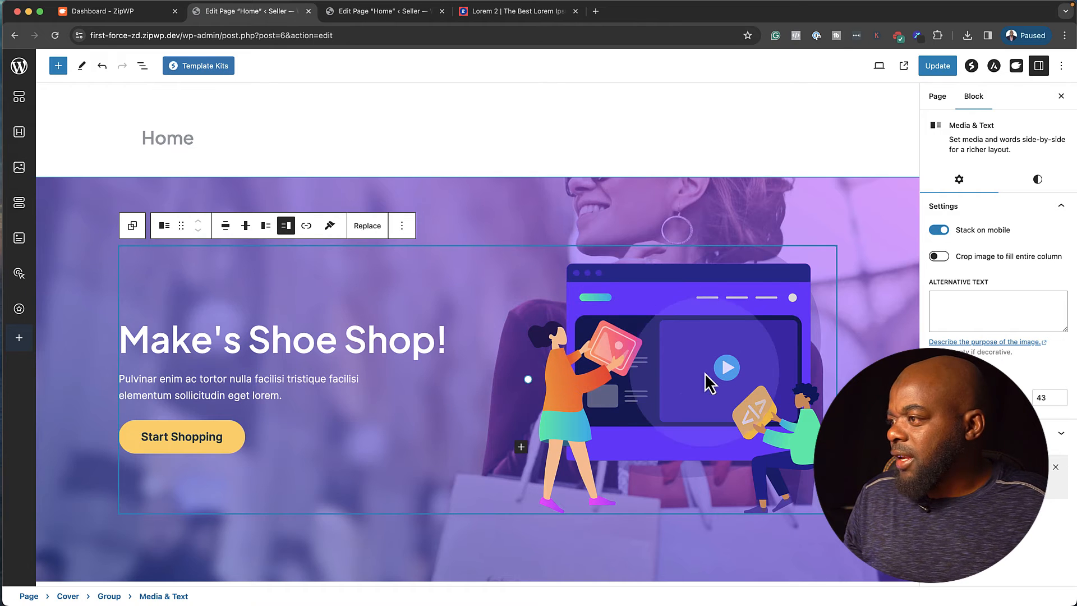
pyautogui.moveTo(722, 391)
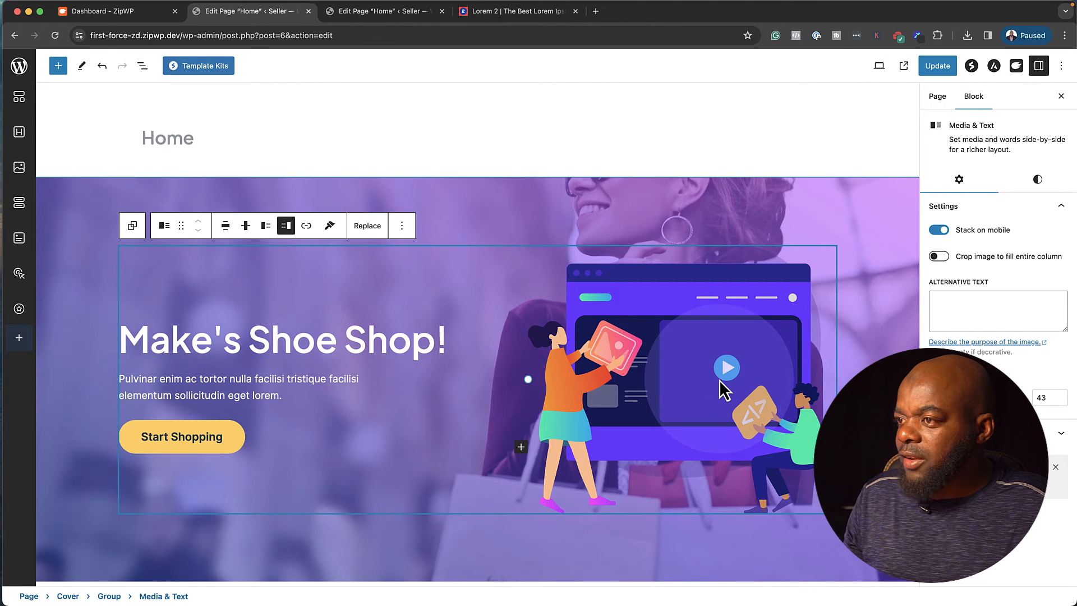
# Swap the Media & Text illustration for the grey high-top sneakers photo from the Media Library.
pyautogui.click(367, 225)
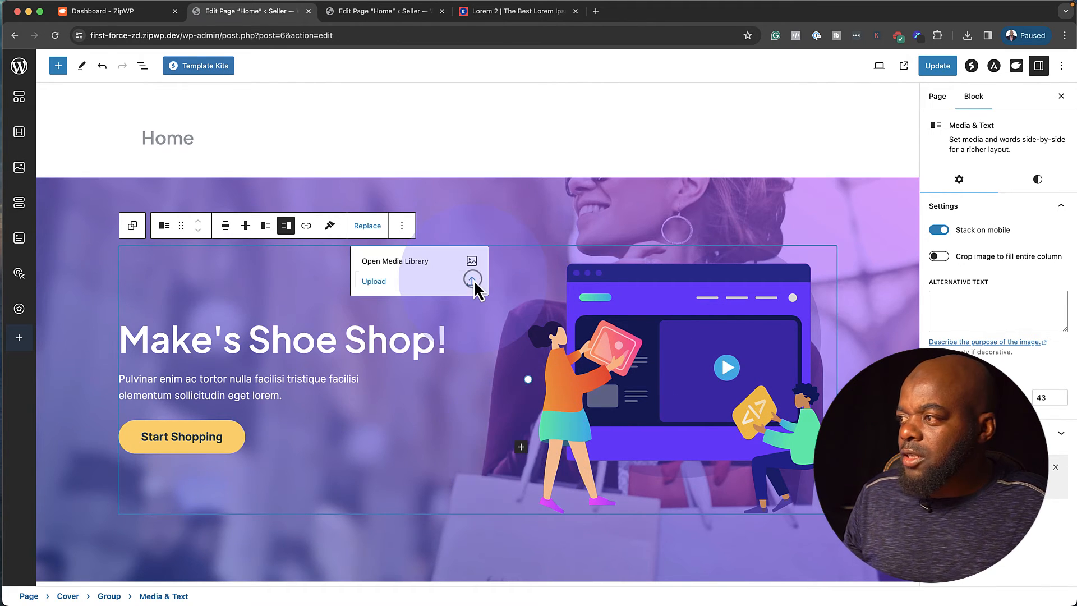
pyautogui.click(373, 282)
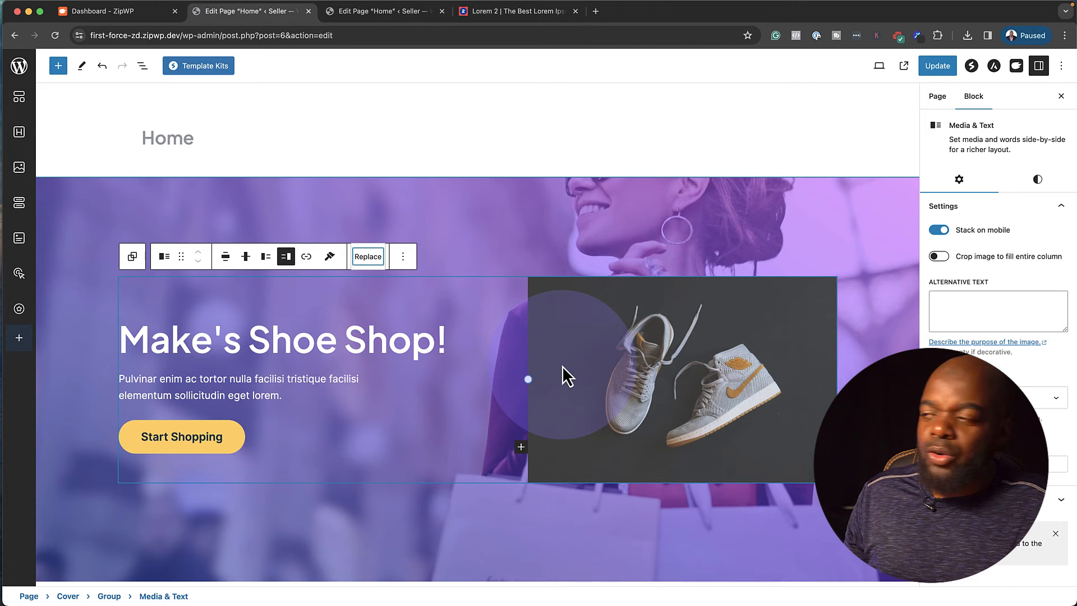
pyautogui.moveTo(379, 275)
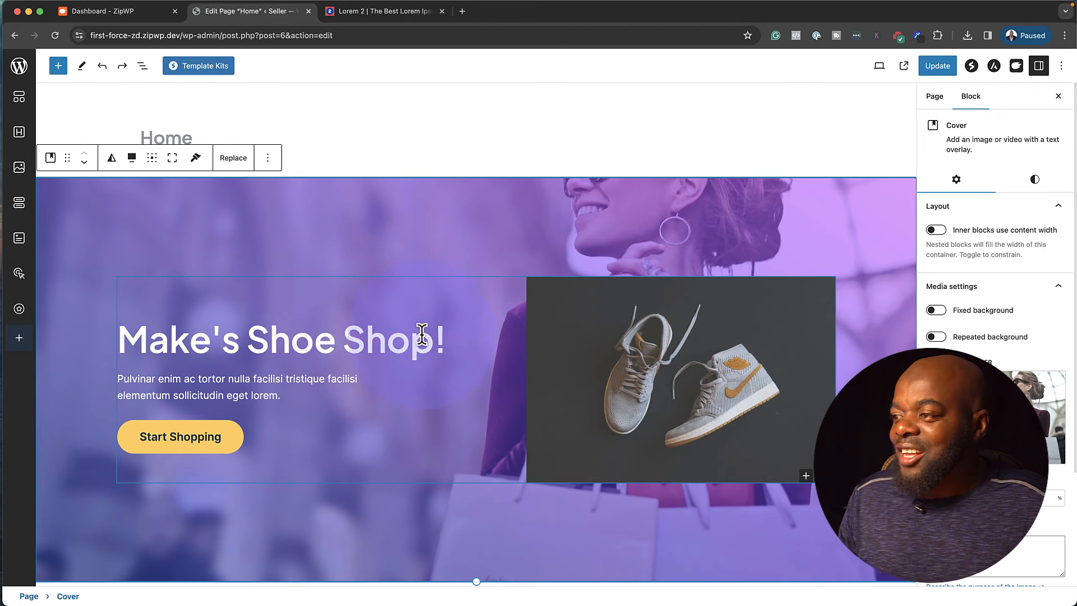
# Insert Spectra's autumn 'Achieve Your Goals' hero pattern from Template Kits.
pyautogui.scroll(-3)
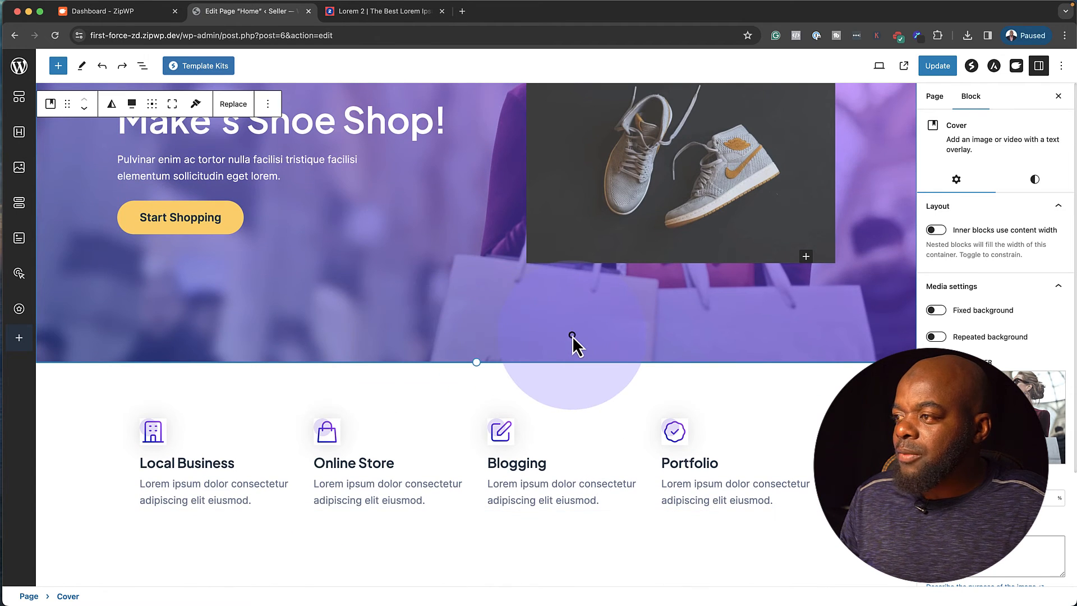
pyautogui.click(58, 66)
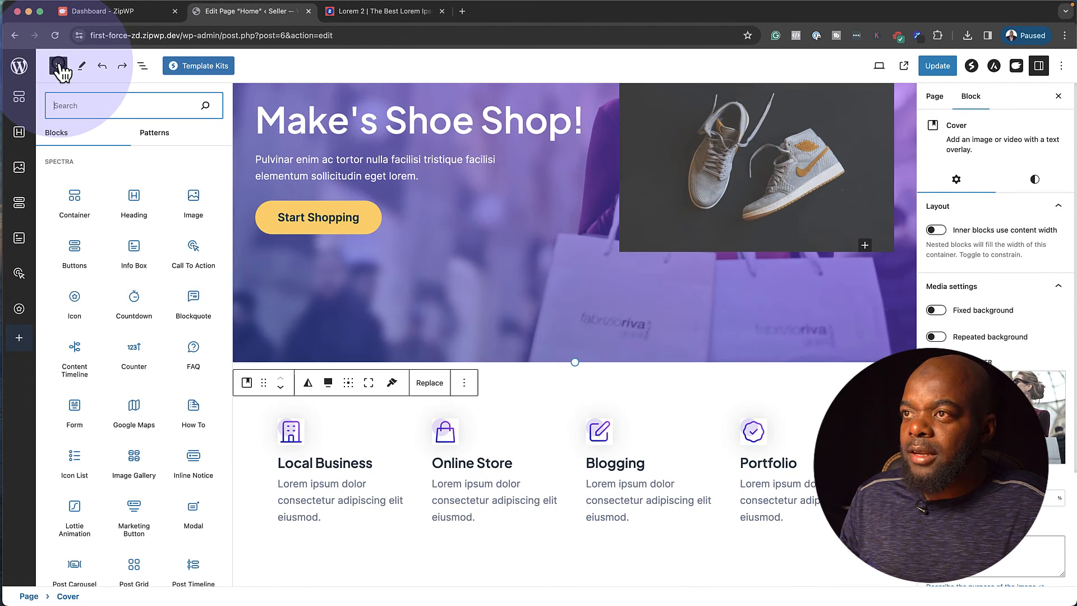
pyautogui.click(58, 66)
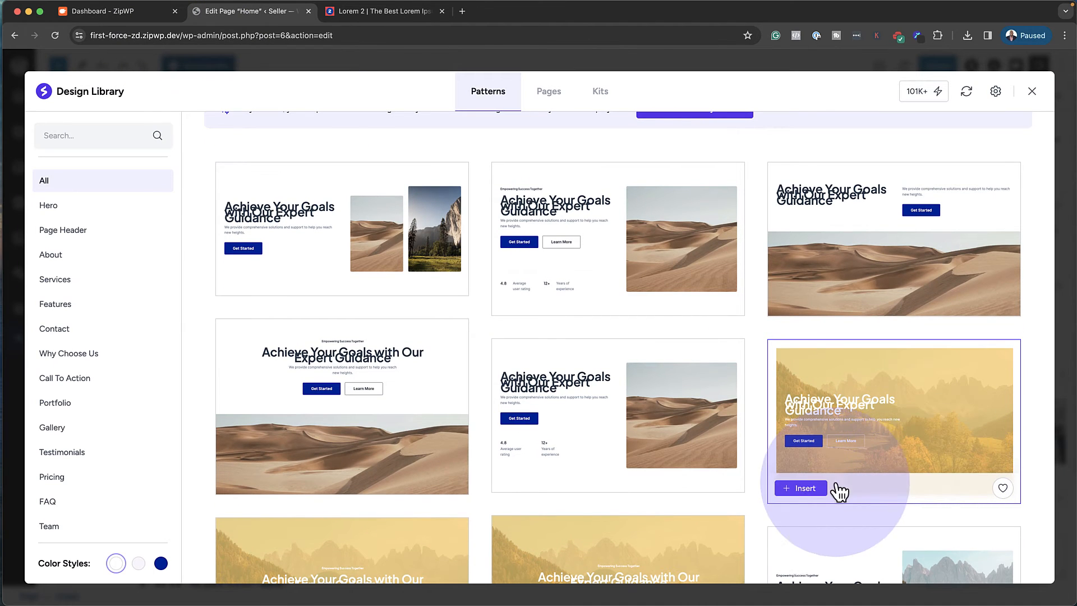
pyautogui.click(801, 489)
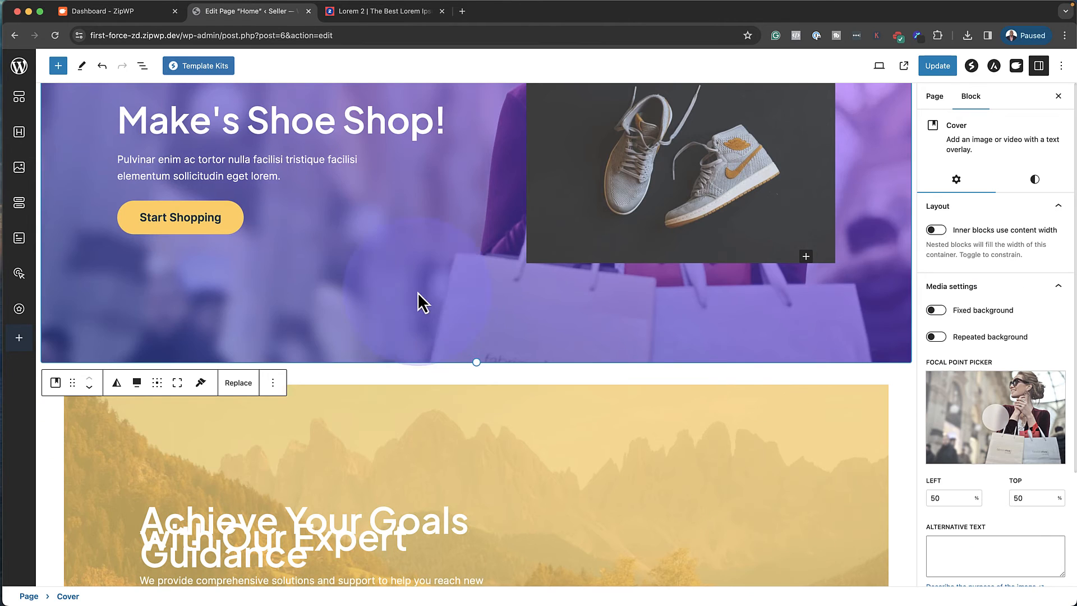
# Delete the original shoe-shop Cover section.
pyautogui.scroll(3)
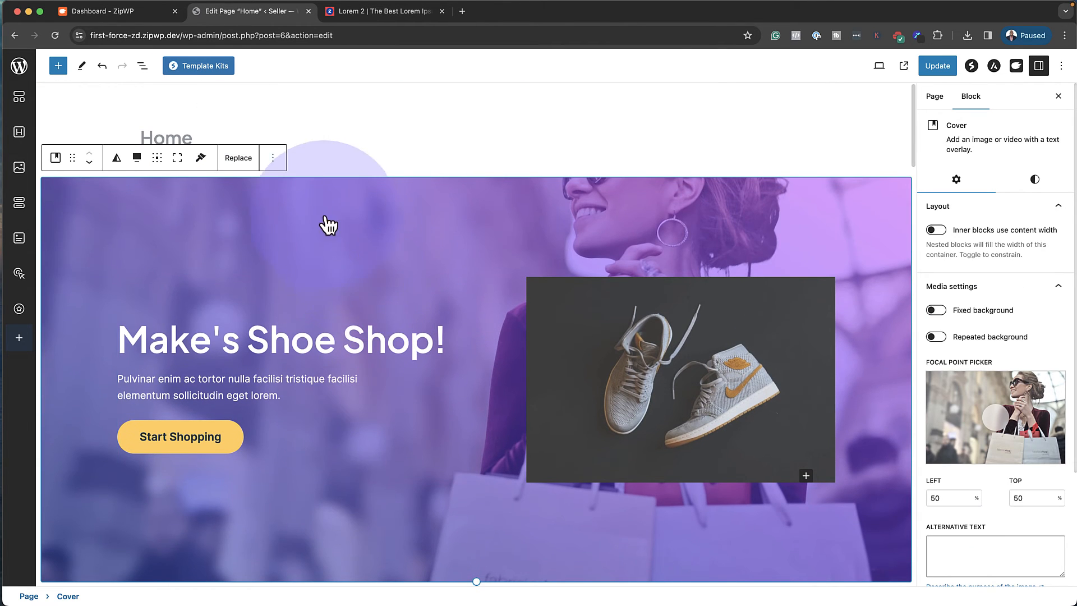
pyautogui.click(272, 157)
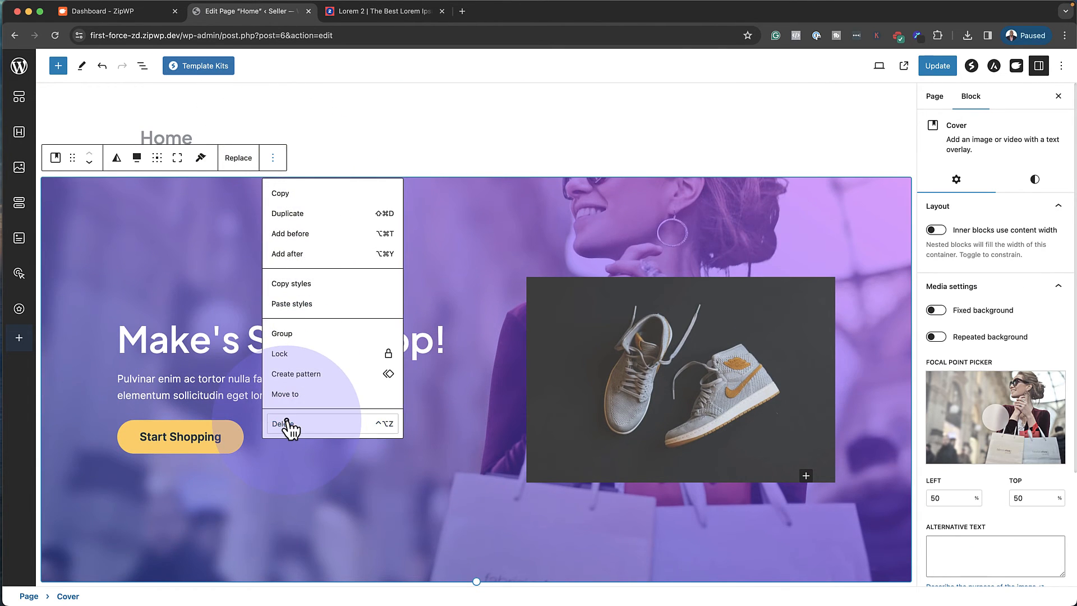
pyautogui.click(282, 423)
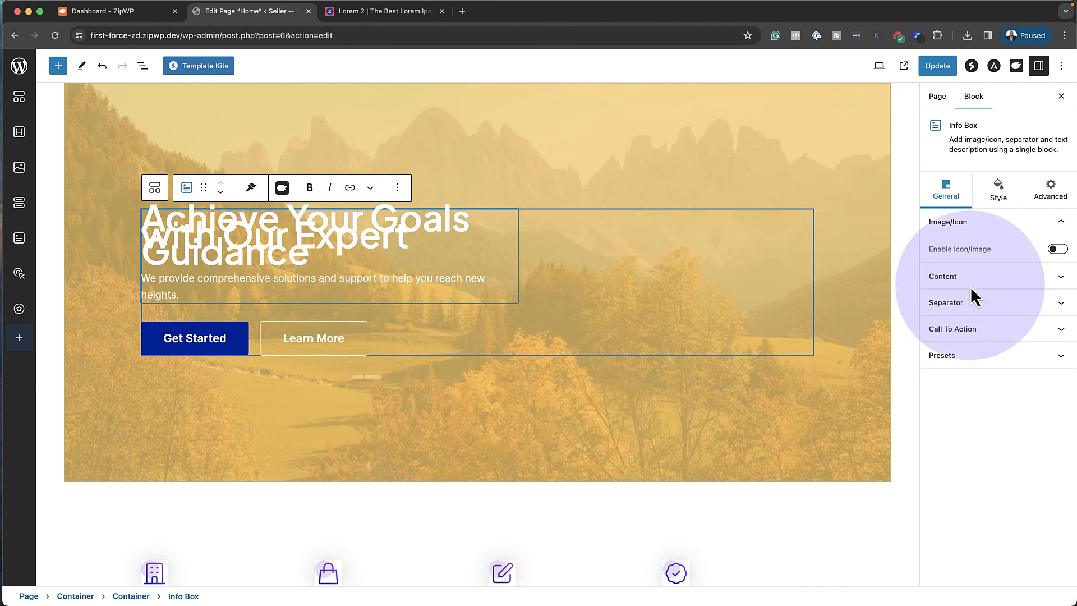
# Adjust the Info Box title typography line height so the heading lines stop overlapping.
pyautogui.click(998, 189)
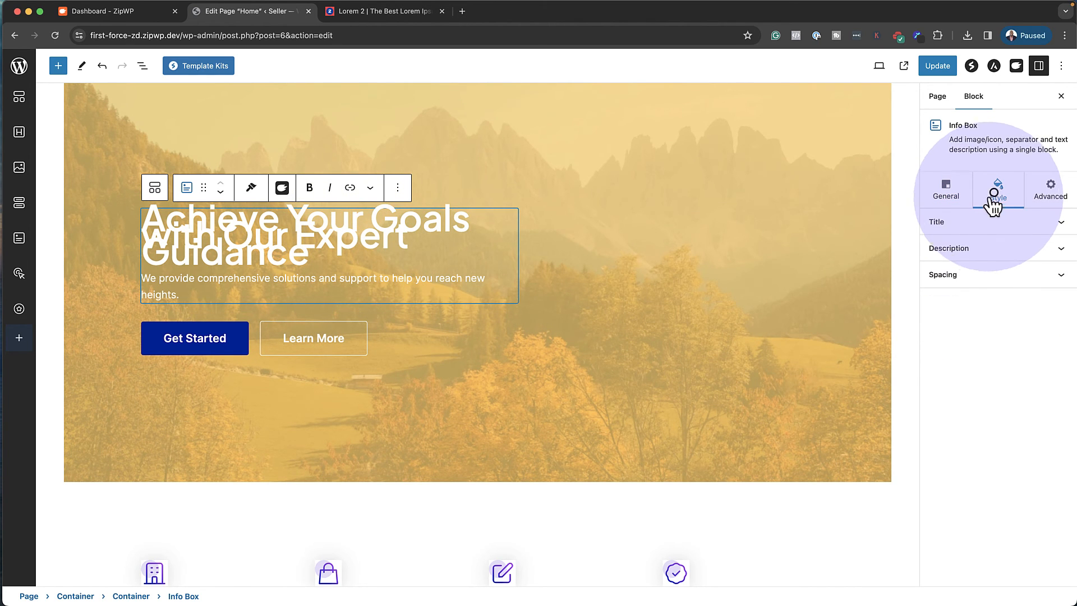
pyautogui.click(936, 222)
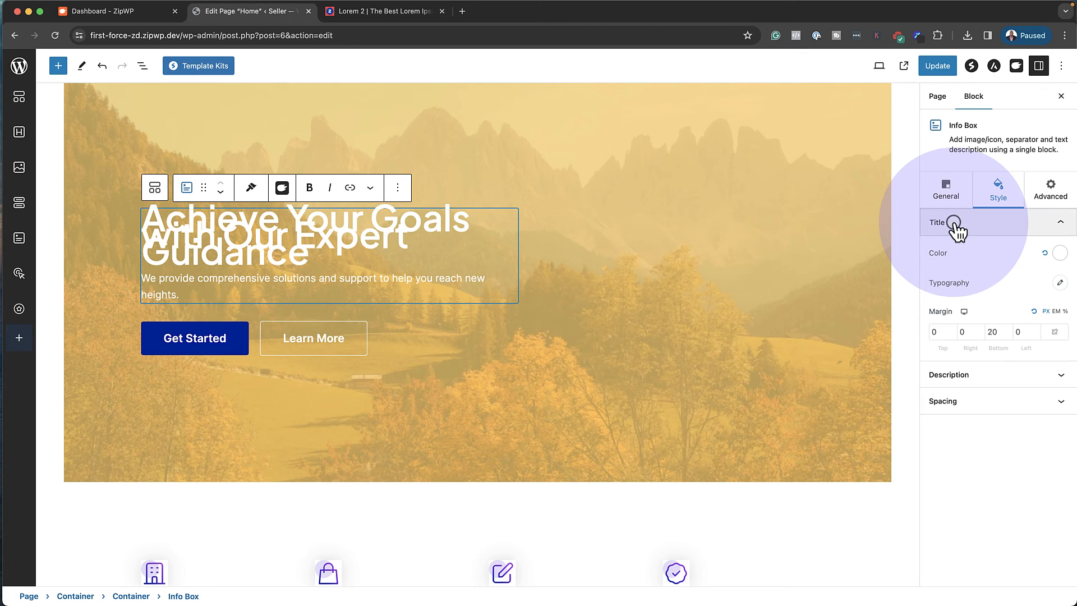
pyautogui.click(1059, 283)
pyautogui.write('1')
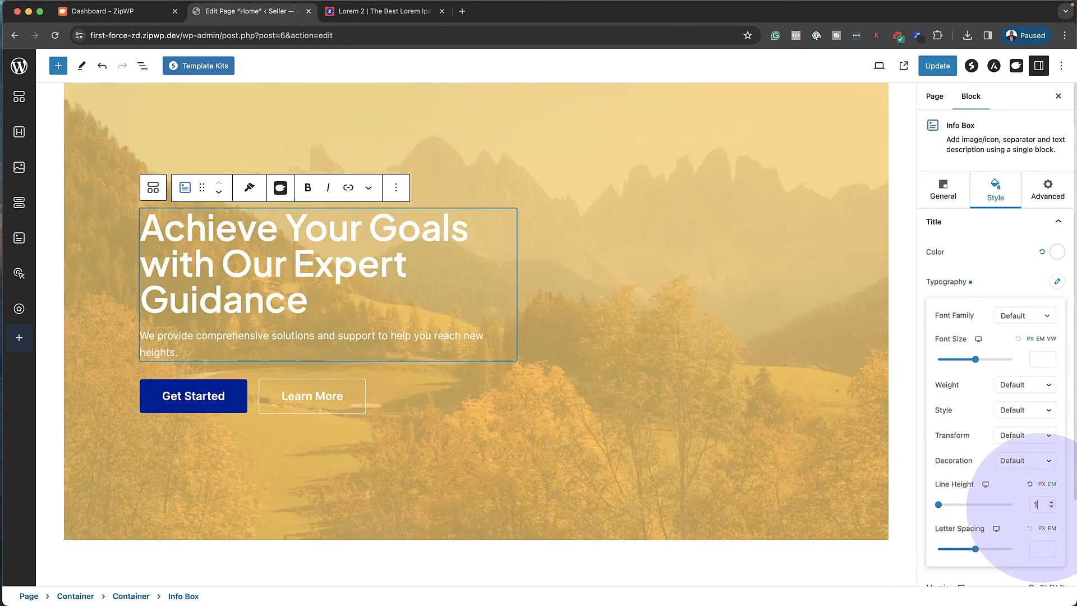
pyautogui.moveTo(480, 134)
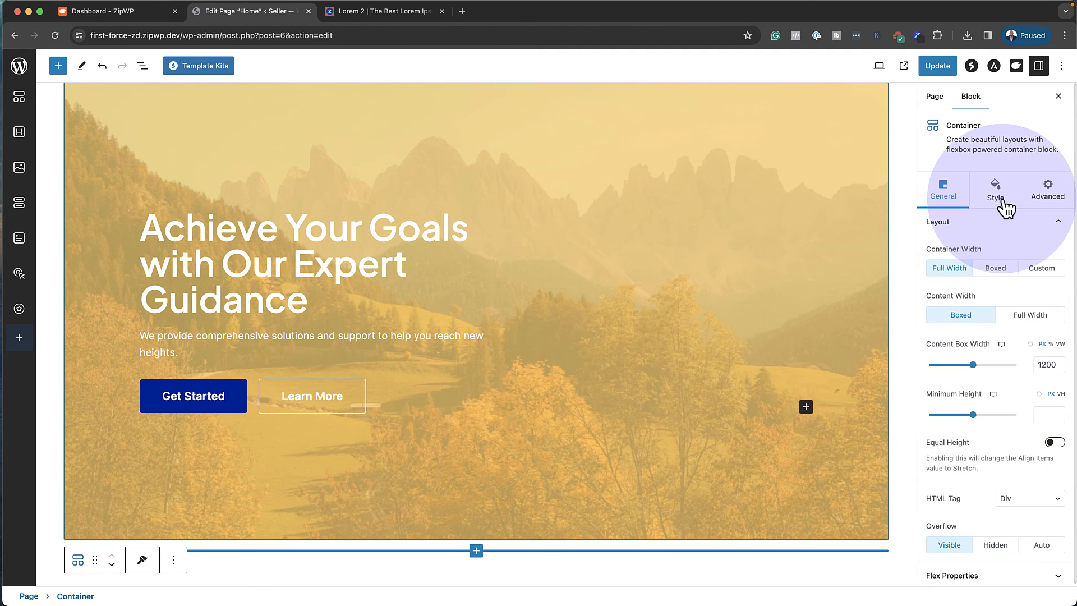
# Set the shopper photo as the Container background and view the home page live.
pyautogui.click(995, 189)
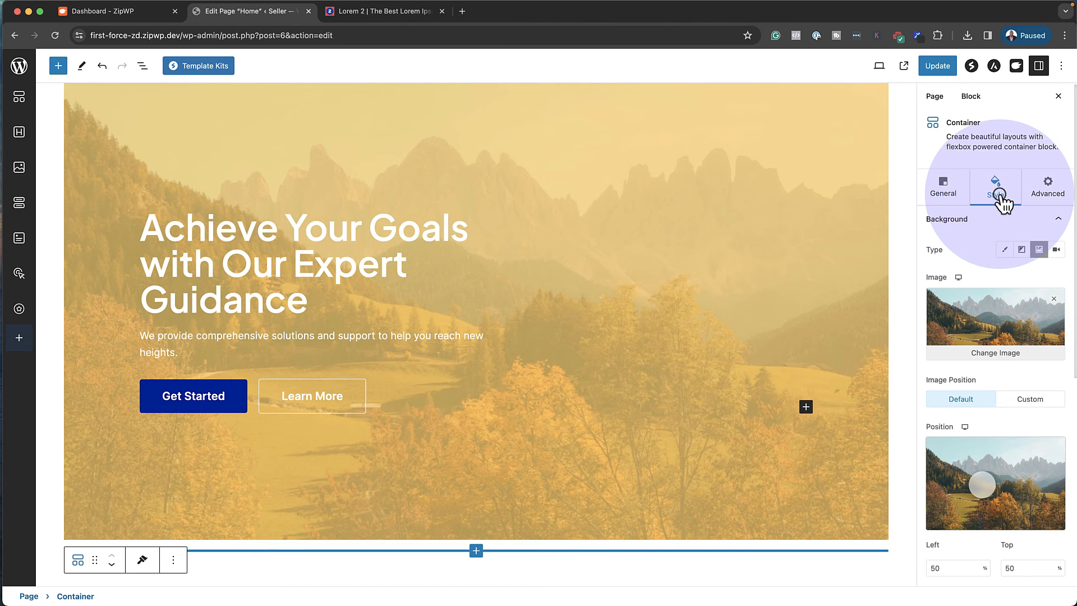
pyautogui.click(994, 353)
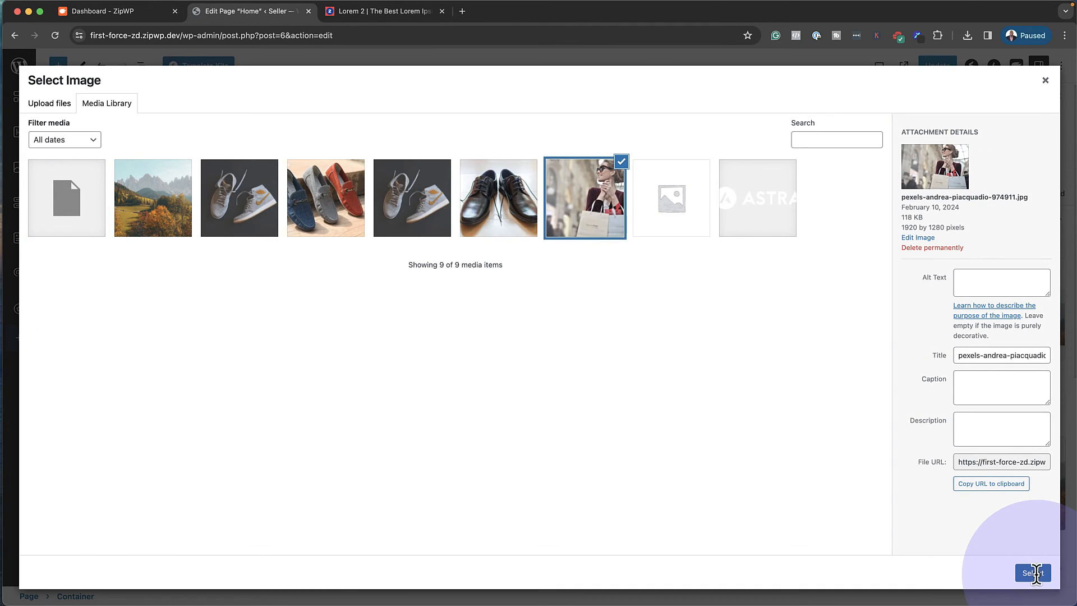
pyautogui.click(1032, 572)
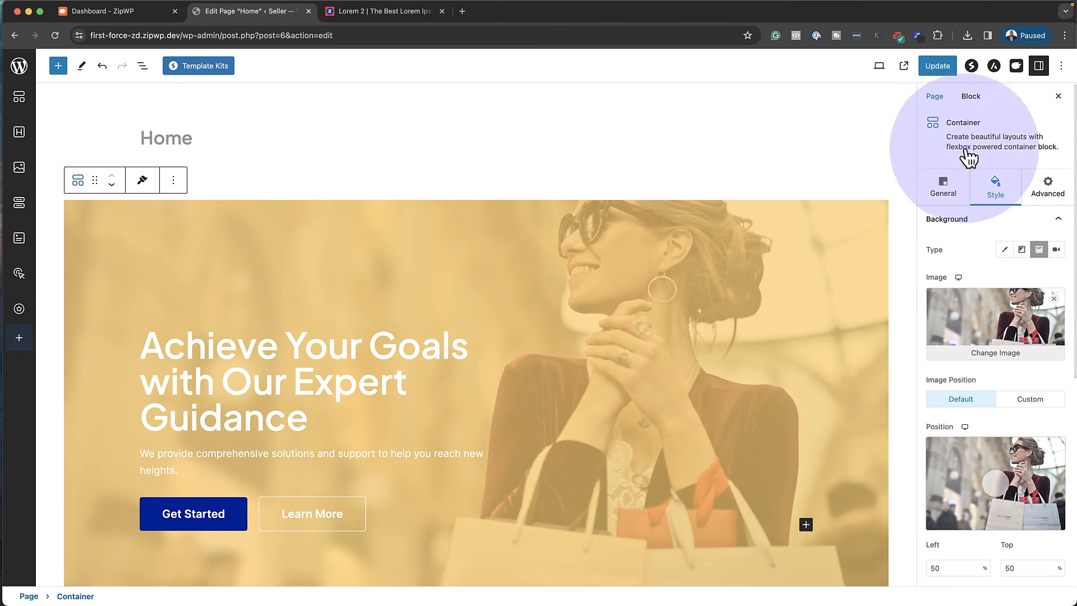
pyautogui.click(937, 66)
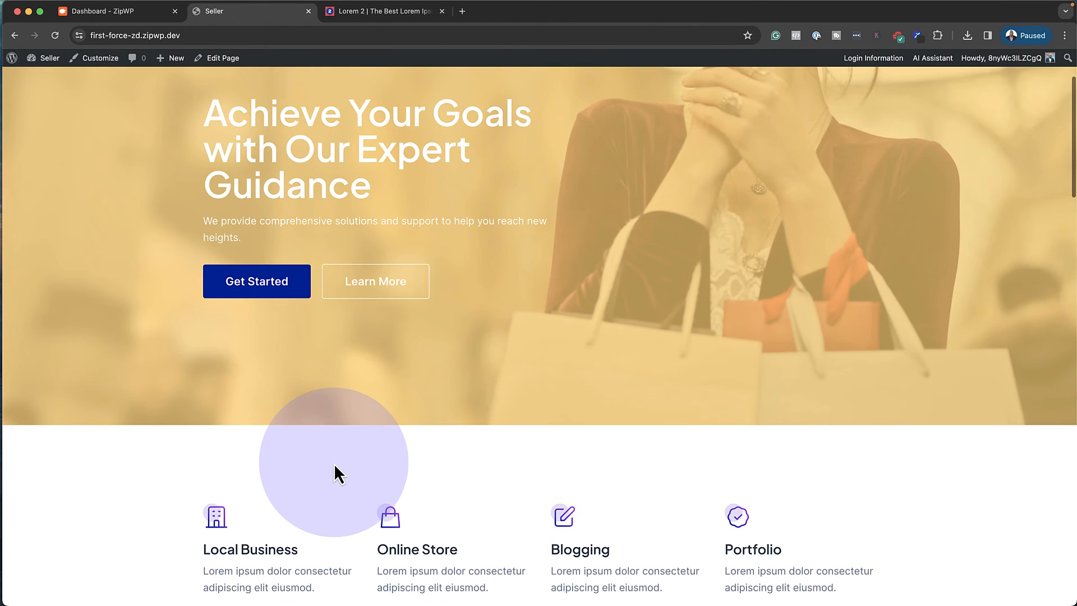
# Add Shoe Three to the cart from the Shop page and go to checkout.
pyautogui.click(543, 97)
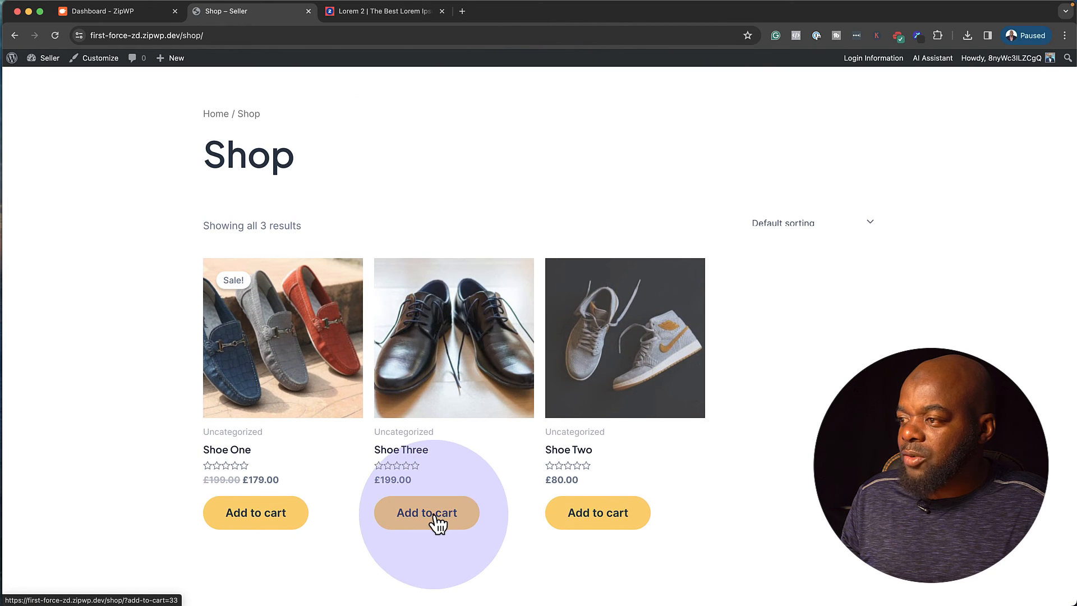
pyautogui.click(426, 512)
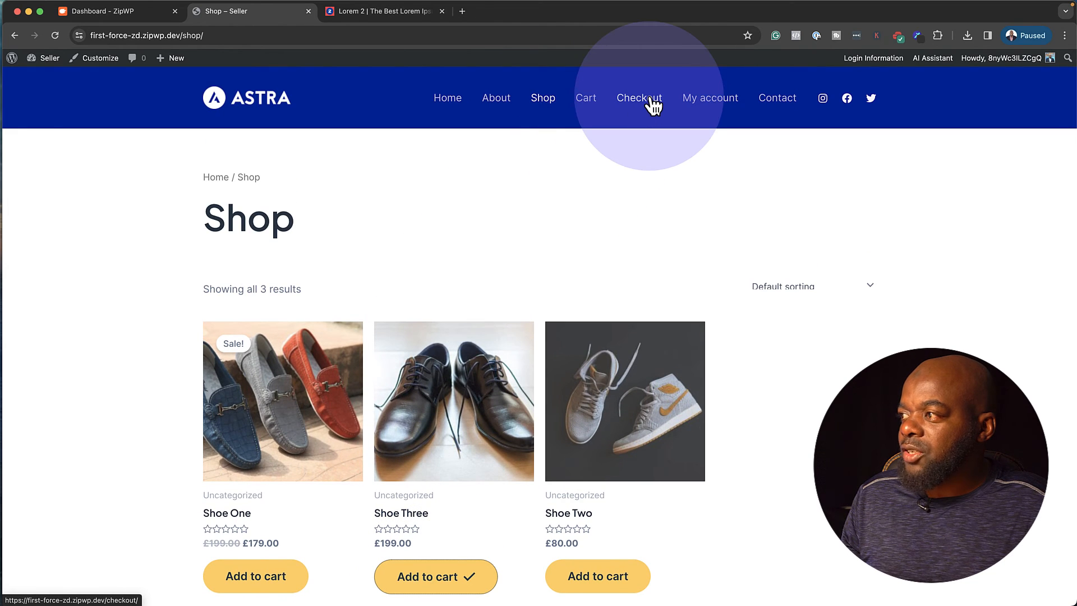
pyautogui.click(638, 98)
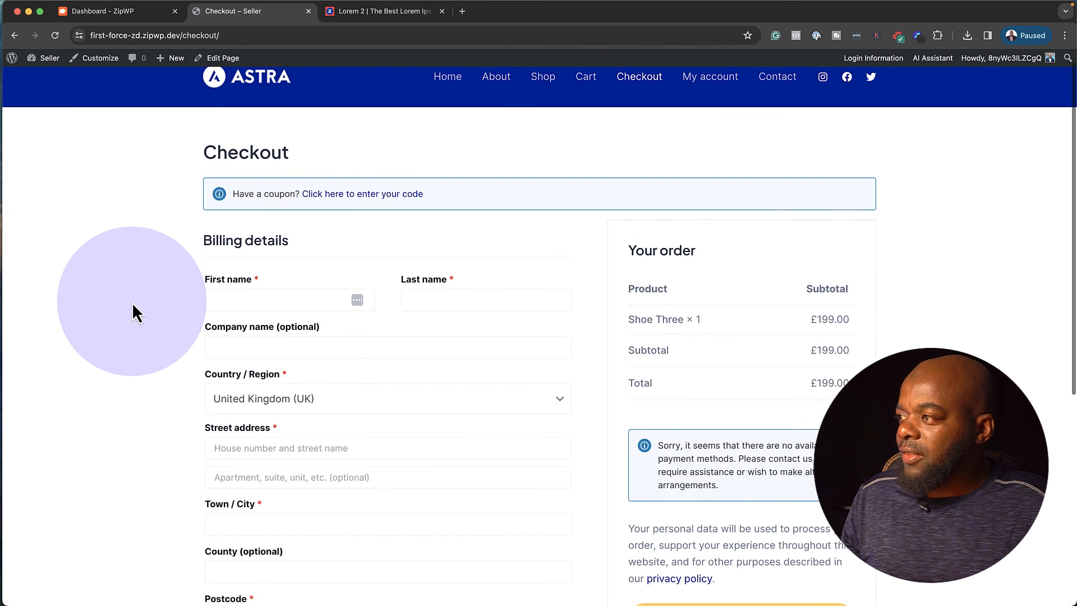
pyautogui.moveTo(505, 422)
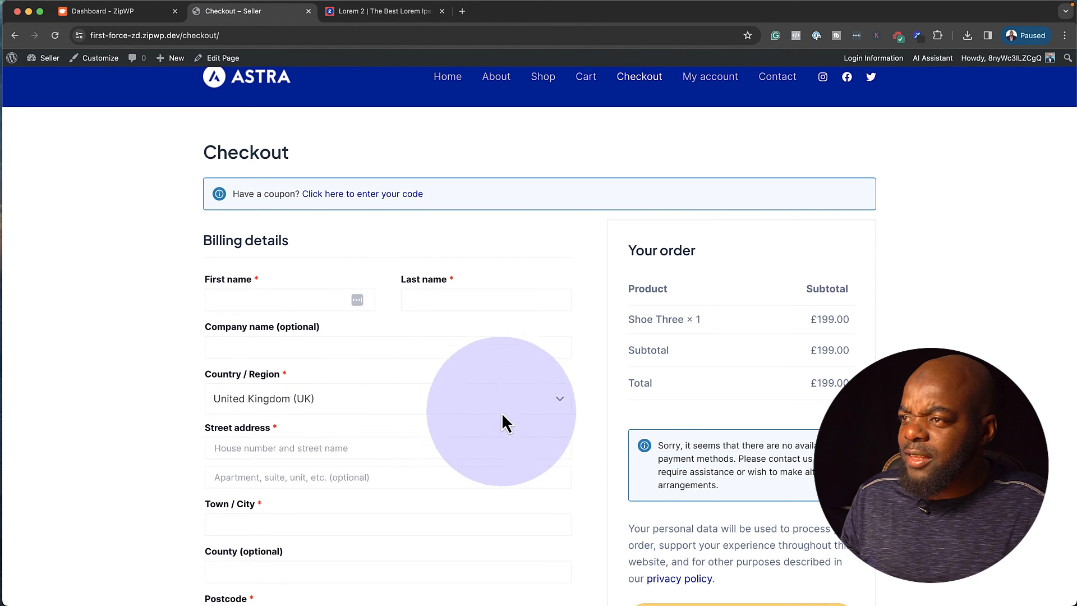
# Review the checkout form showing Shoe Three at £199 and no available payment methods.
pyautogui.scroll(-3)
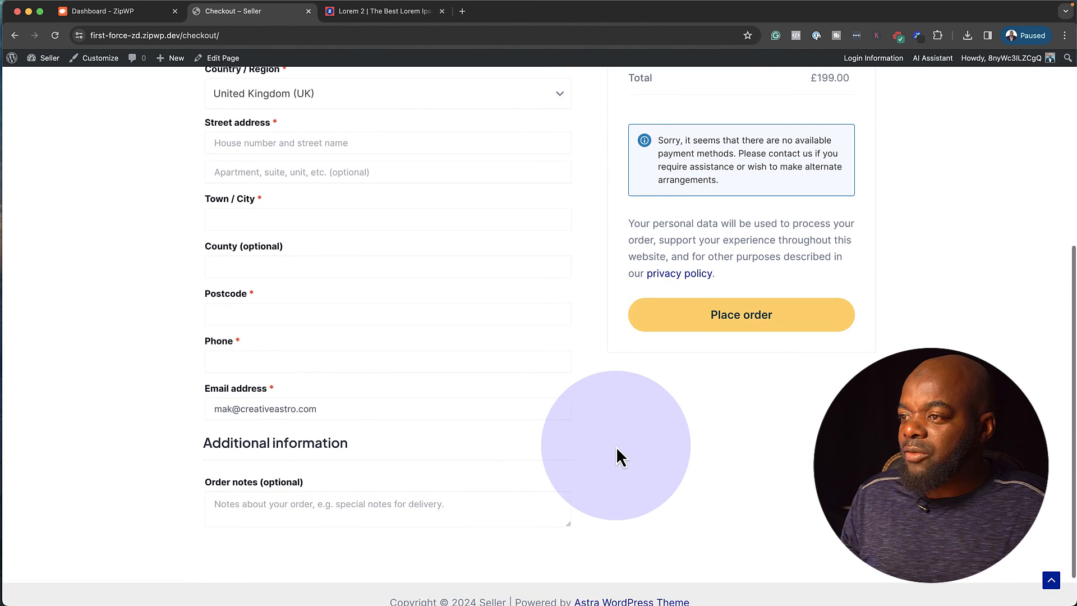
pyautogui.scroll(3)
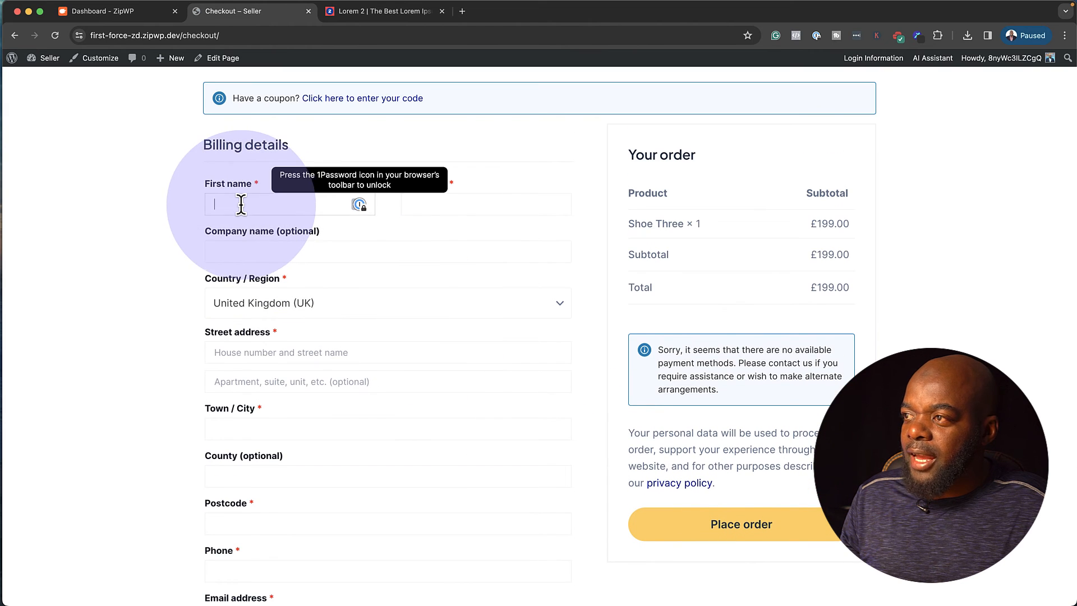
pyautogui.click(486, 204)
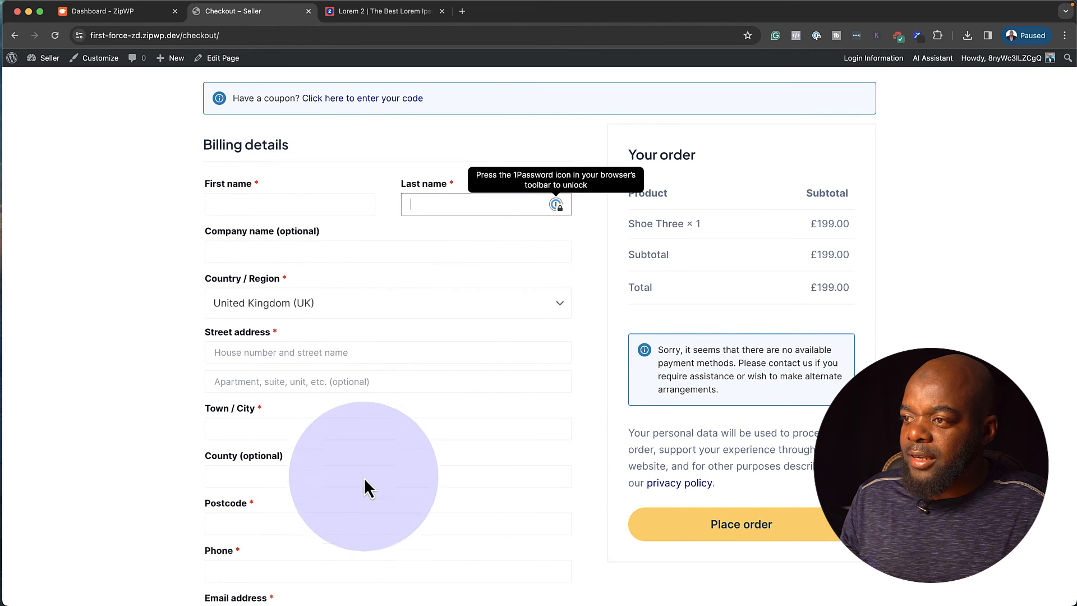
pyautogui.scroll(-3)
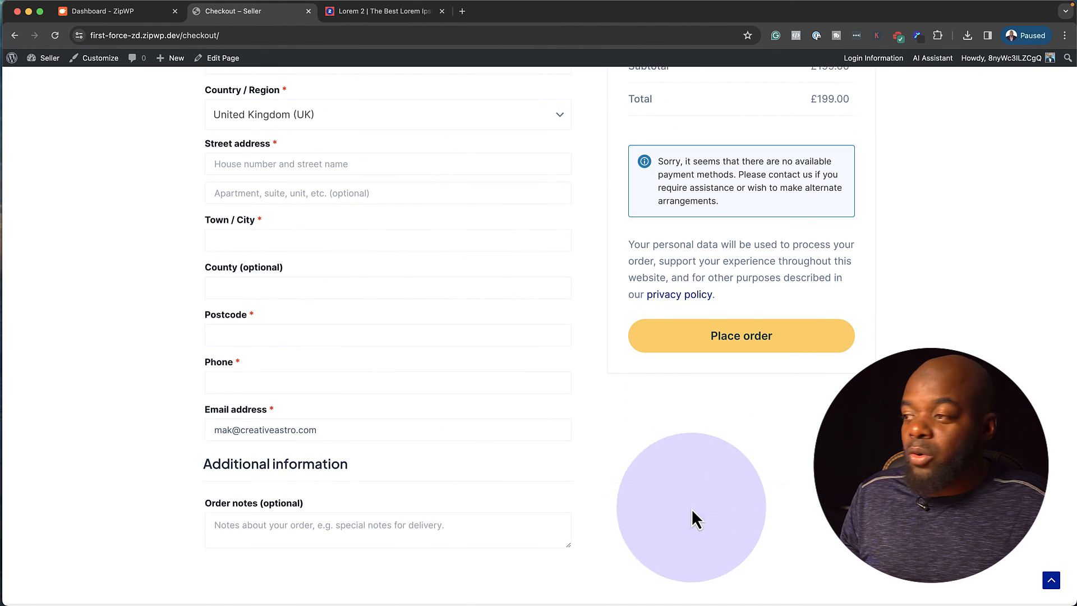
pyautogui.scroll(3)
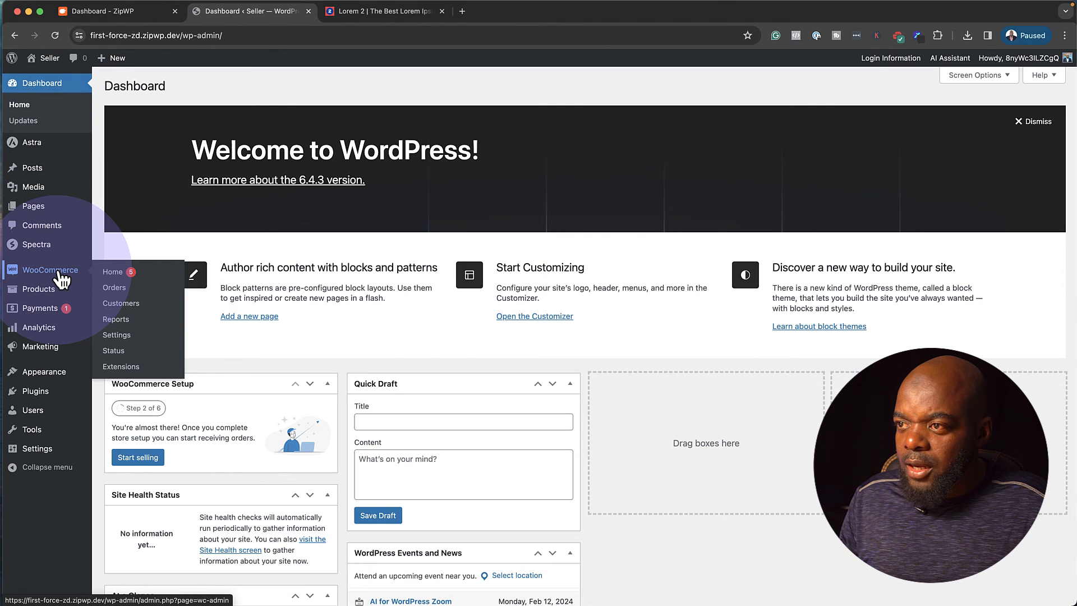
# Open WooCommerce Settings from the admin sidebar, landing on the General tab.
pyautogui.click(116, 334)
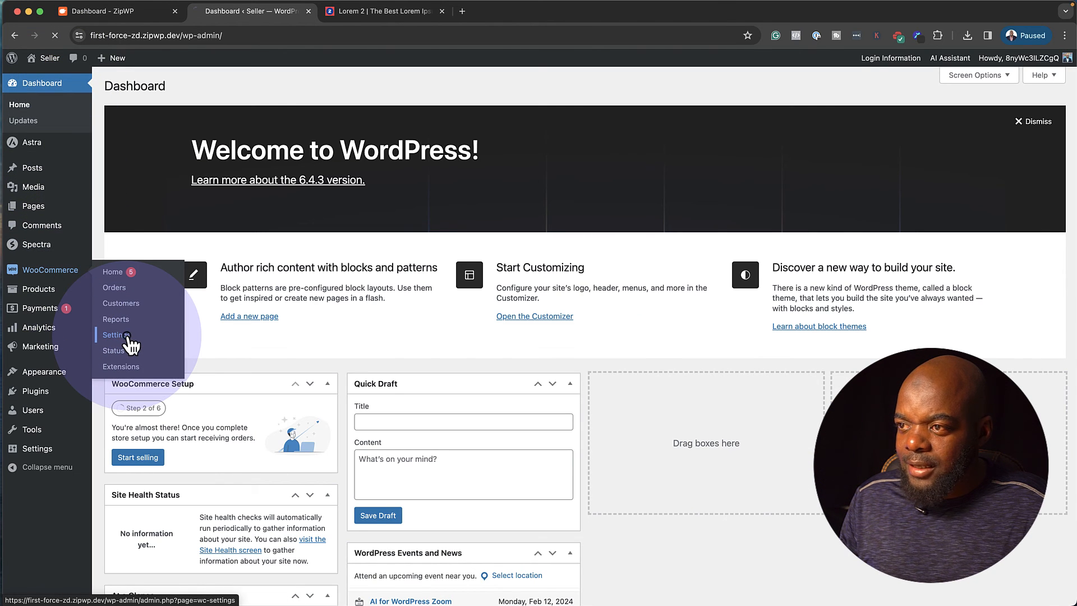
pyautogui.click(116, 335)
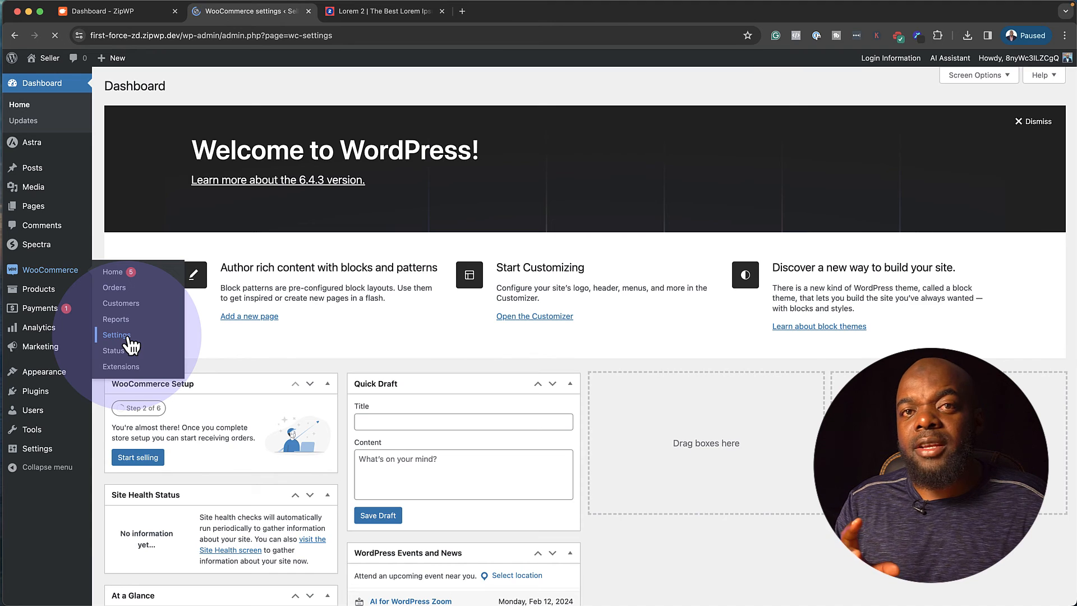
pyautogui.click(116, 336)
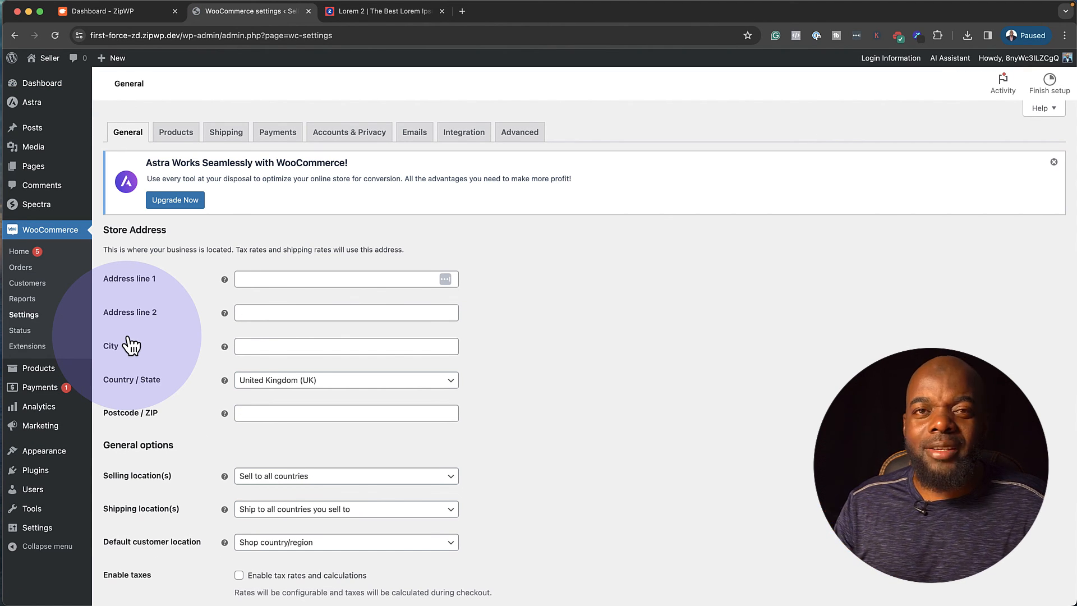
pyautogui.moveTo(131, 346)
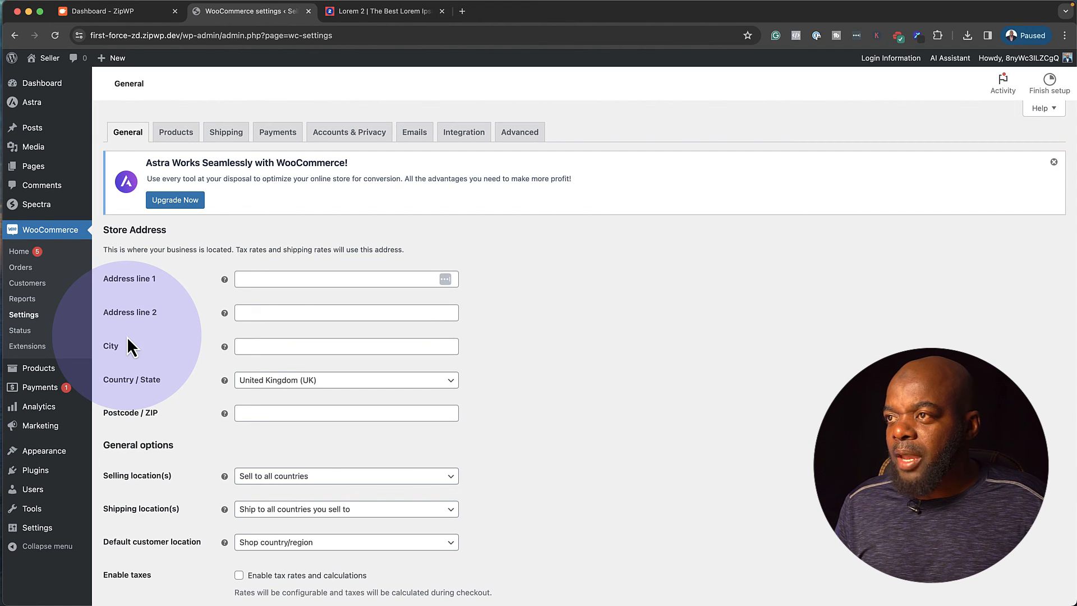
pyautogui.moveTo(255, 213)
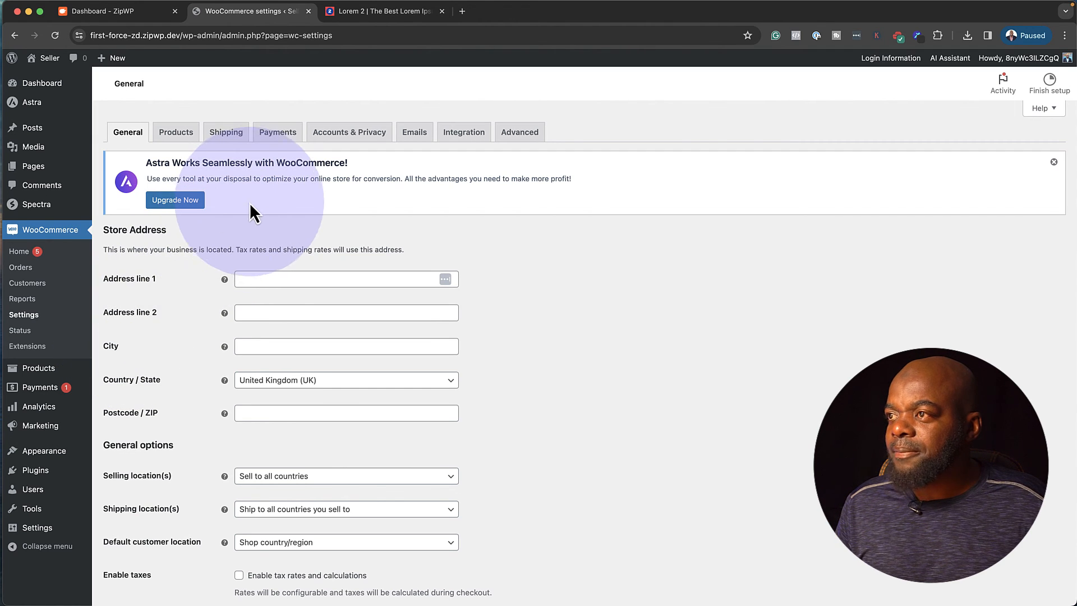
pyautogui.moveTo(230, 165)
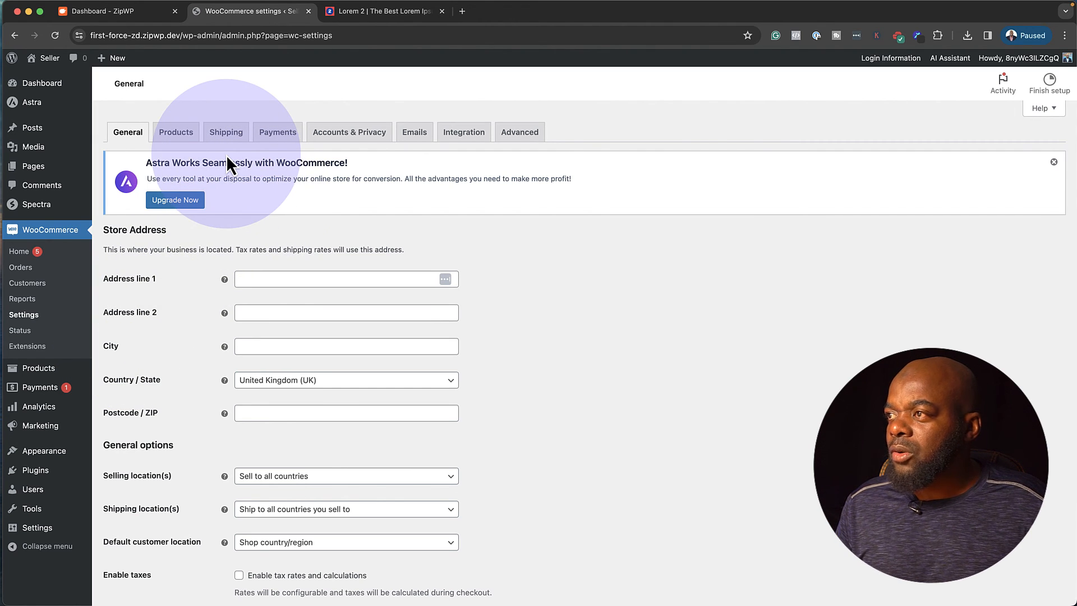
# Review the Payments tab methods and open 'Discover other payment providers' in a new tab.
pyautogui.click(277, 132)
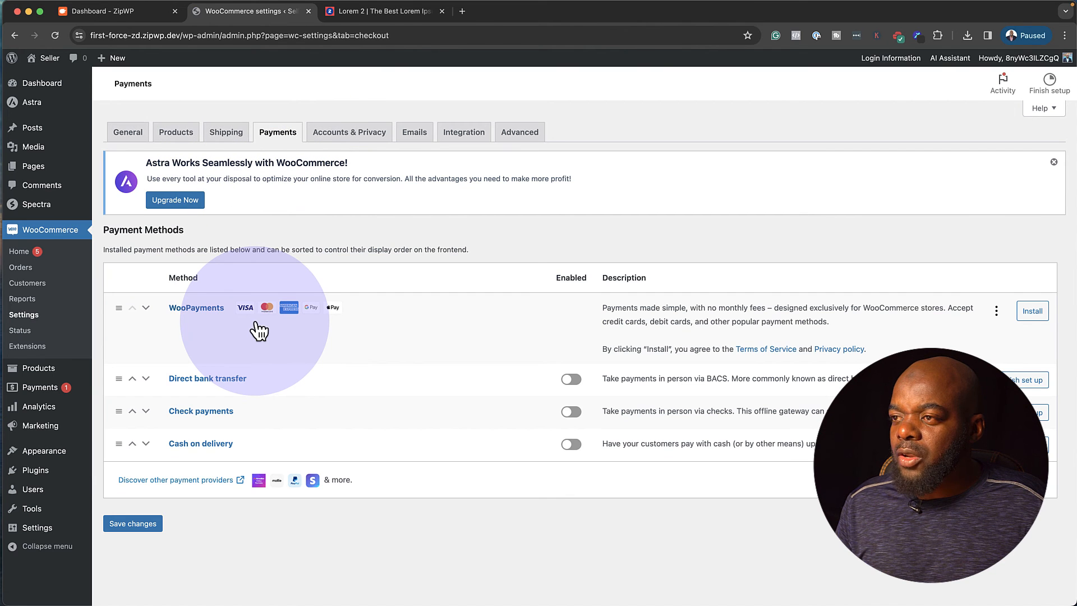
pyautogui.moveTo(288, 410)
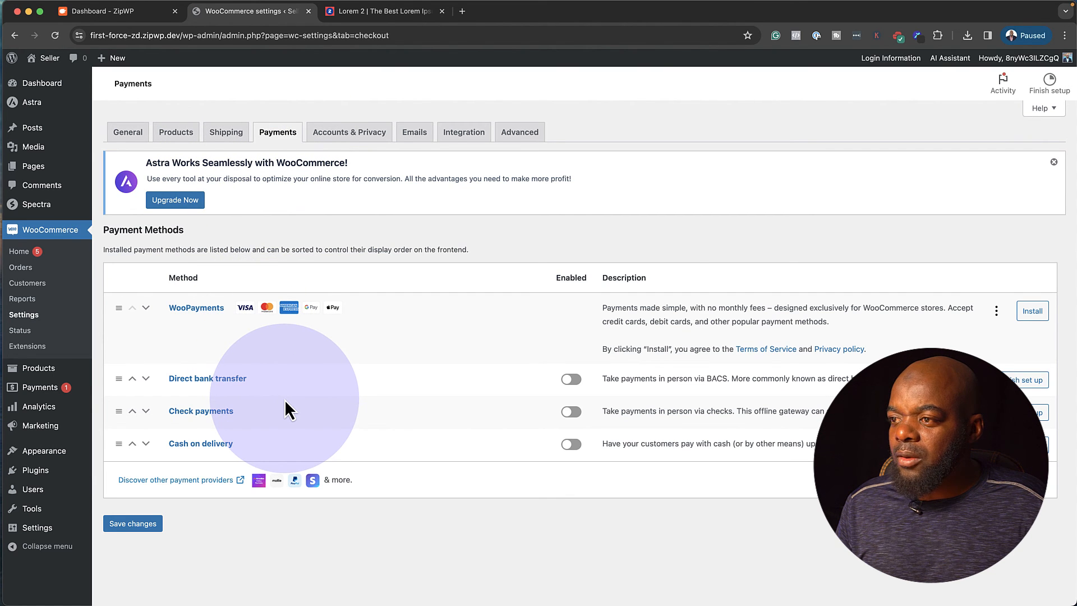
pyautogui.moveTo(309, 340)
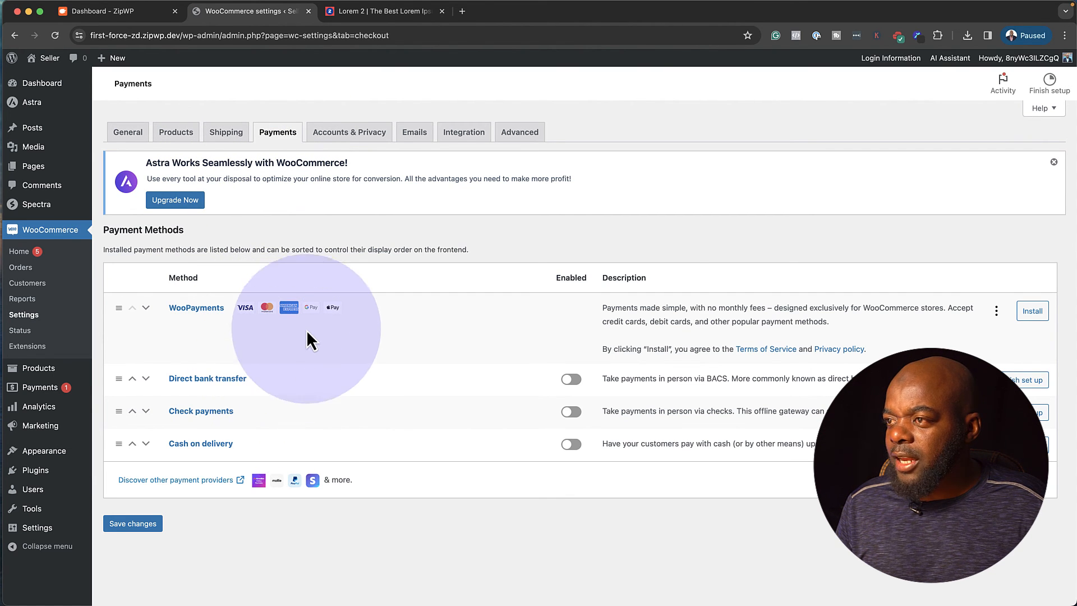
pyautogui.moveTo(316, 323)
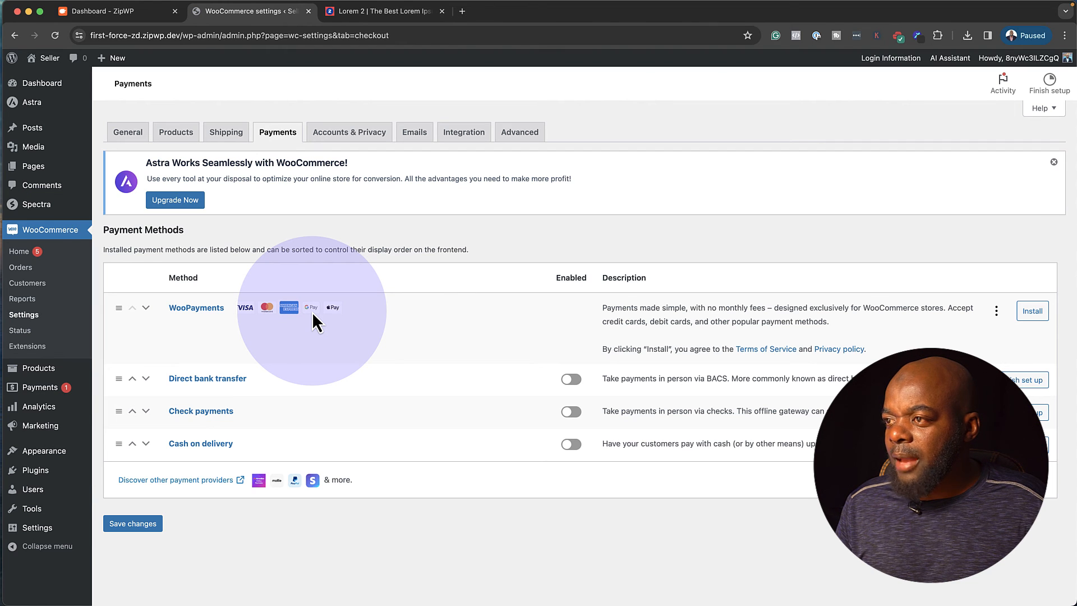
pyautogui.moveTo(1055, 330)
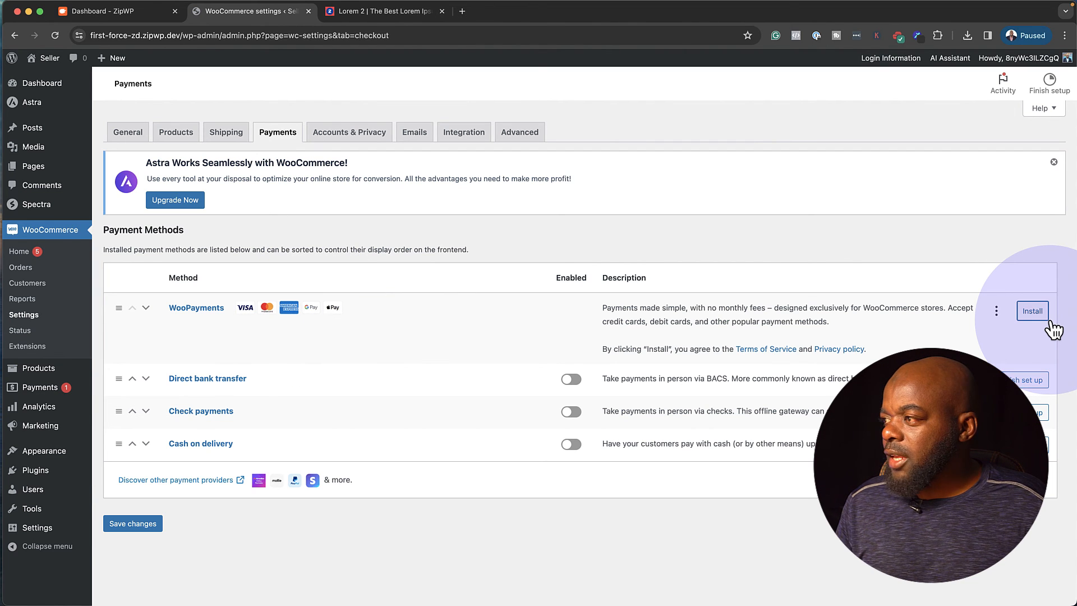
pyautogui.moveTo(382, 519)
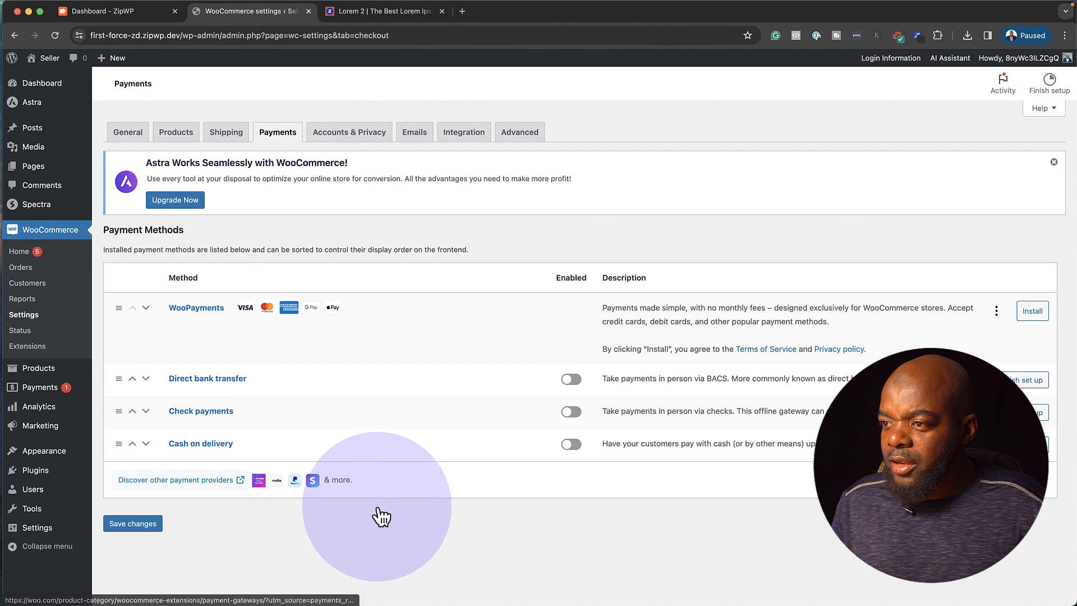
pyautogui.moveTo(203, 488)
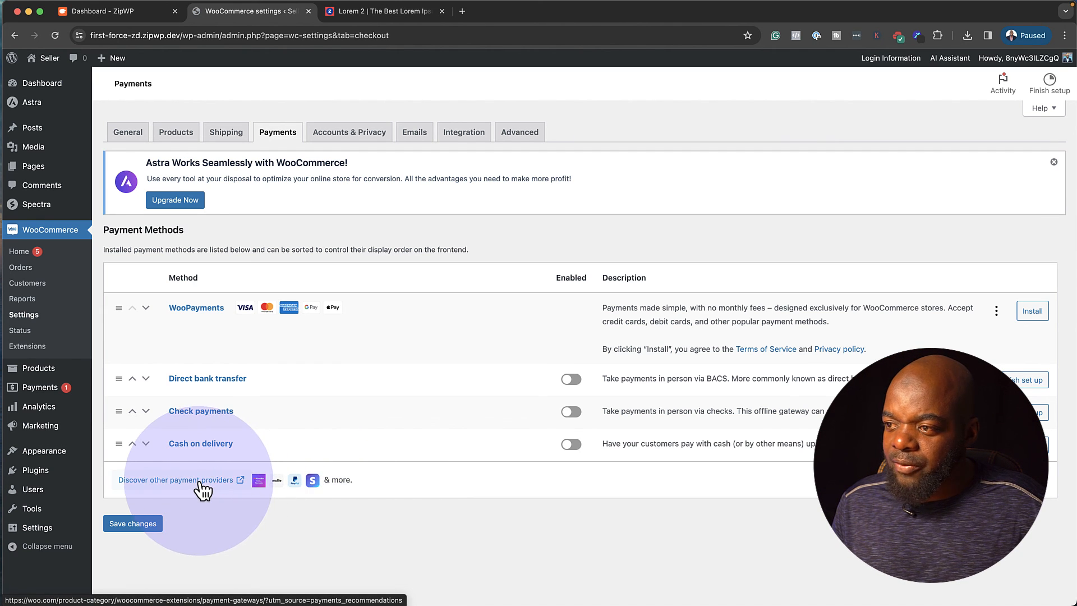
pyautogui.click(175, 480)
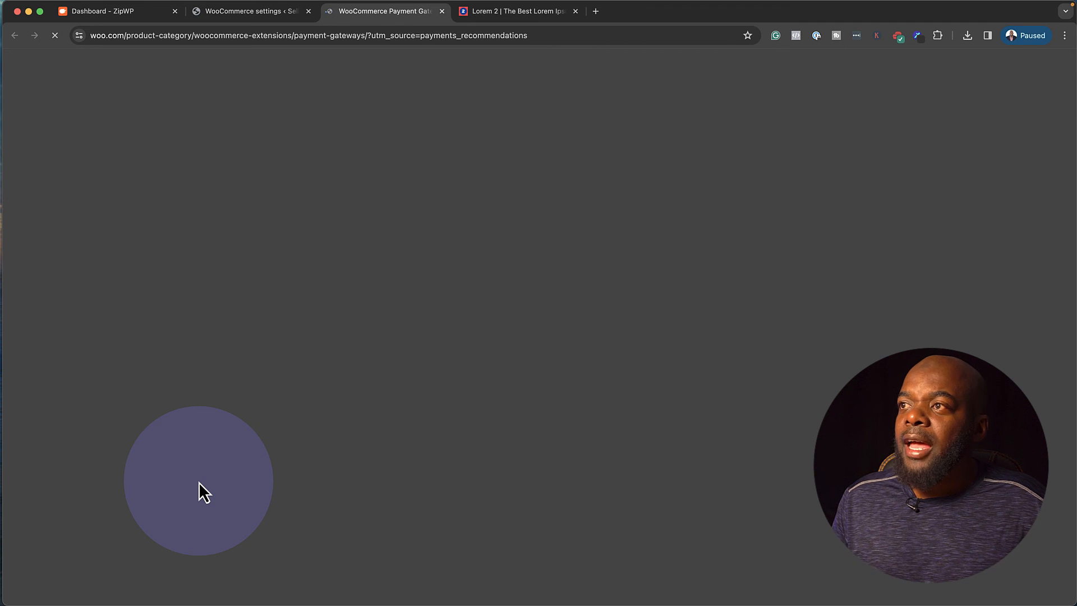